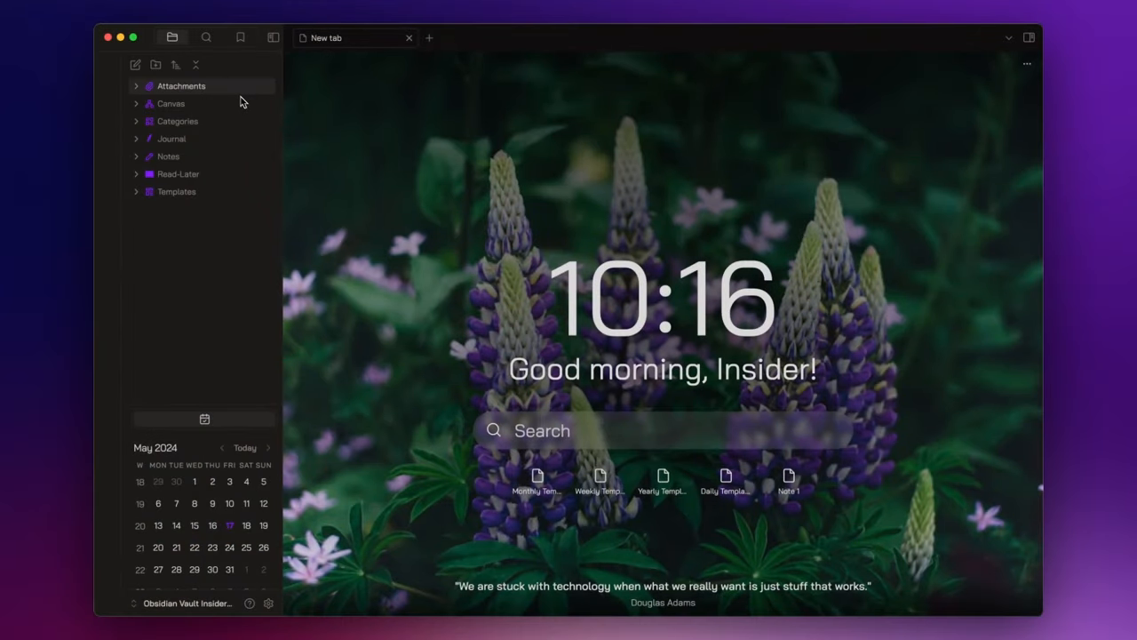
# Browse the file explorer, expanding and collapsing the Journal and Templates folders
pyautogui.click(181, 85)
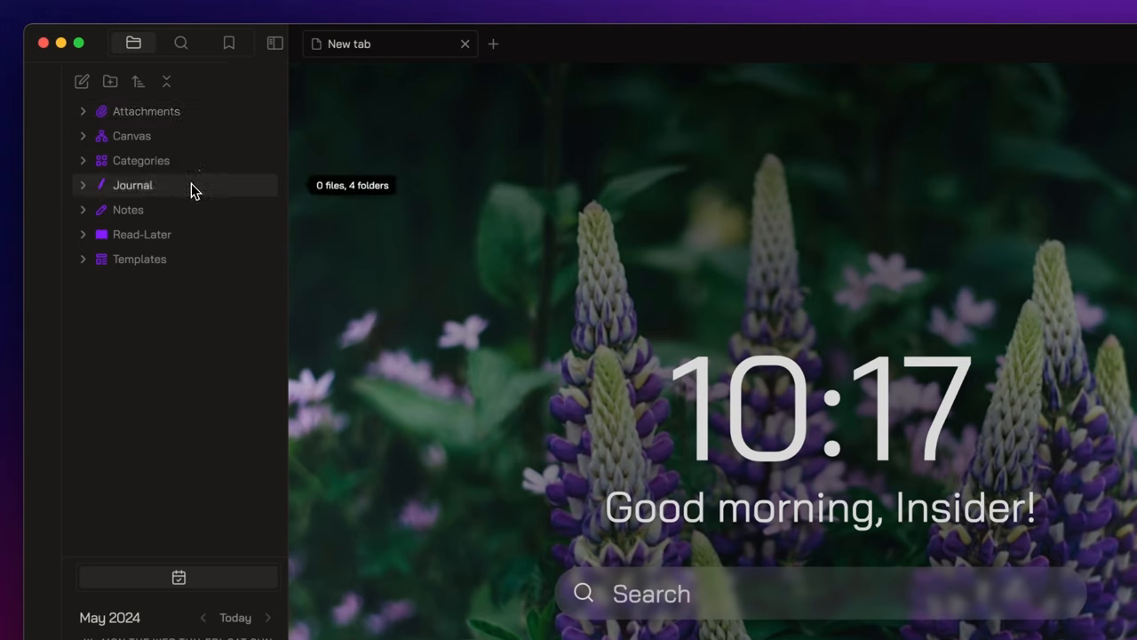
pyautogui.click(132, 185)
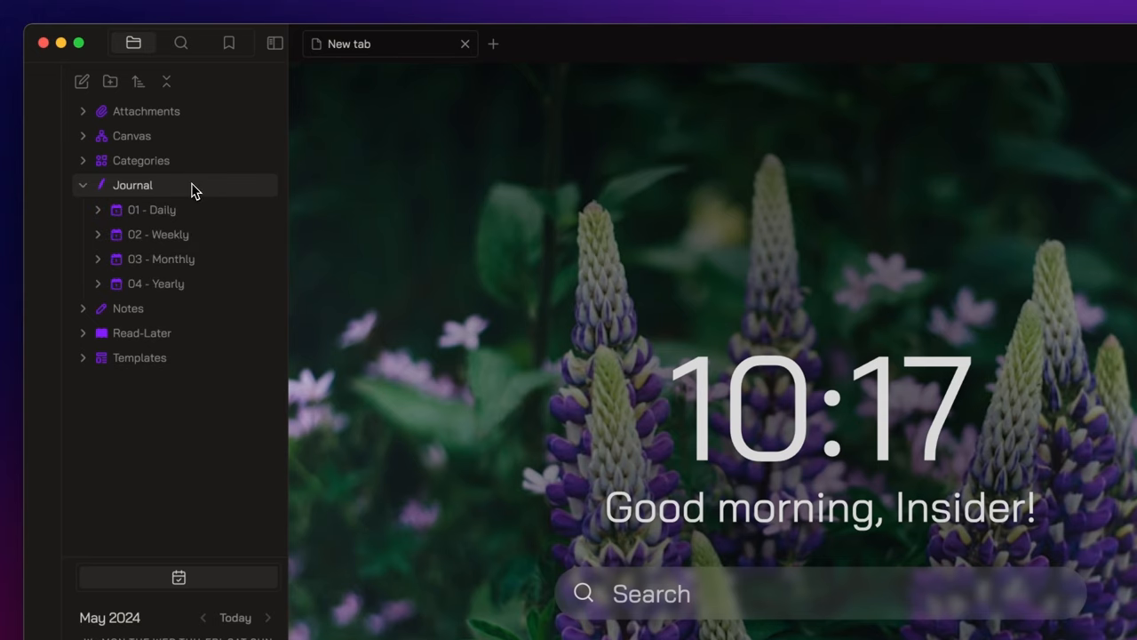
pyautogui.moveTo(199, 202)
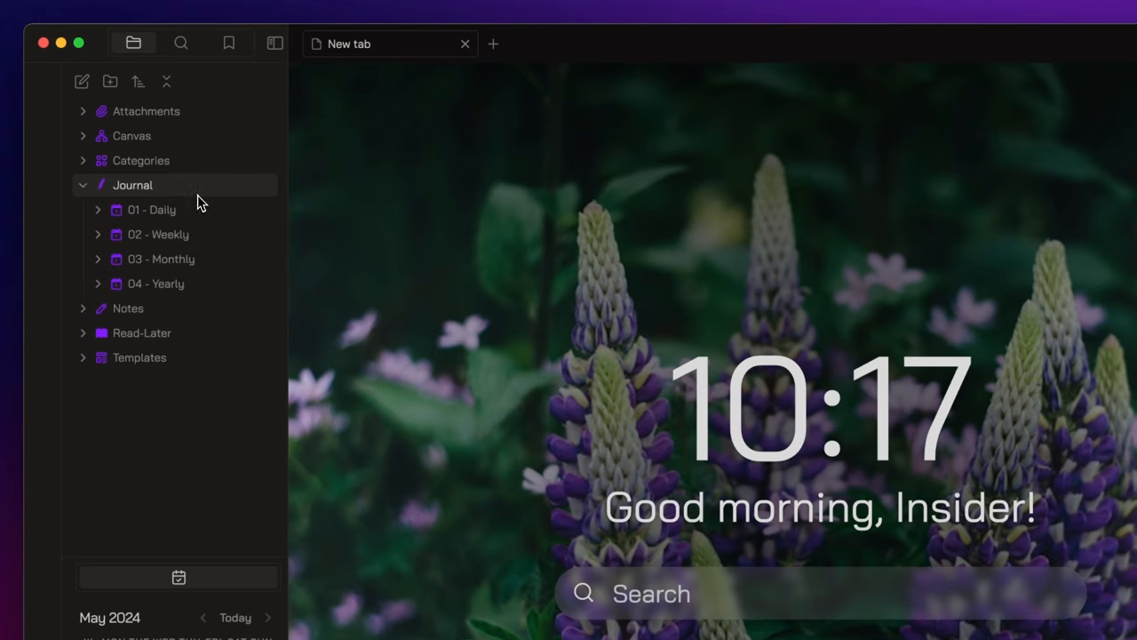
pyautogui.moveTo(212, 198)
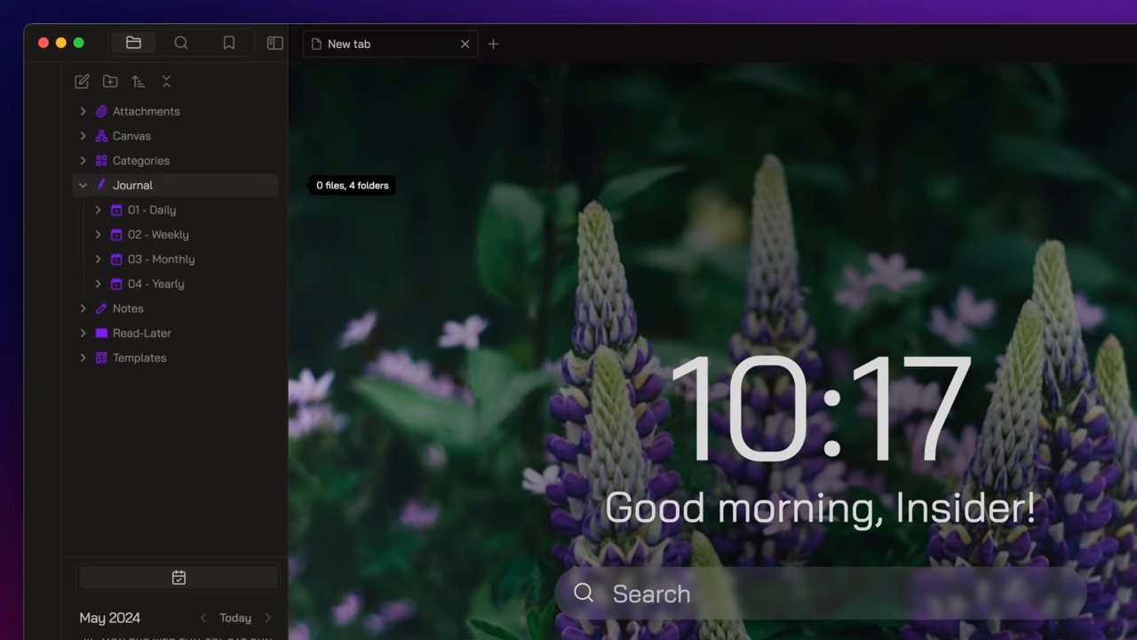
pyautogui.click(81, 185)
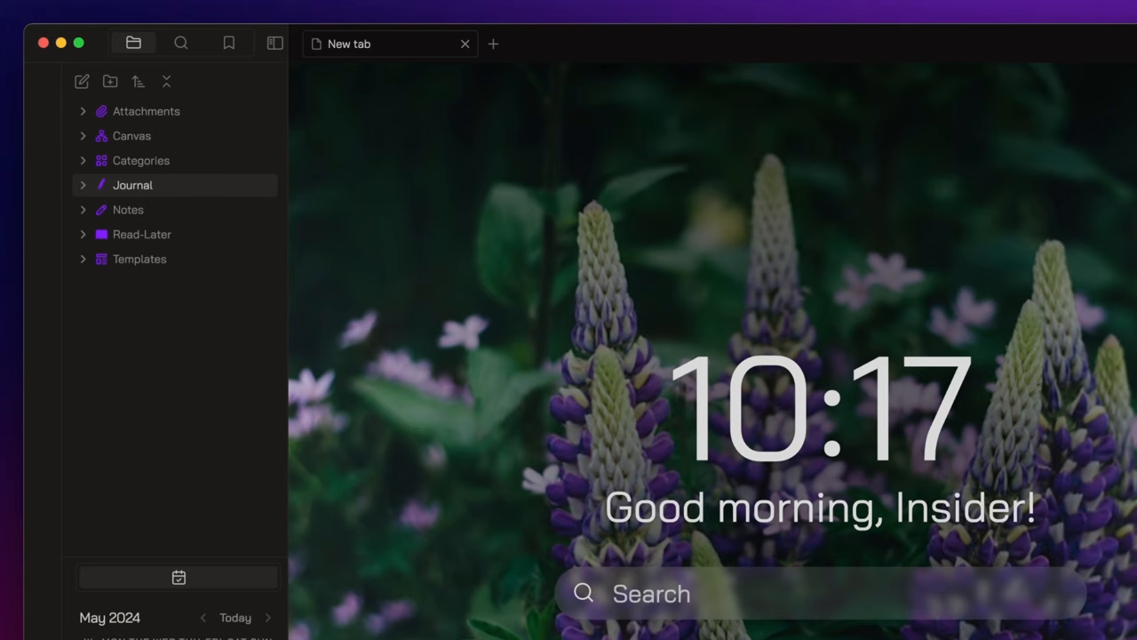
pyautogui.moveTo(204, 213)
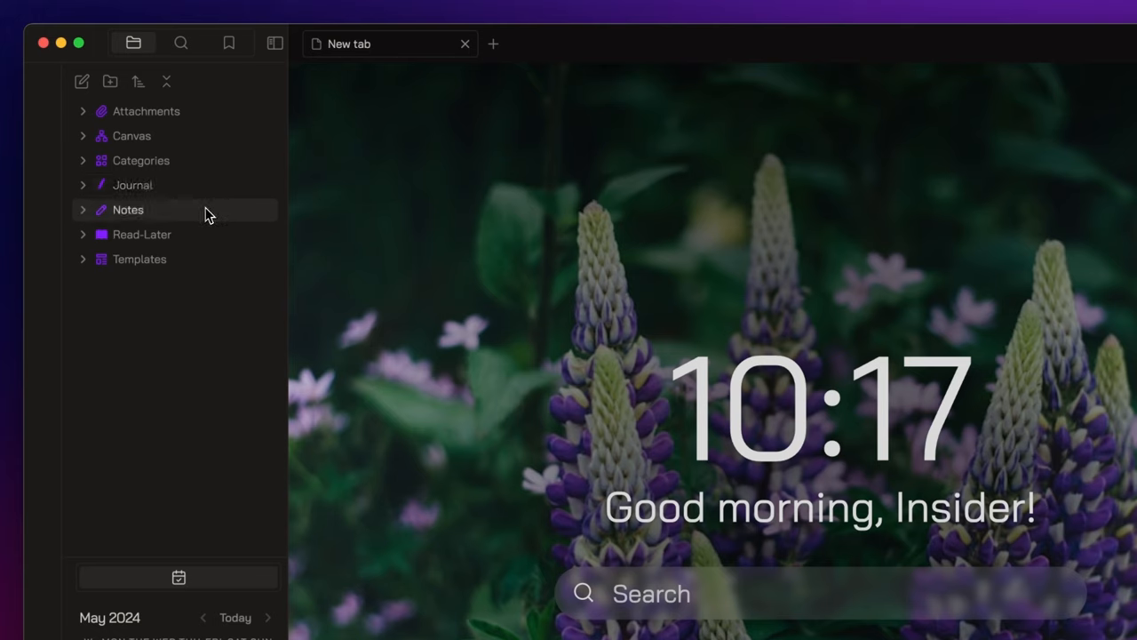
pyautogui.click(128, 209)
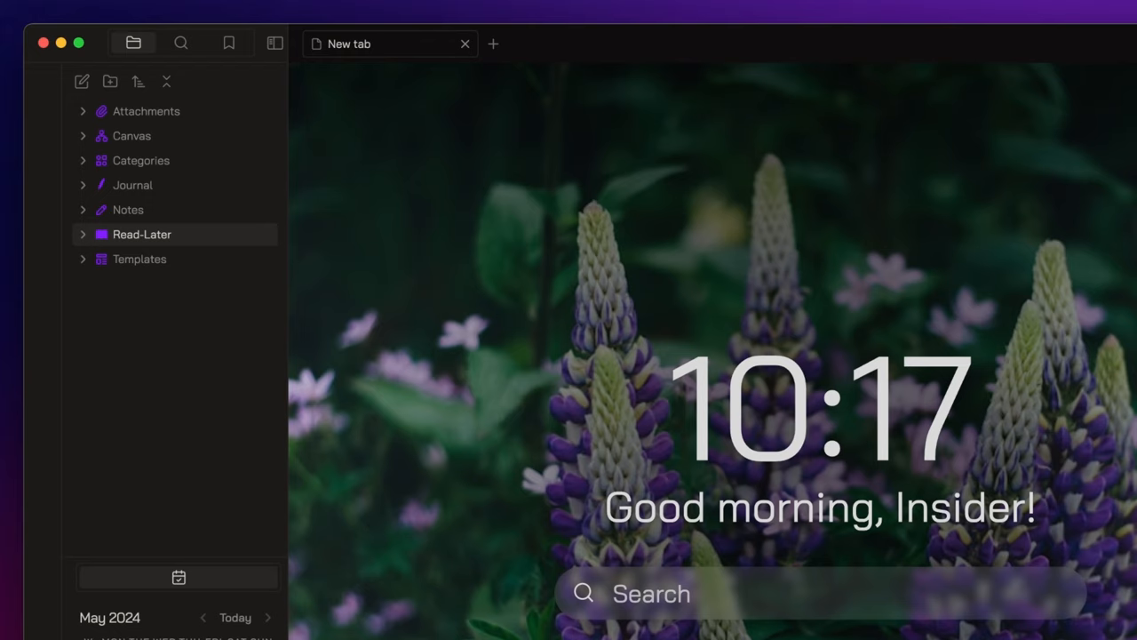
pyautogui.moveTo(192, 245)
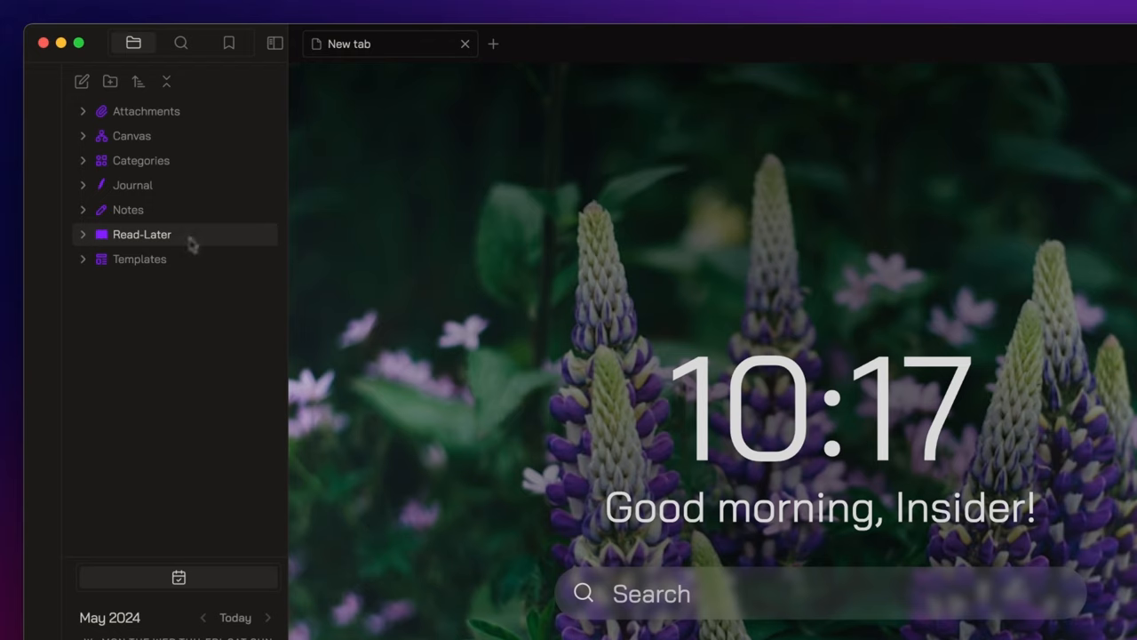
pyautogui.click(138, 259)
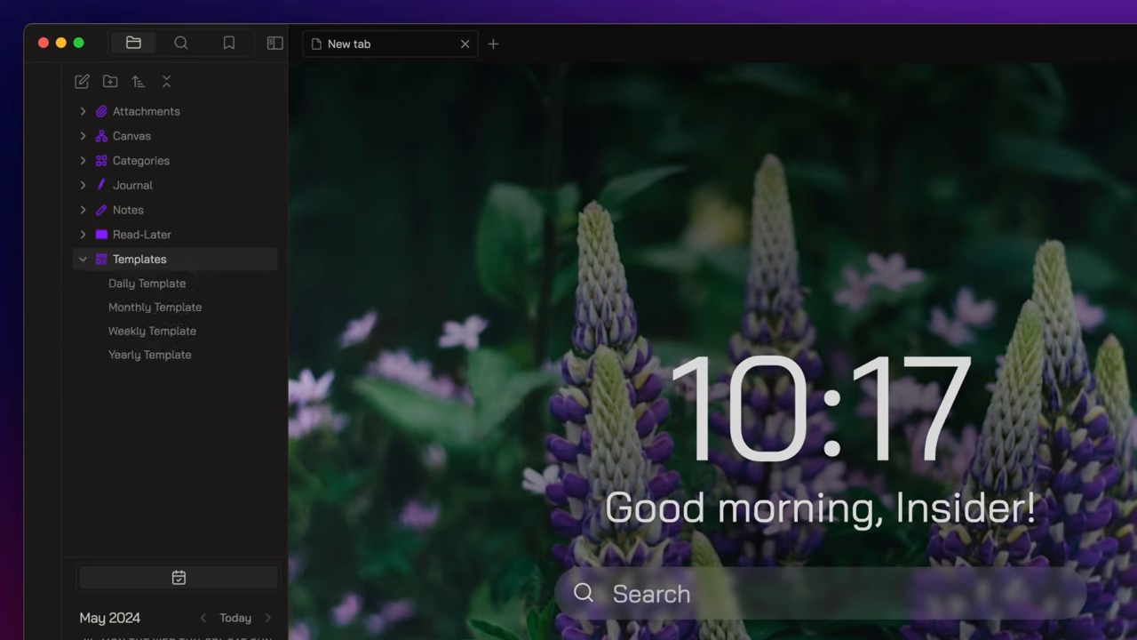
pyautogui.click(81, 259)
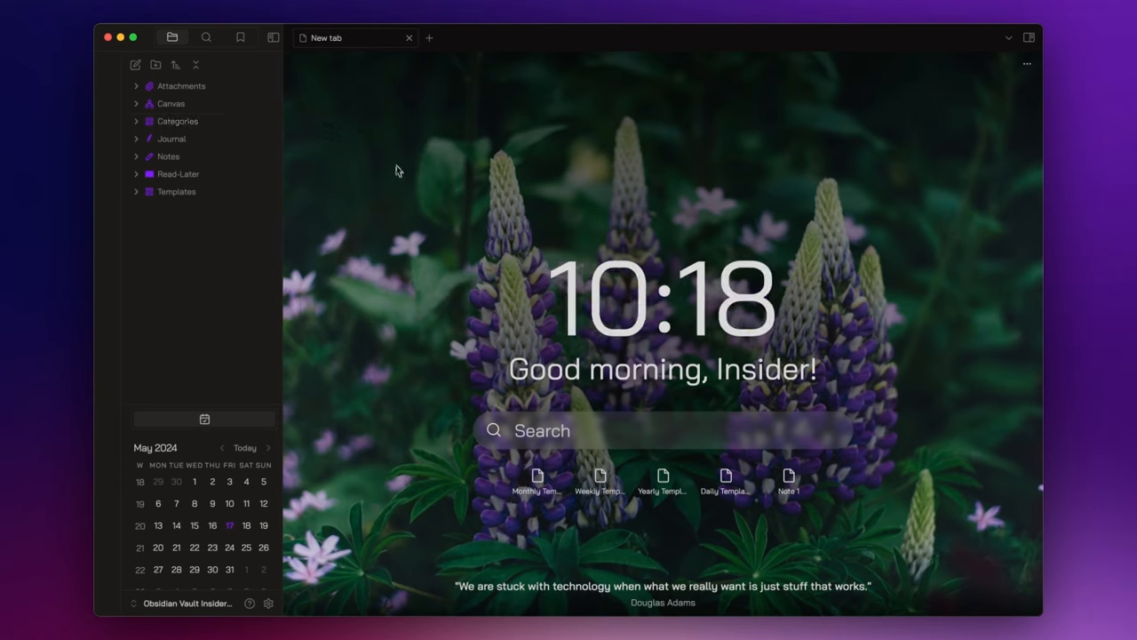
pyautogui.moveTo(402, 188)
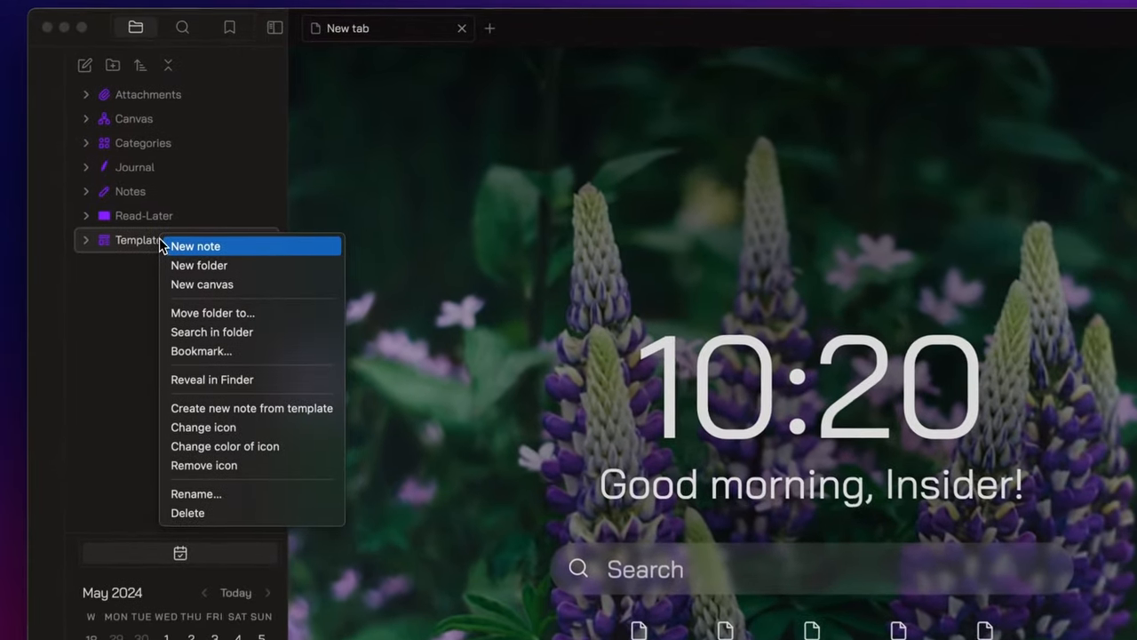
# Create Category Template with a created date property set to <% tp.date.now("YYYY-MM-DD") %> via Source mode
pyautogui.click(196, 245)
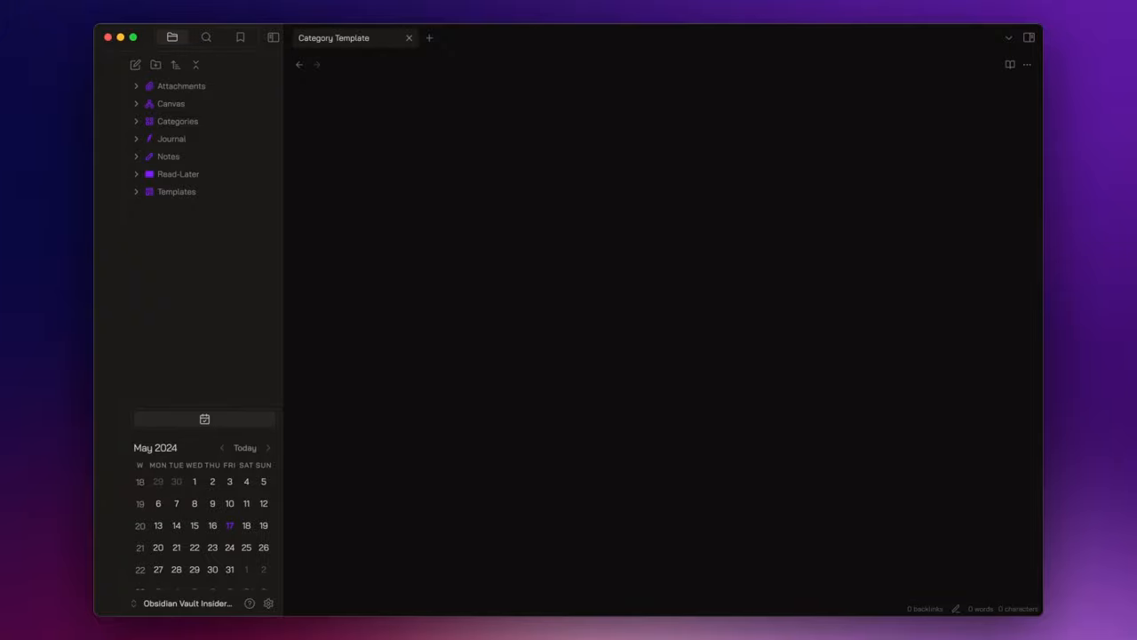
pyautogui.write('c')
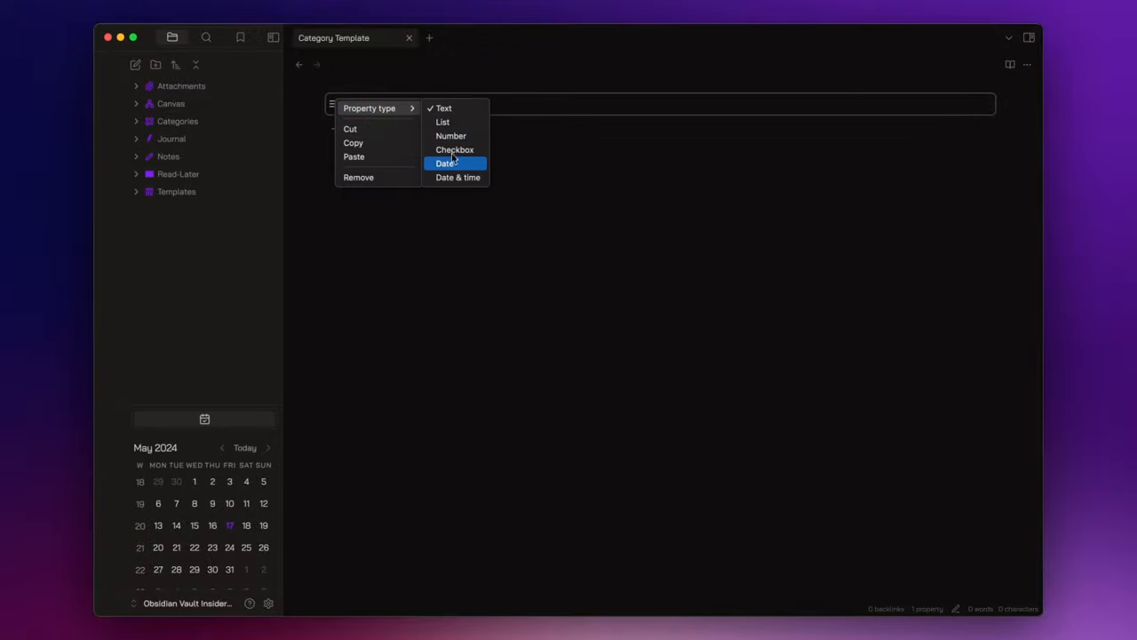
pyautogui.click(448, 163)
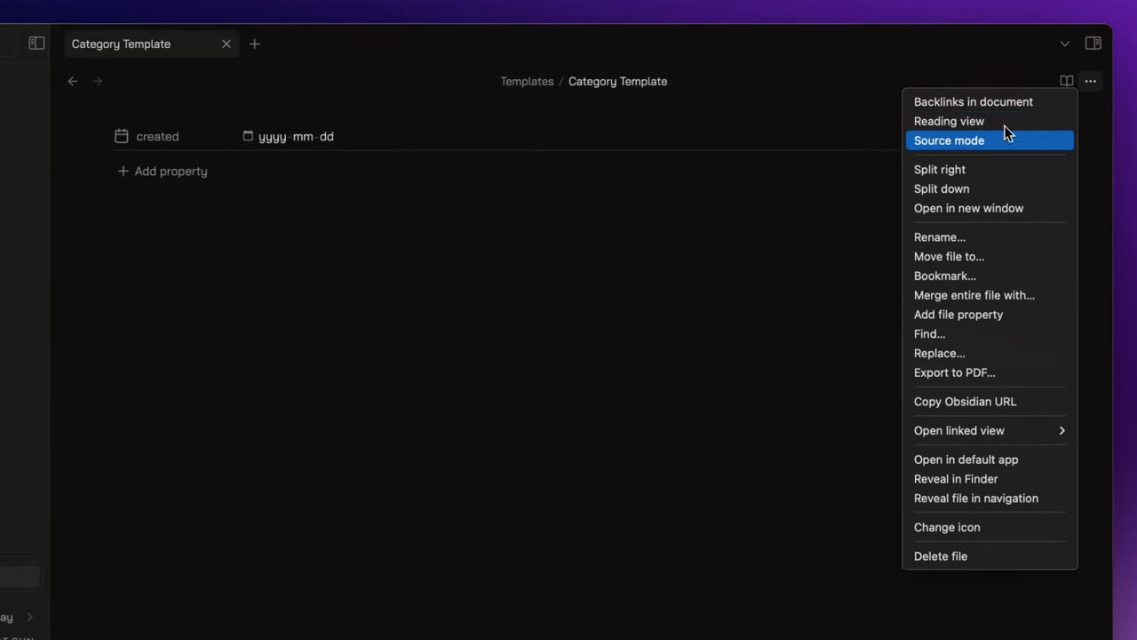
pyautogui.click(949, 141)
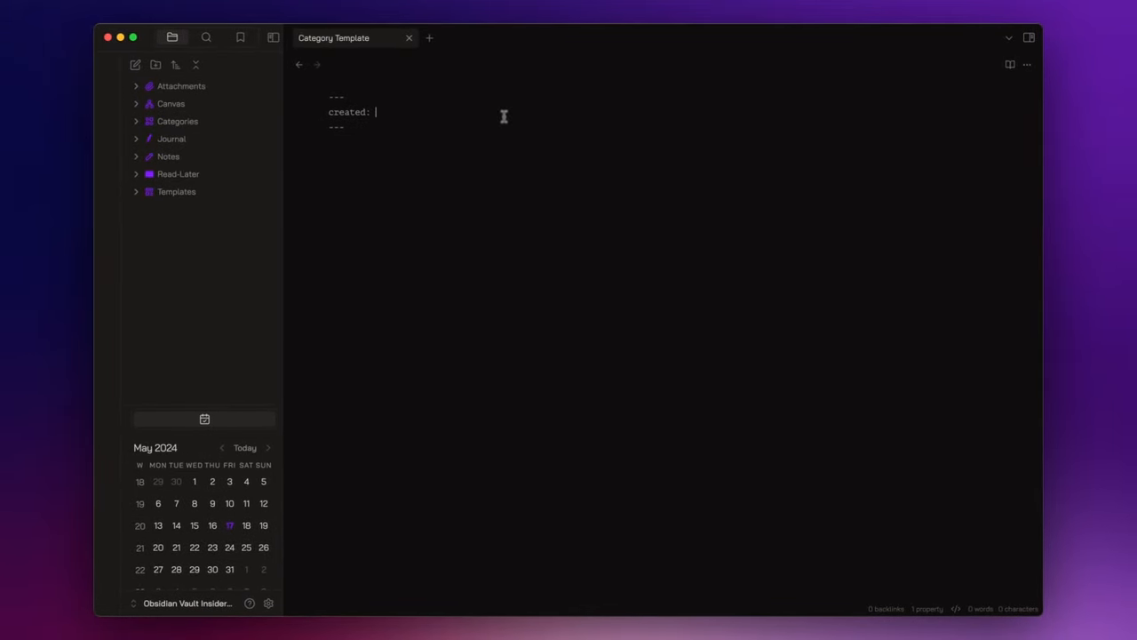
pyautogui.write('<% tp.date.now("") %>')
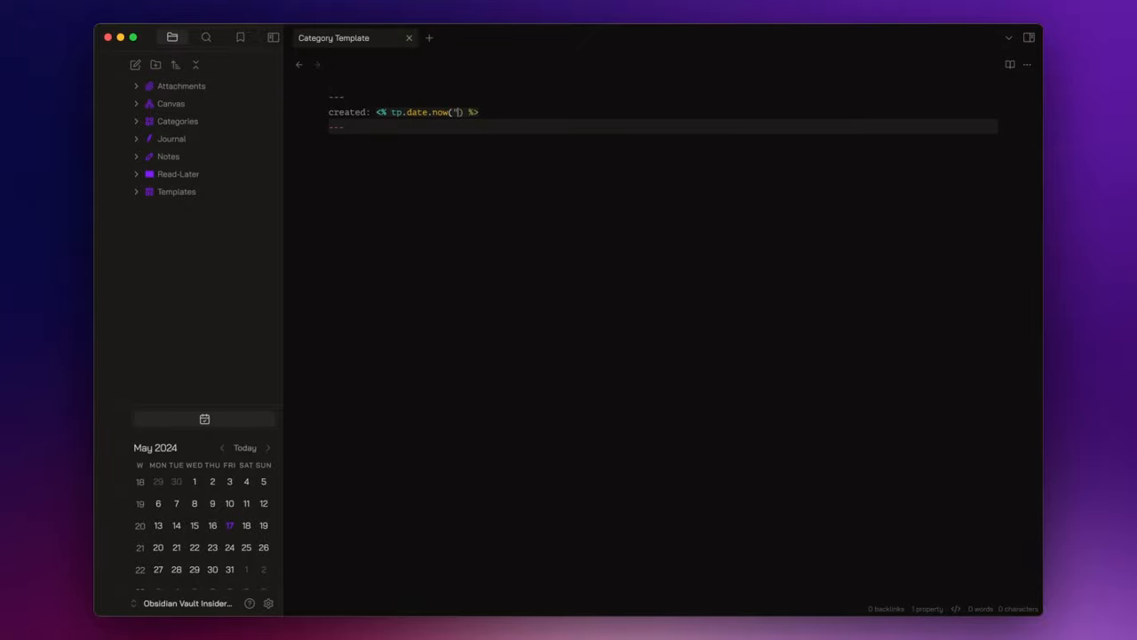
pyautogui.write('YYYY-MM-DD')
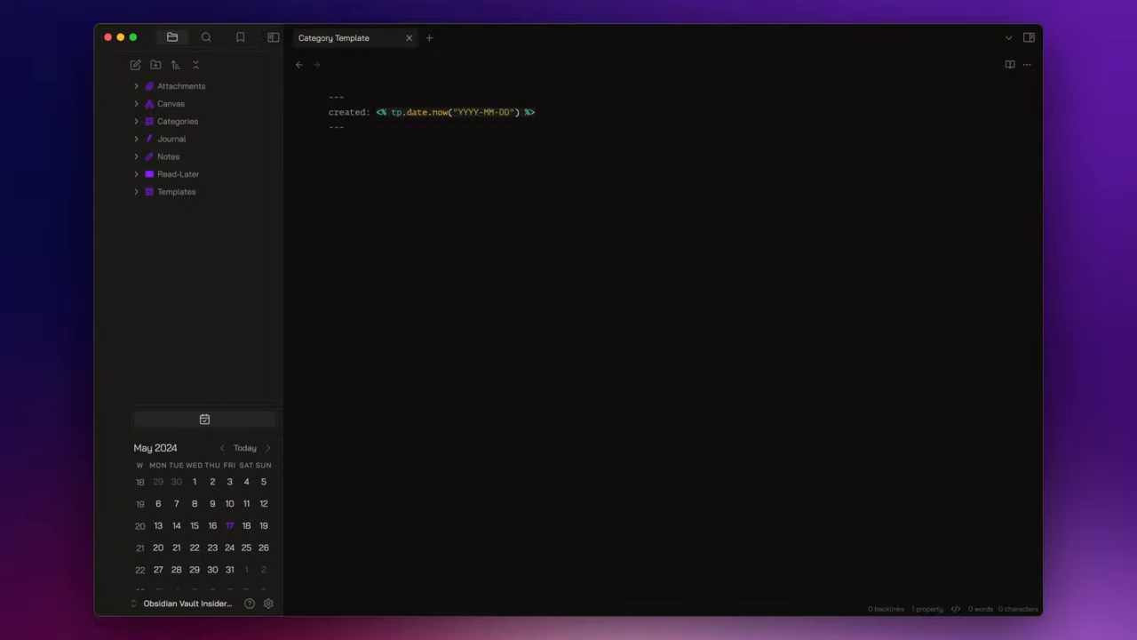
pyautogui.click(1027, 64)
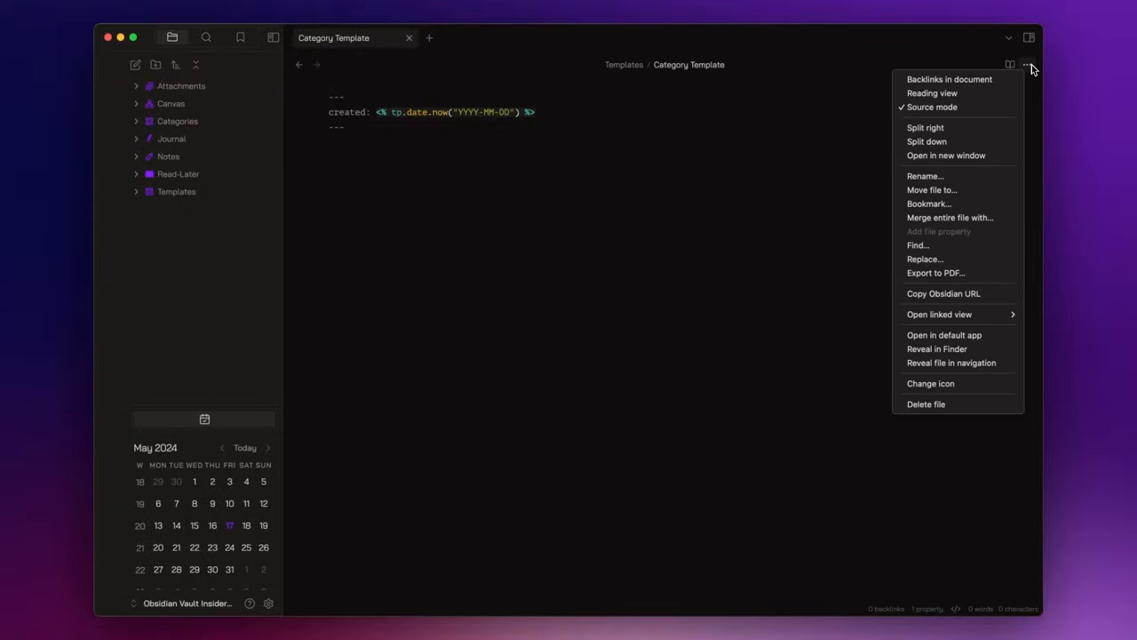
pyautogui.click(931, 93)
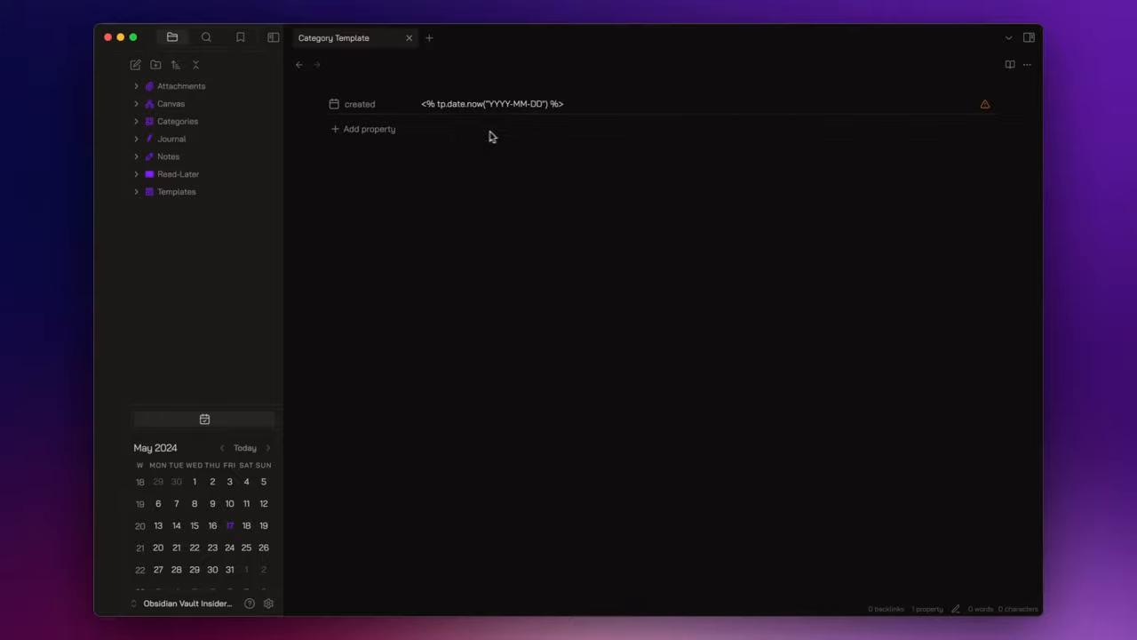
# Add a tags property holding category, then move into the note body for the script block
pyautogui.click(370, 128)
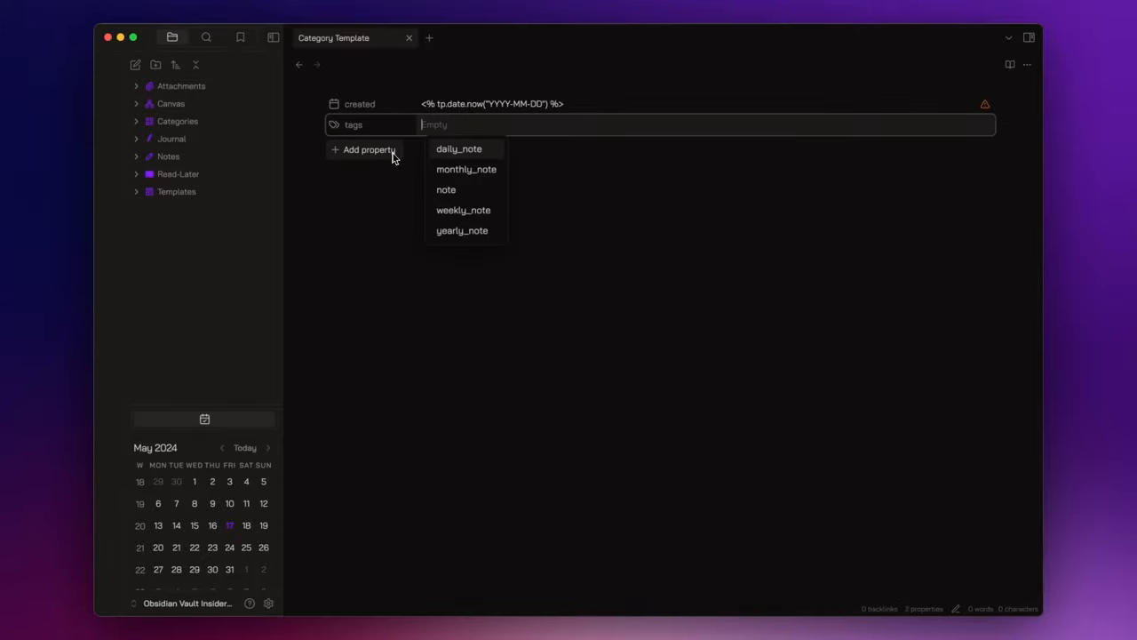
pyautogui.write('category')
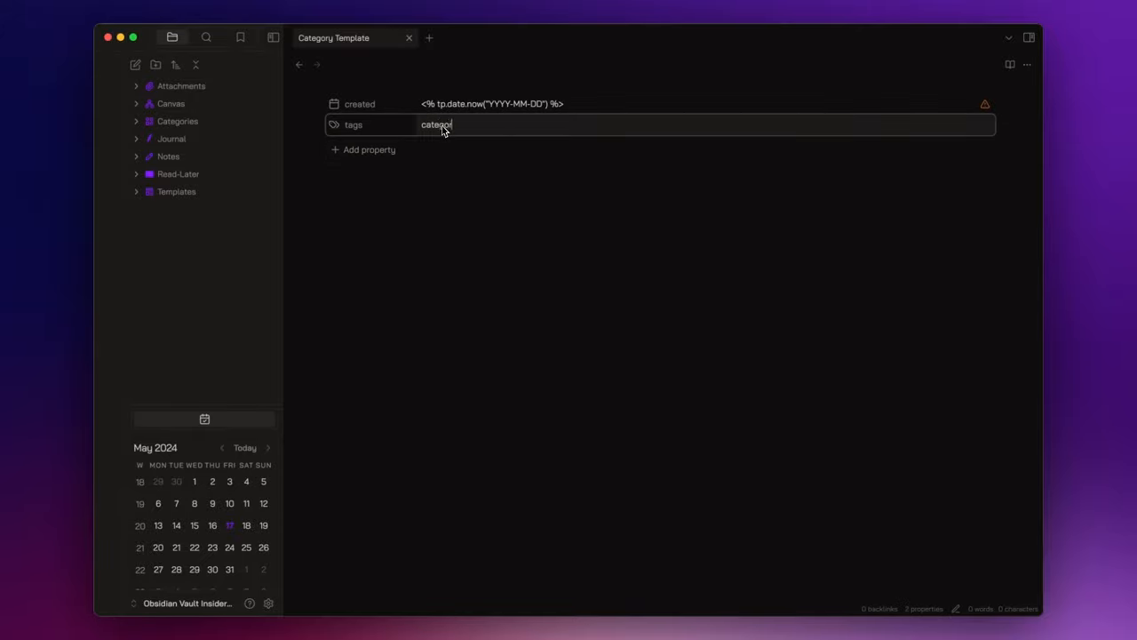
pyautogui.press('Enter')
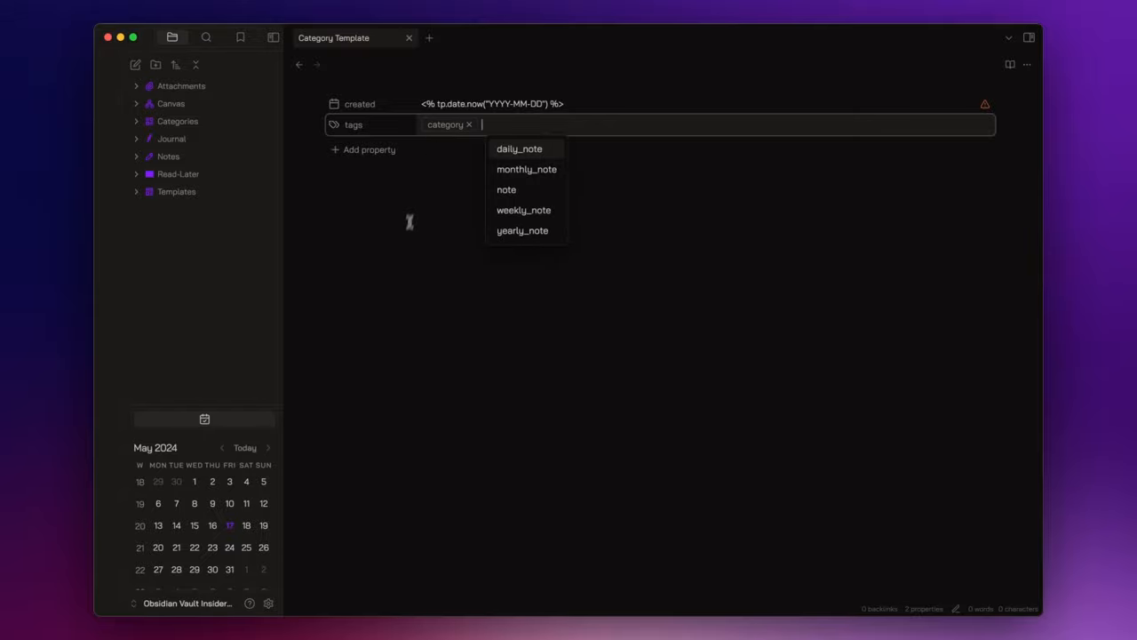
pyautogui.click(405, 246)
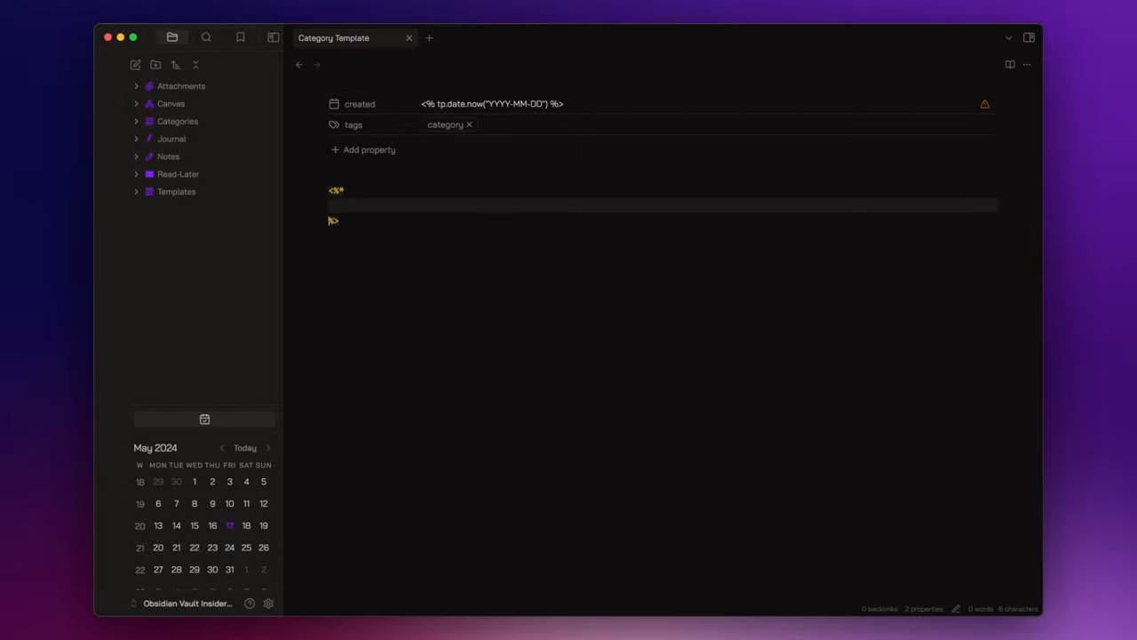
# Write the Templater block: prompt for a title on untitled notes and rename the file to it
pyautogui.write('let title =')
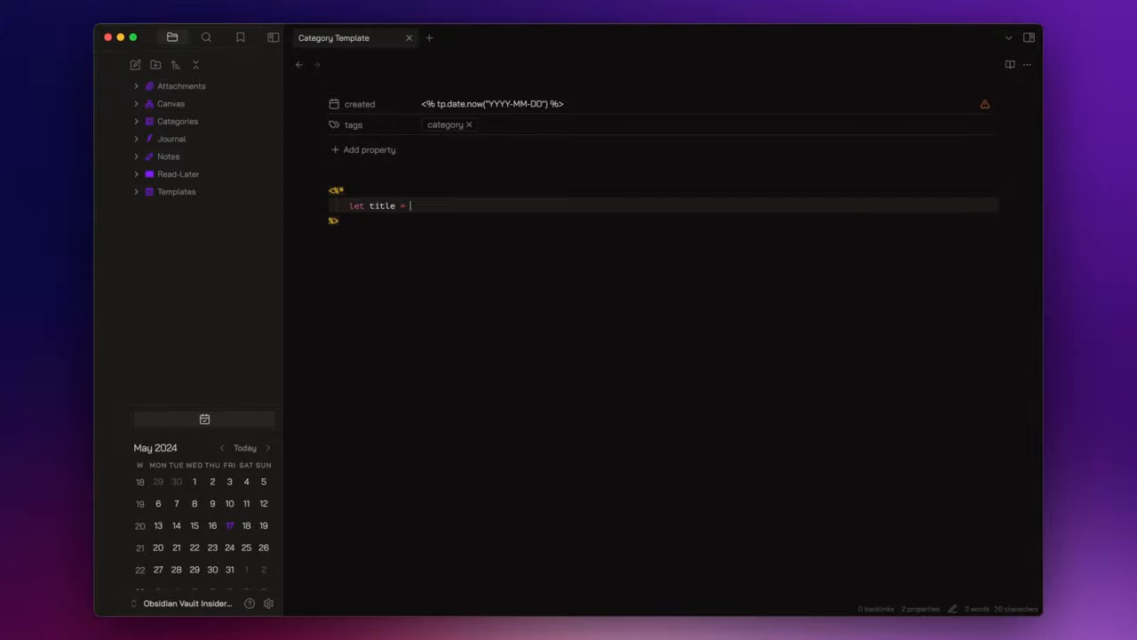
pyautogui.write('tp.file.title')
pyautogui.write('if (title.startsWith("Untitled")) {')
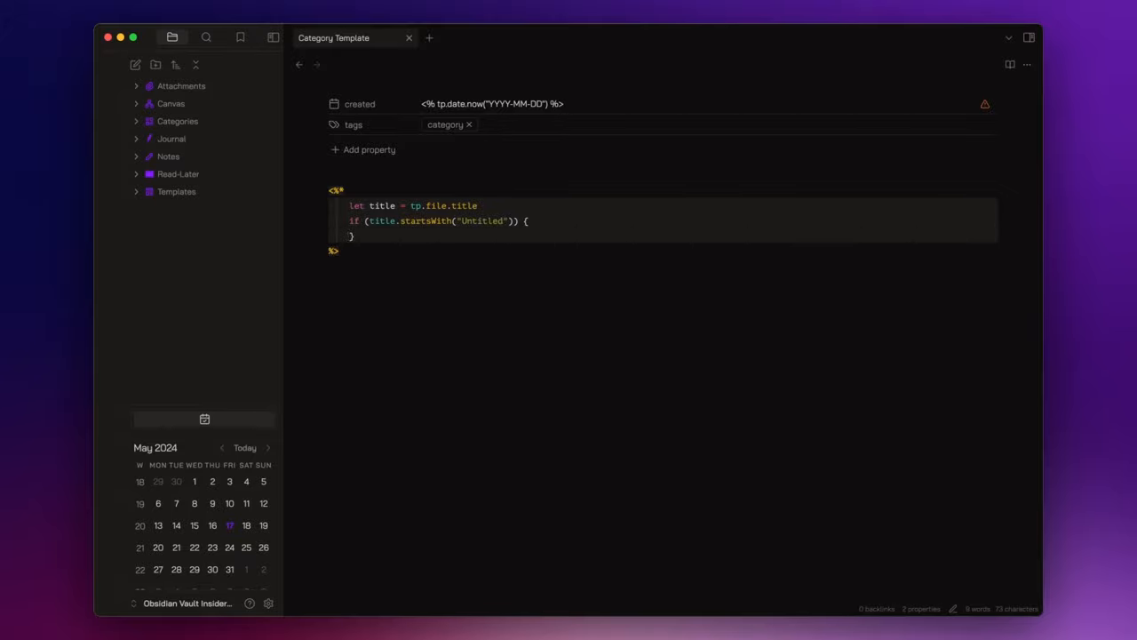
pyautogui.write('title = await tp')
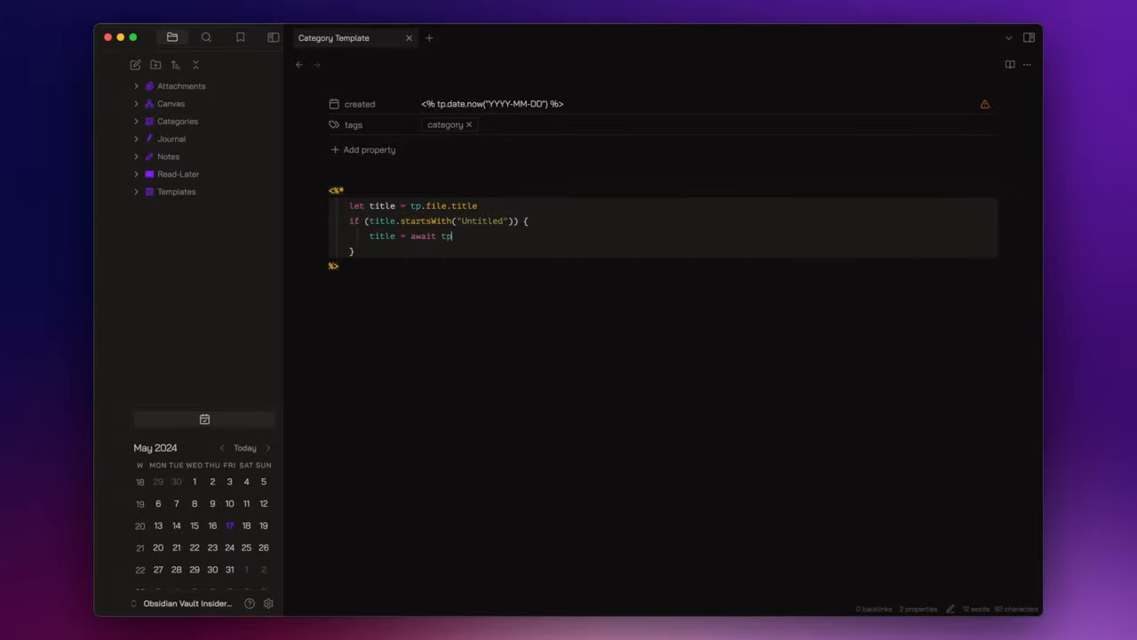
pyautogui.write('.system.prompt("Tit')
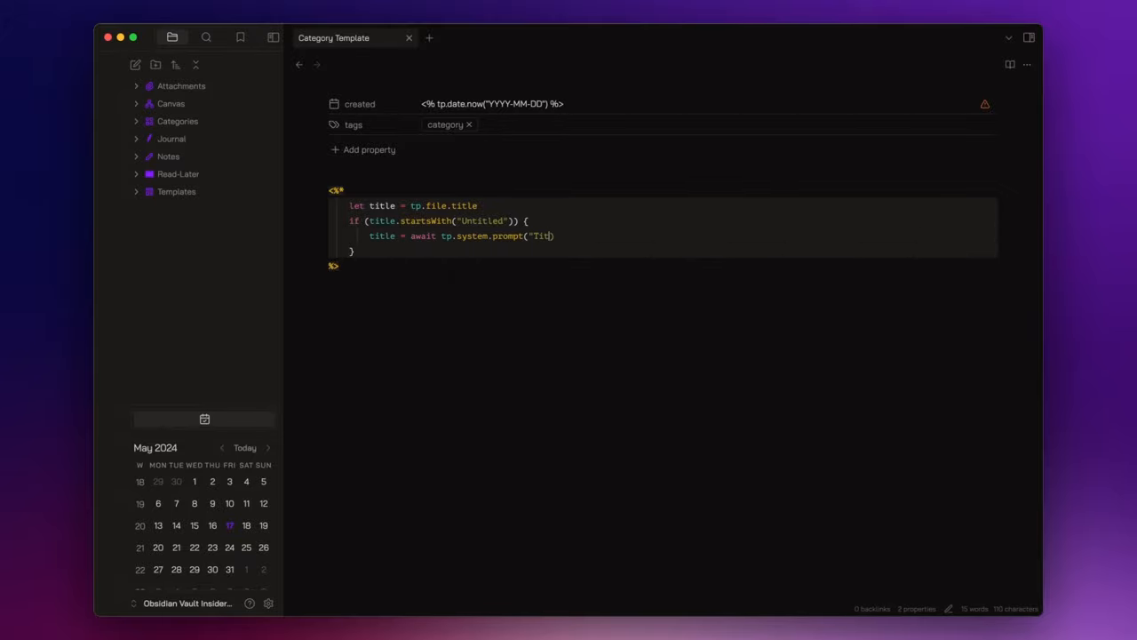
pyautogui.write('await tp.file.')
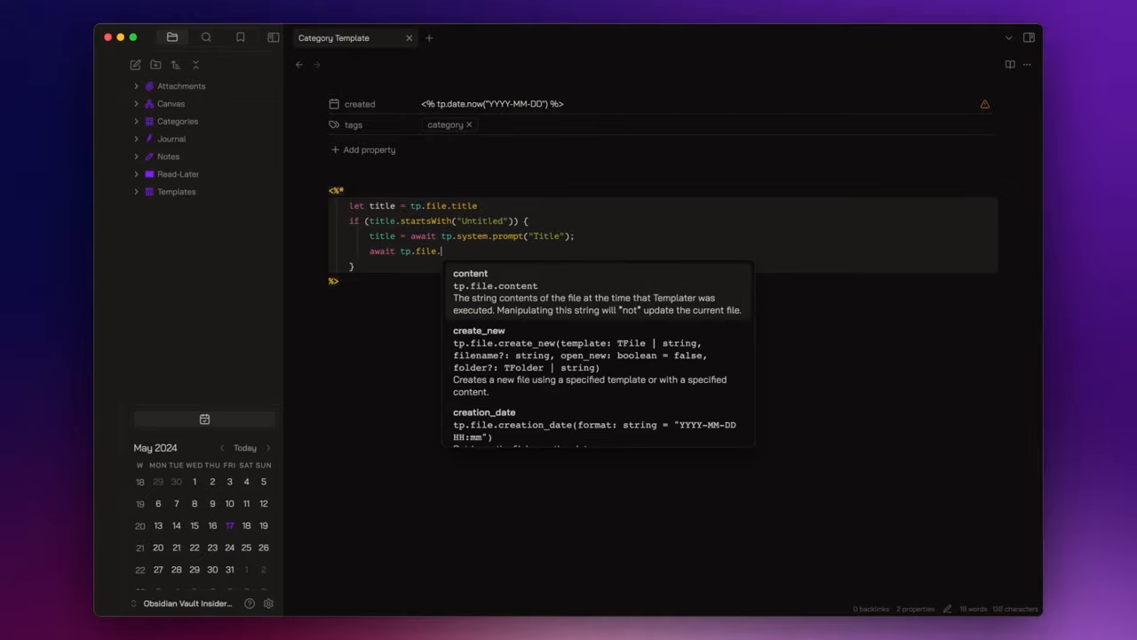
pyautogui.write('rename(`${}`)')
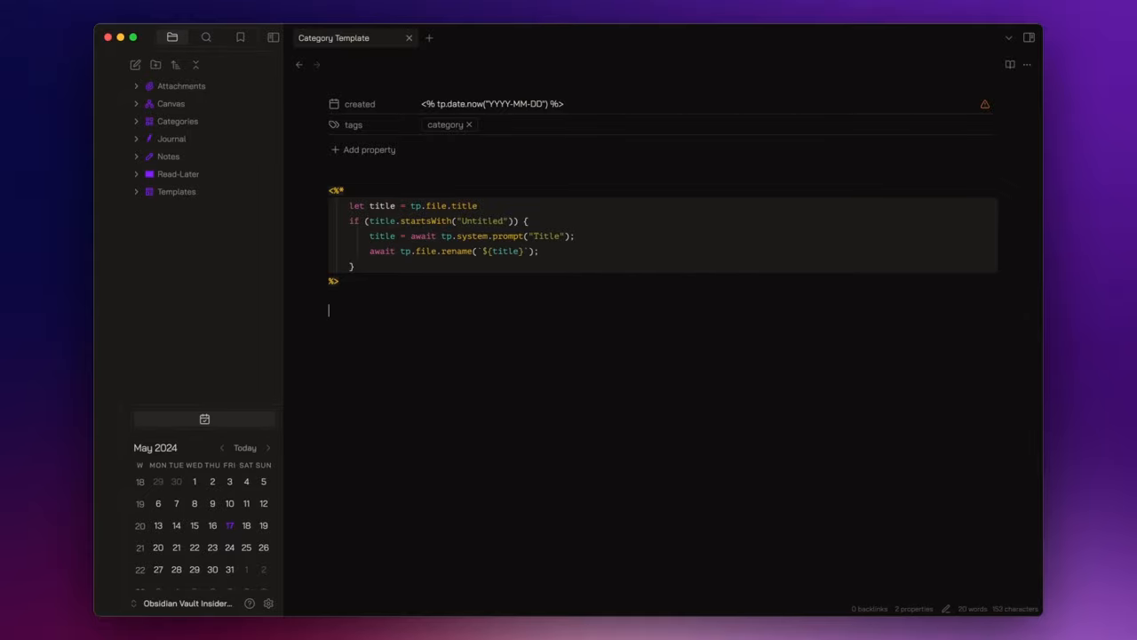
# Add a heading line outputting the title with tR += `${title}`
pyautogui.write('# <%* %>')
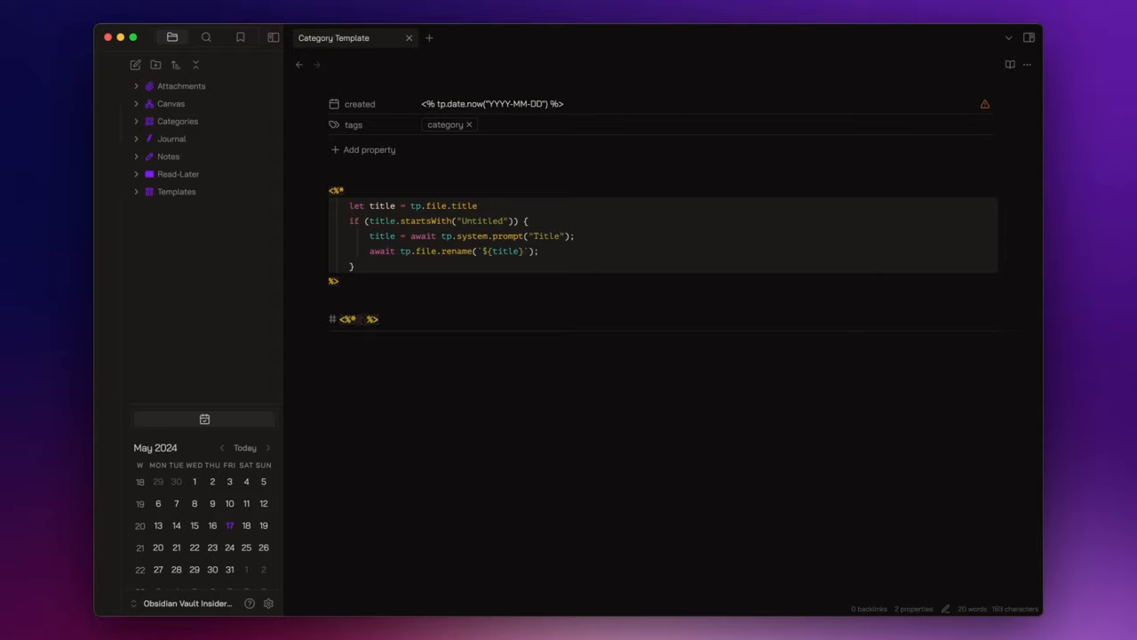
pyautogui.write("tR += '$'")
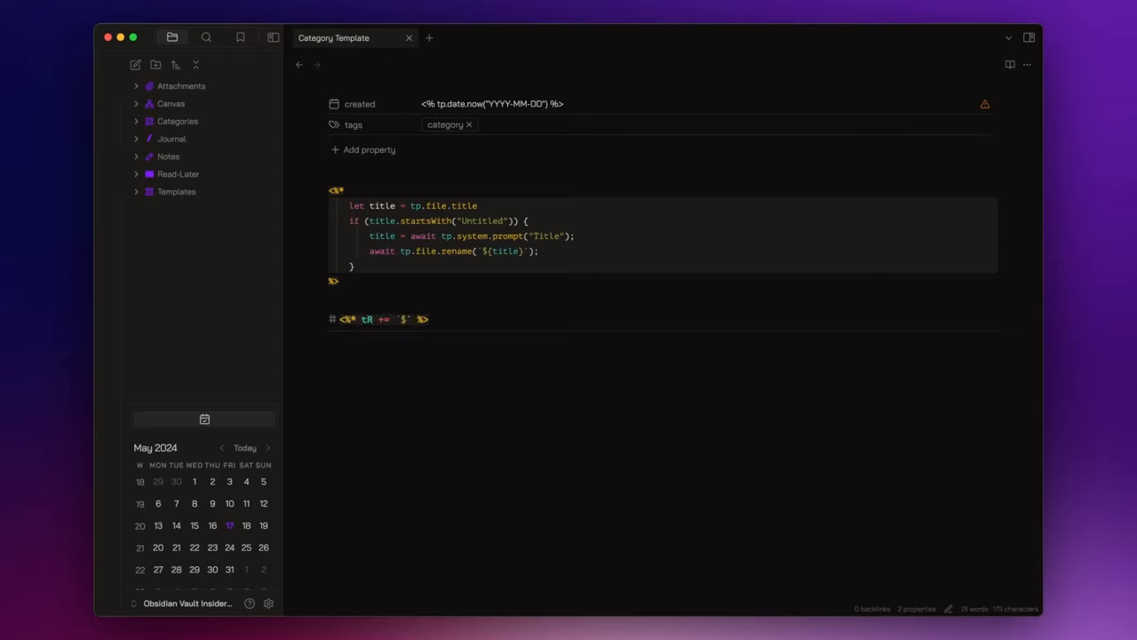
pyautogui.write('{title}')
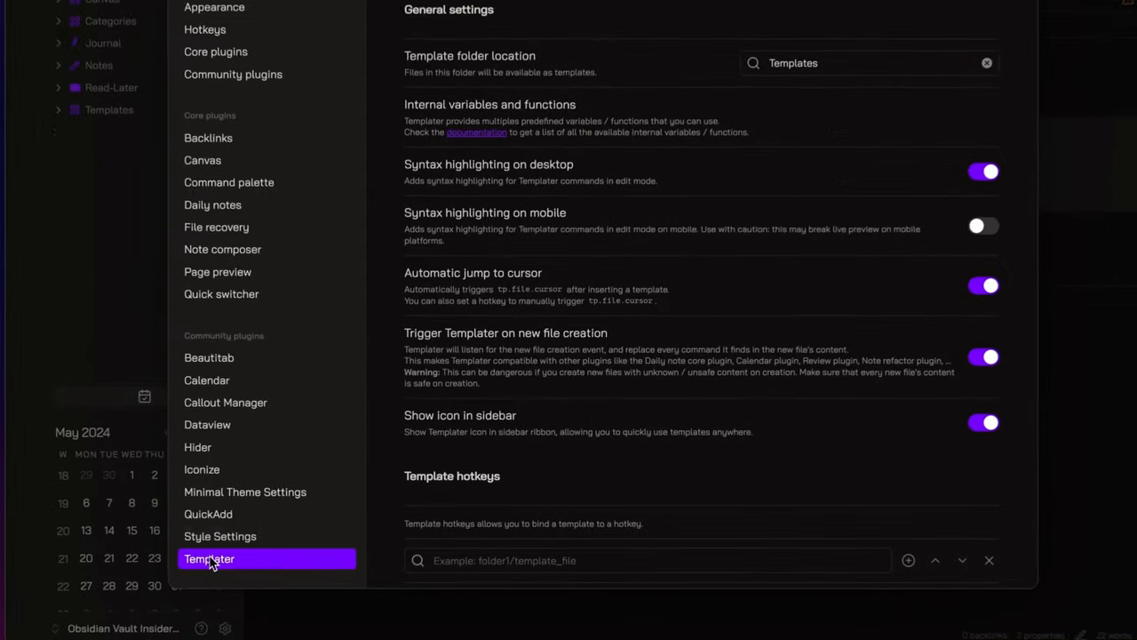
# Add a folder template mapping Categories to Templates/Category Template.md in Templater settings
pyautogui.scroll(-3)
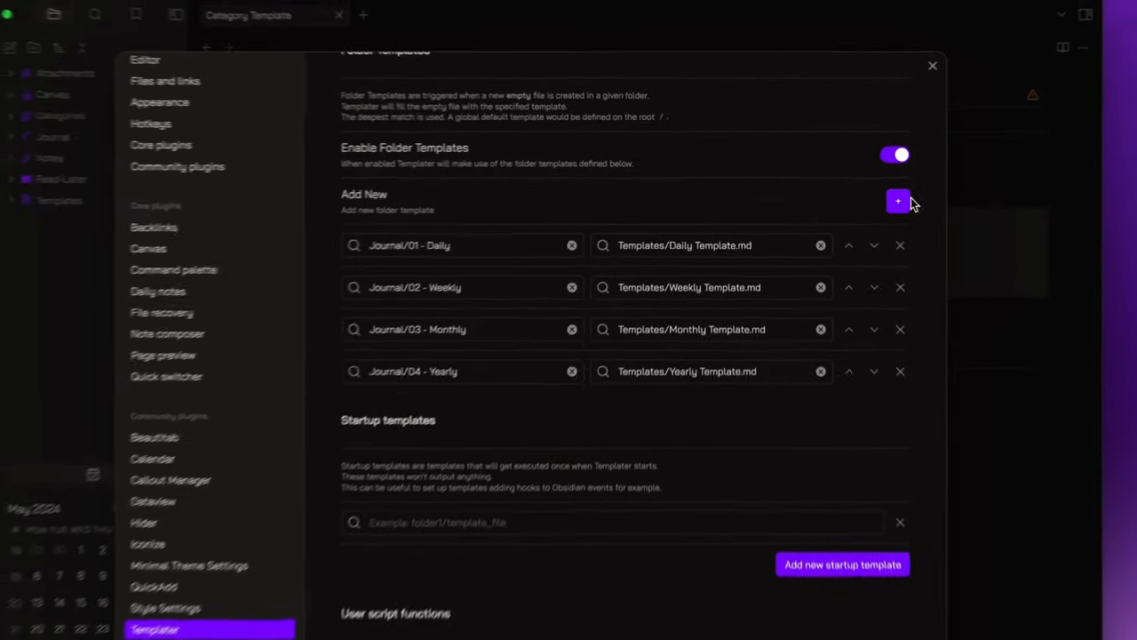
pyautogui.click(898, 201)
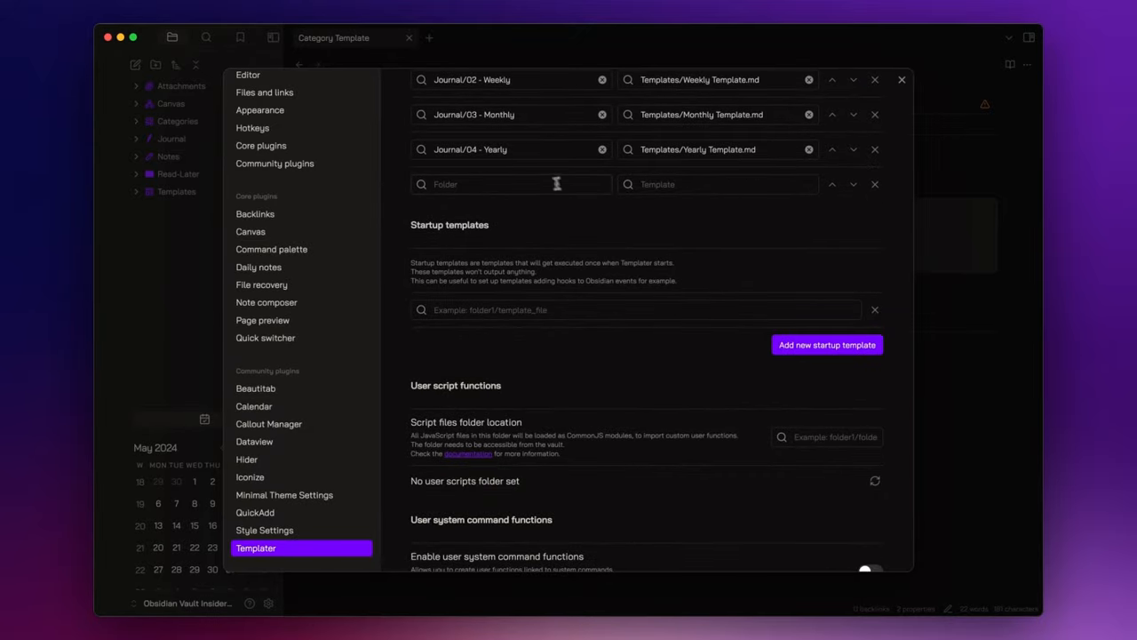
pyautogui.write('Categories')
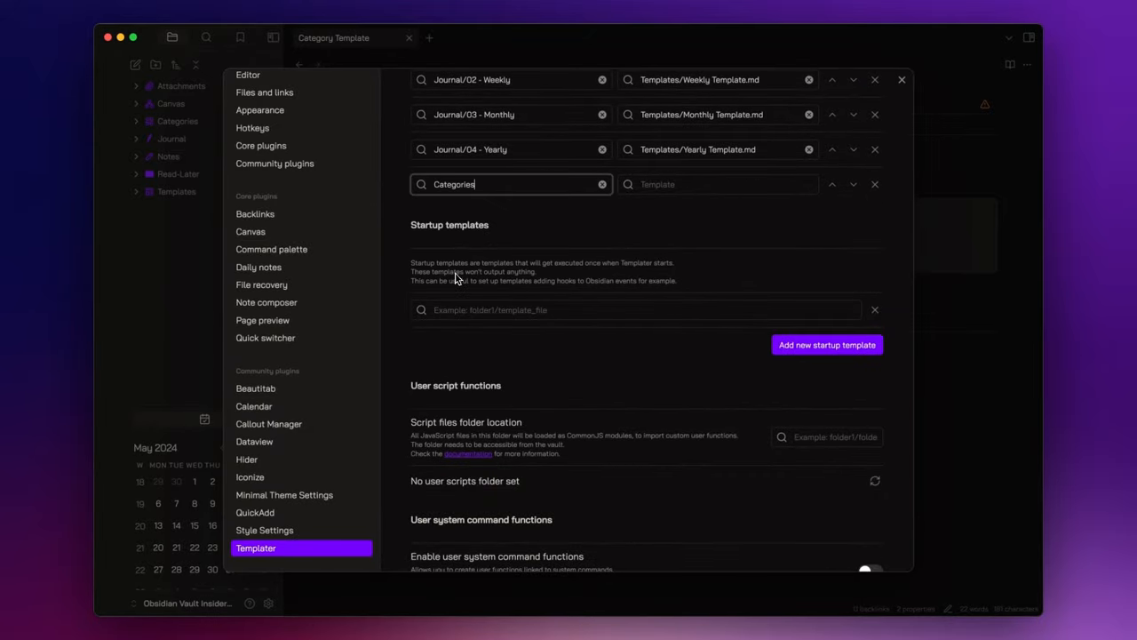
pyautogui.click(718, 183)
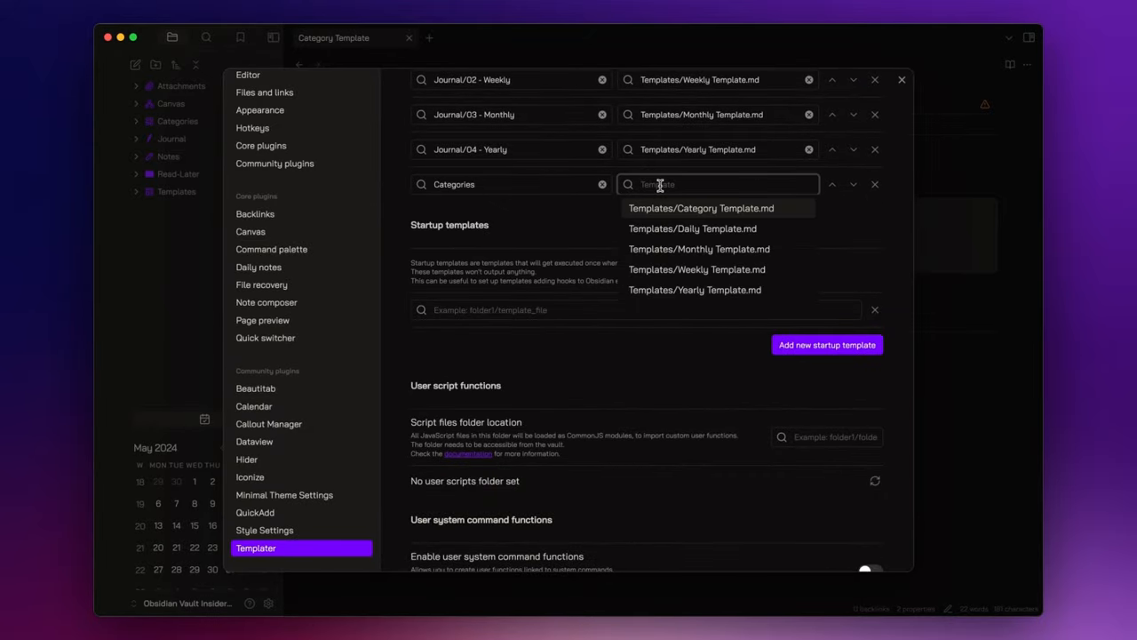
pyautogui.click(700, 208)
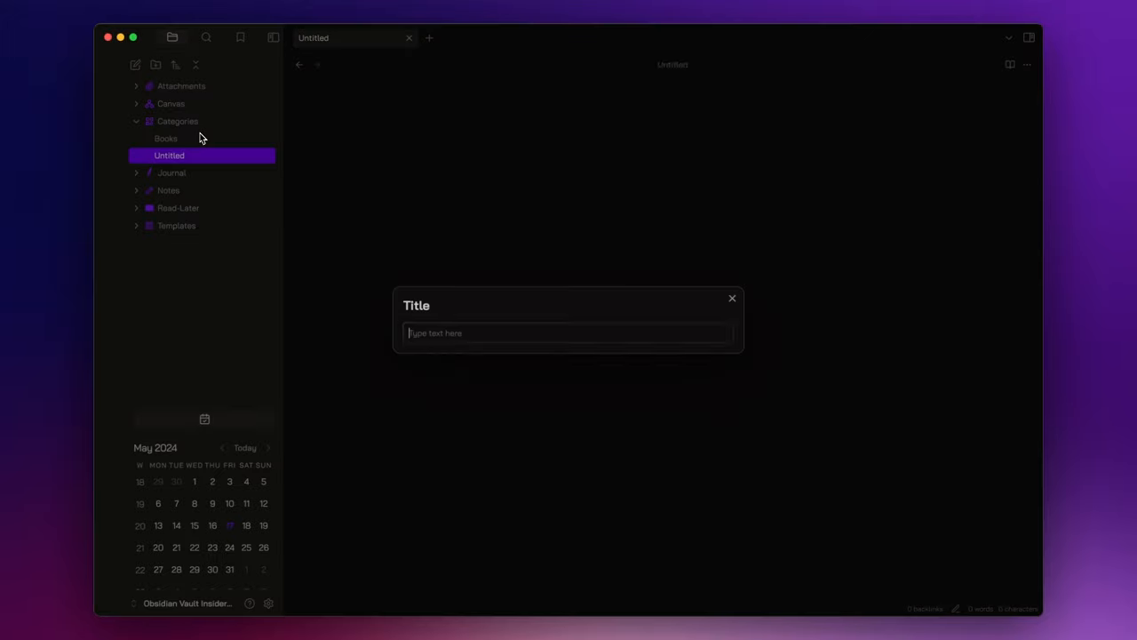
# Name new Categories notes Recipes and Movies, then start assigning an icon to Books
pyautogui.write('Recipes')
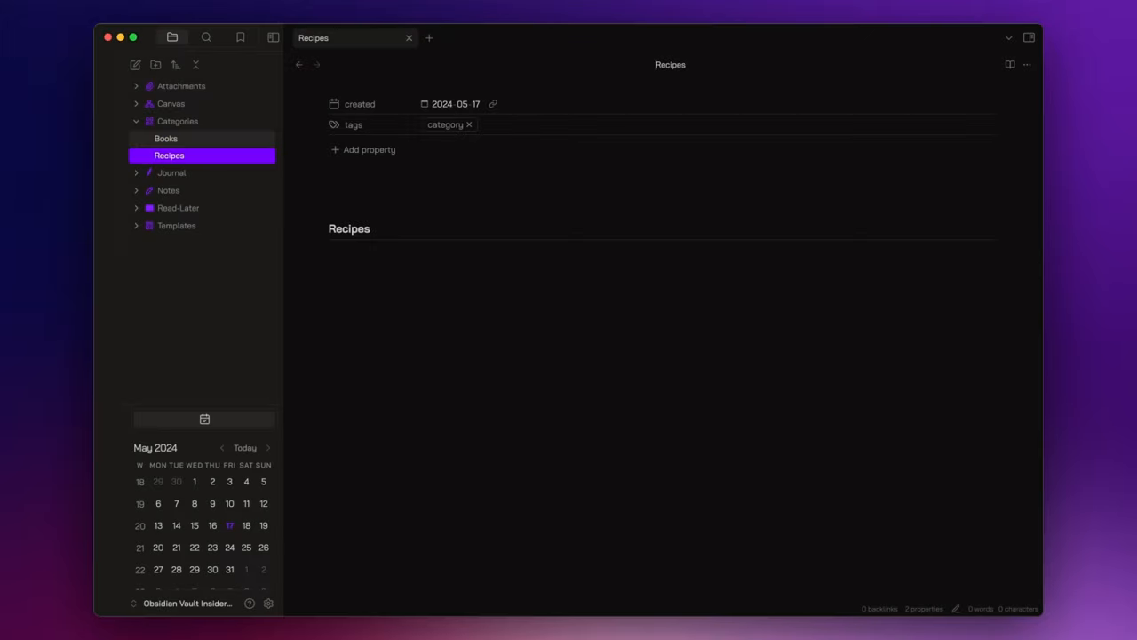
pyautogui.click(178, 121)
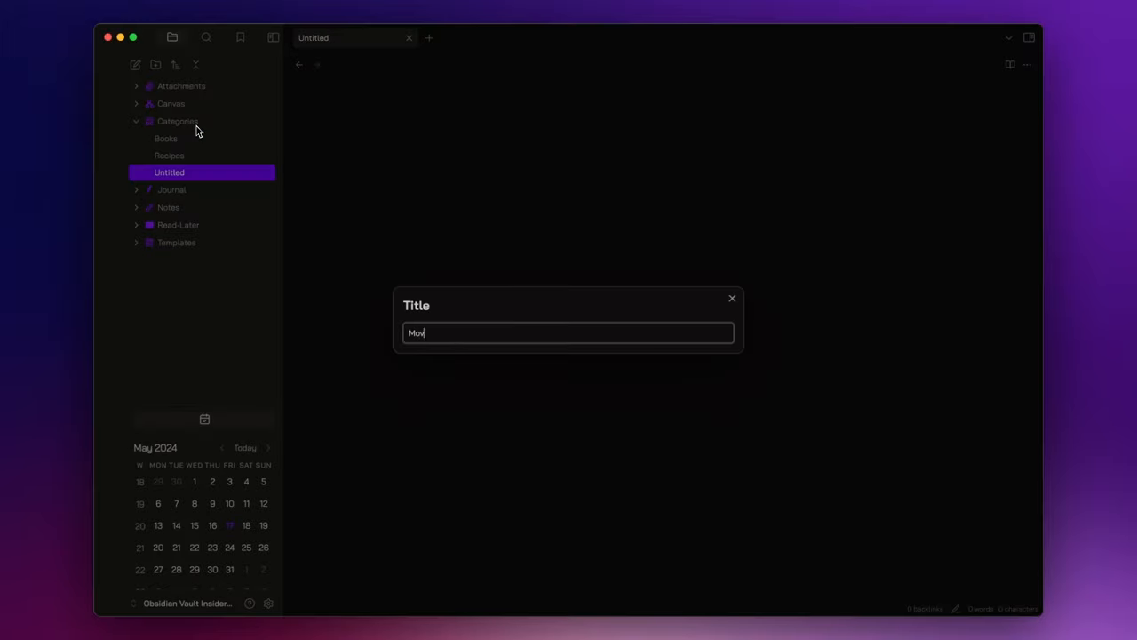
pyautogui.write('Movies')
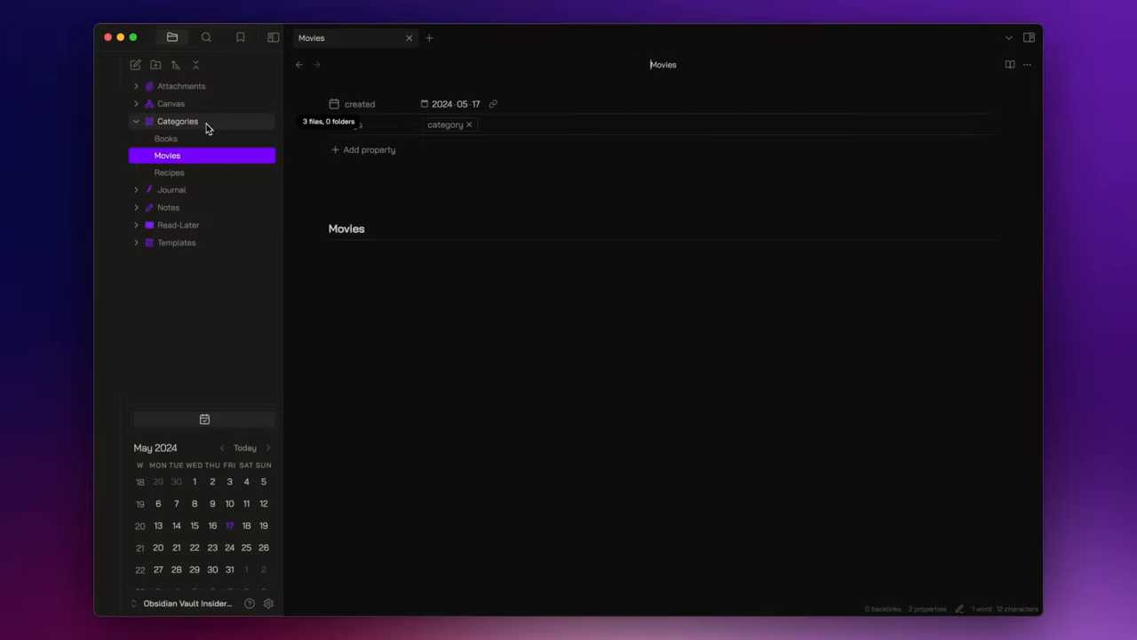
pyautogui.click(166, 139)
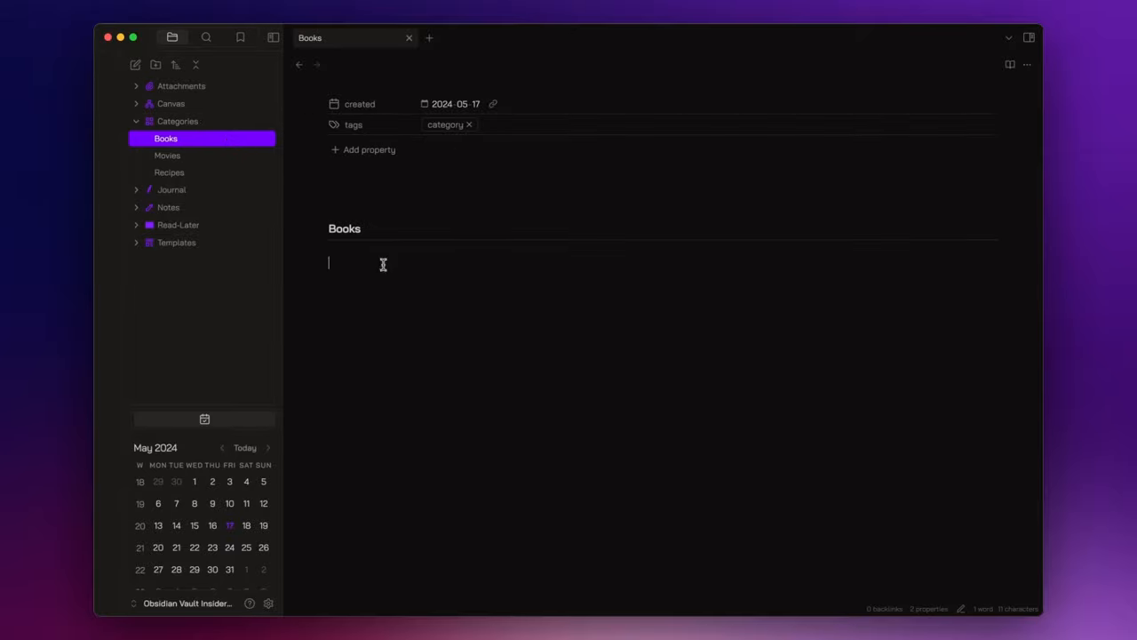
pyautogui.moveTo(341, 277)
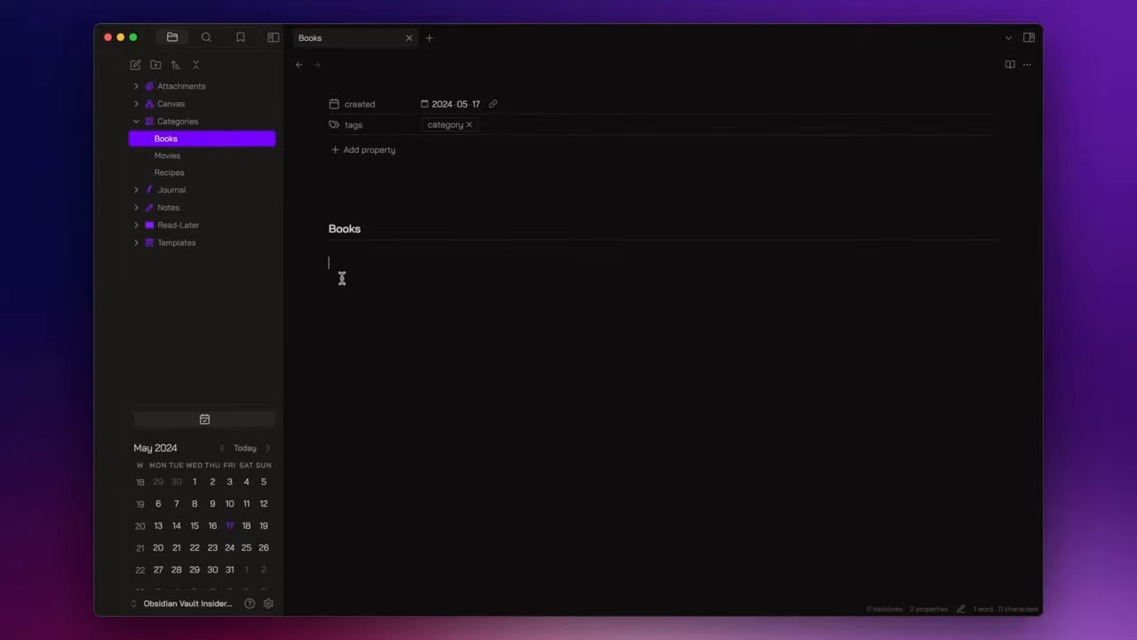
pyautogui.rightClick(165, 139)
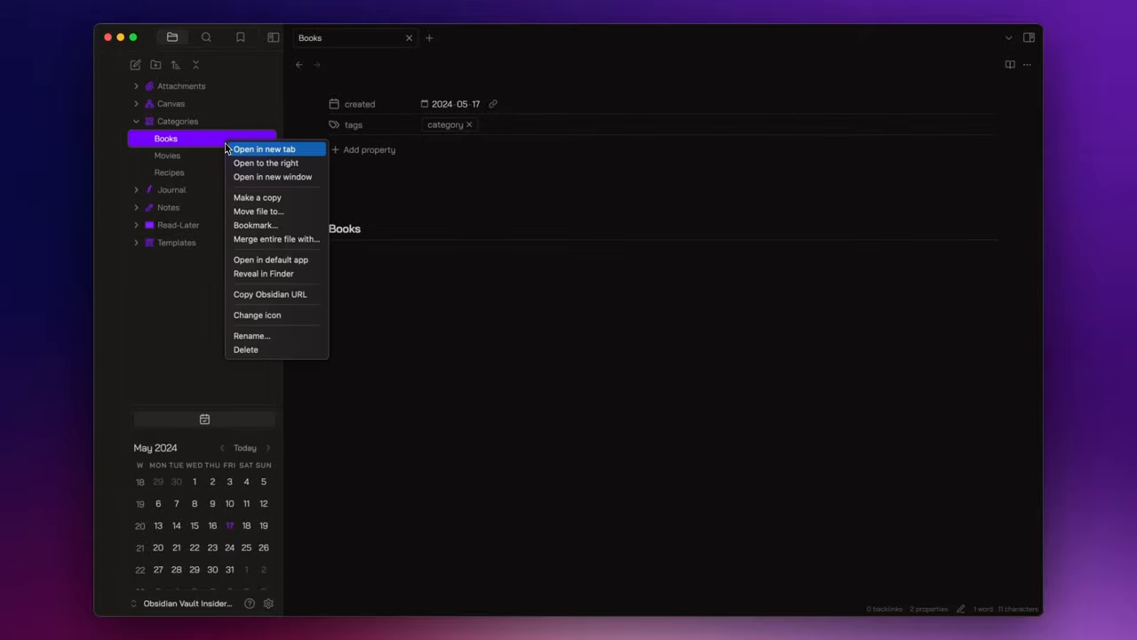
pyautogui.click(275, 323)
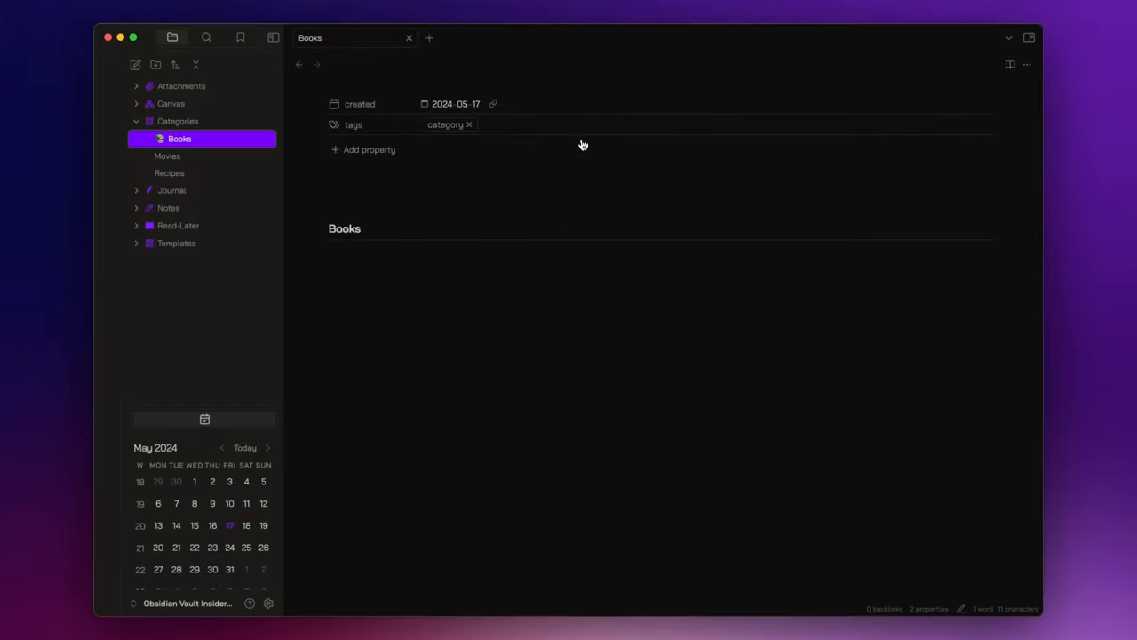
# Give Recipes a chef icon via Iconize and recolour it
pyautogui.rightClick(169, 172)
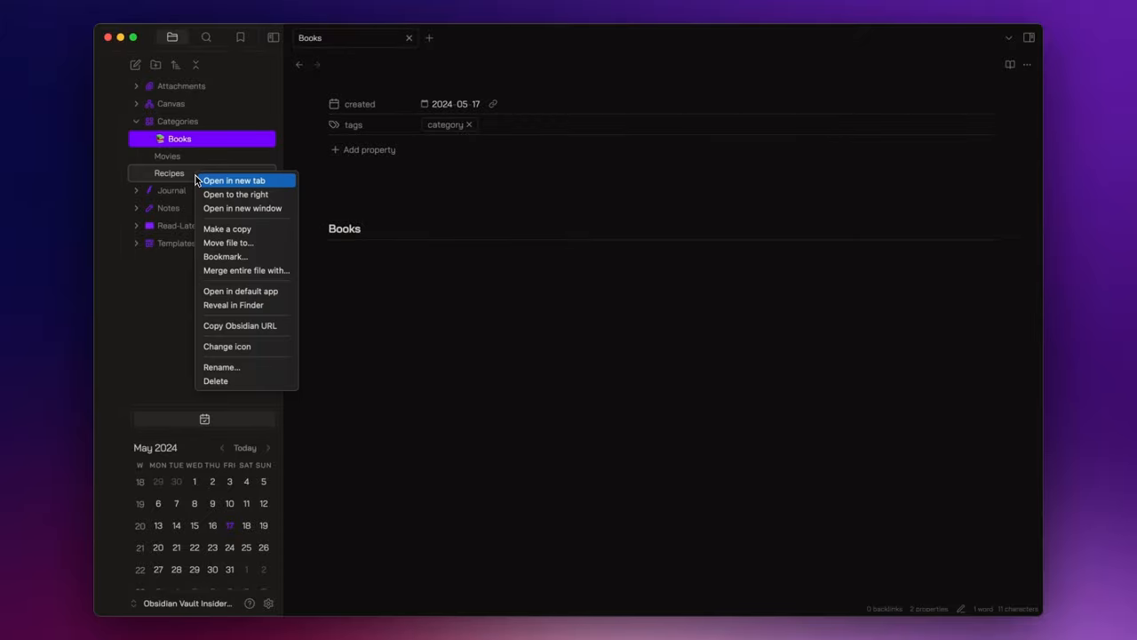
pyautogui.click(228, 345)
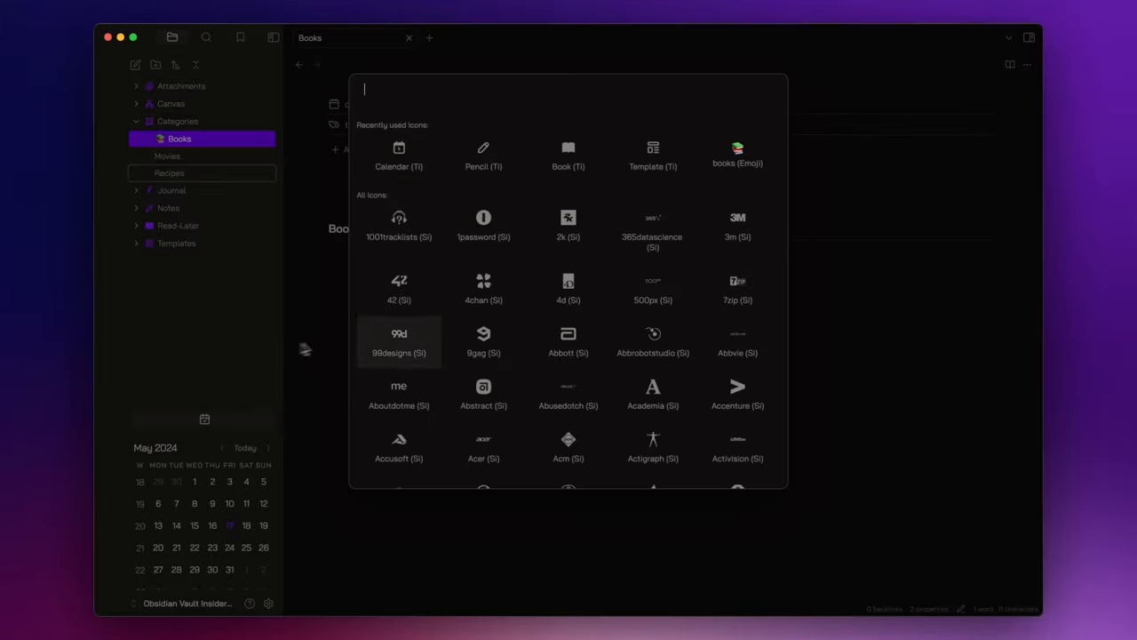
pyautogui.write('chef')
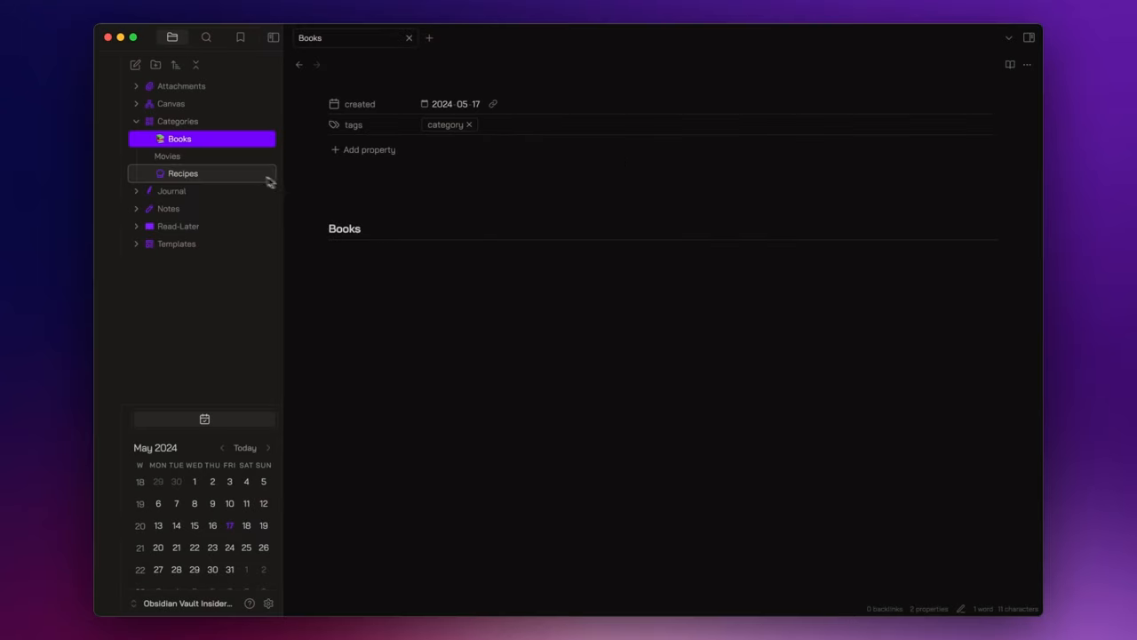
pyautogui.rightClick(183, 174)
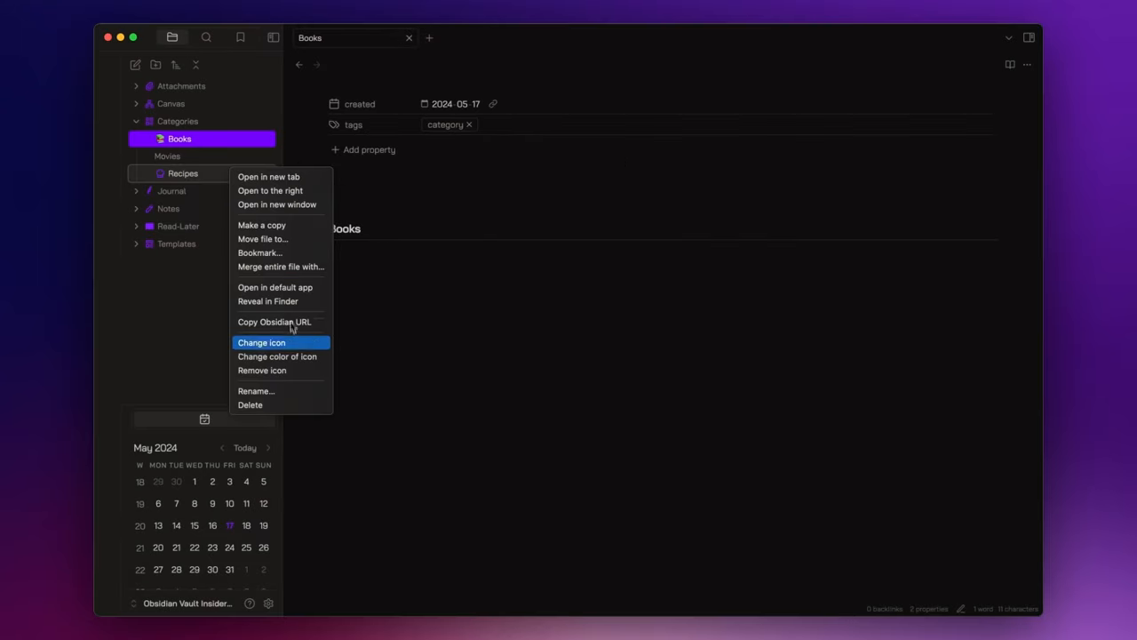
pyautogui.click(284, 364)
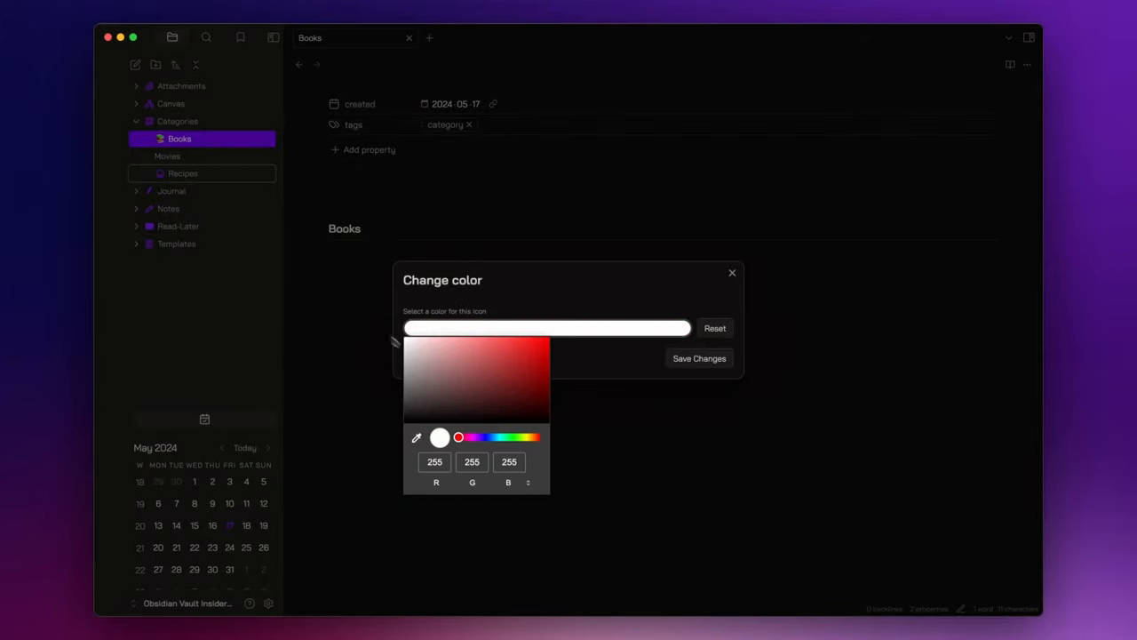
pyautogui.click(701, 359)
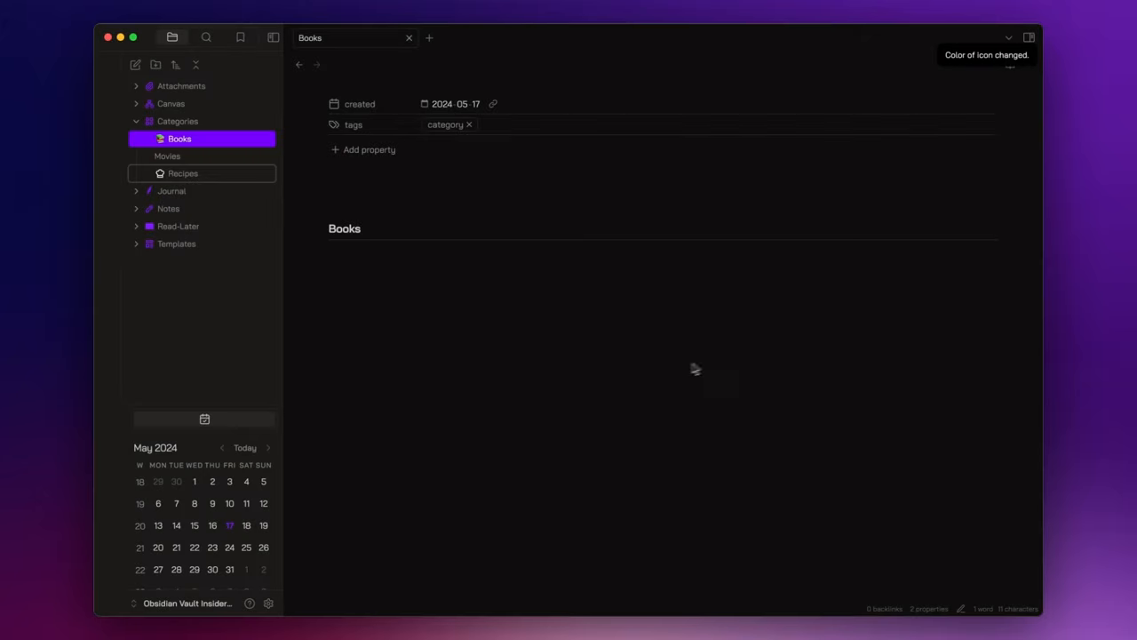
# Give Movies the movie camera icon, then return to the Books note
pyautogui.rightClick(167, 156)
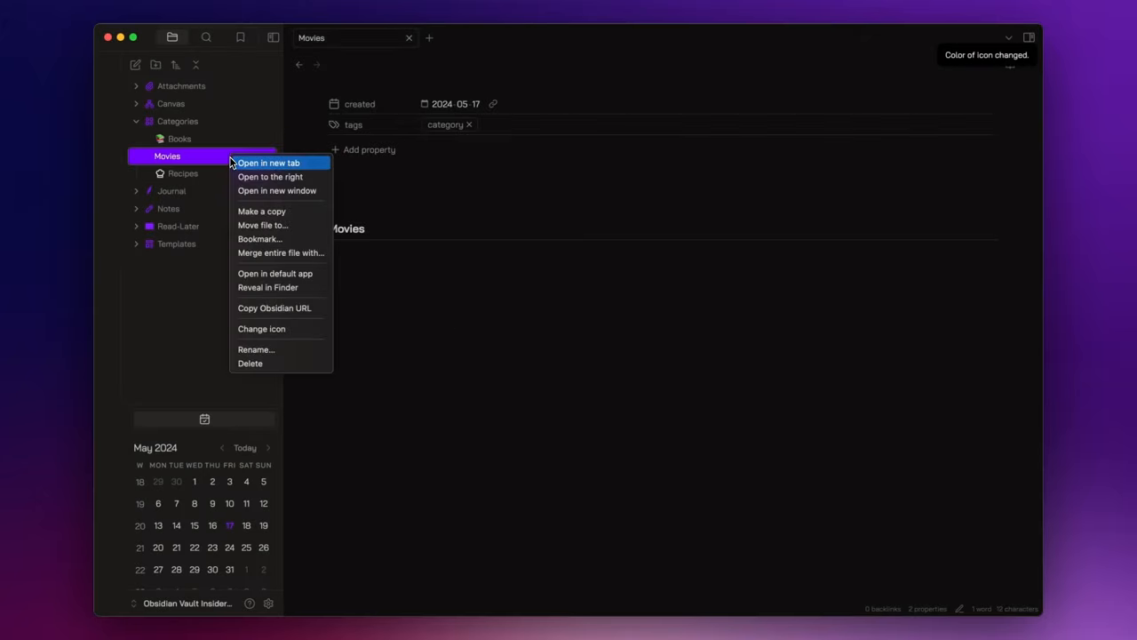
pyautogui.click(261, 328)
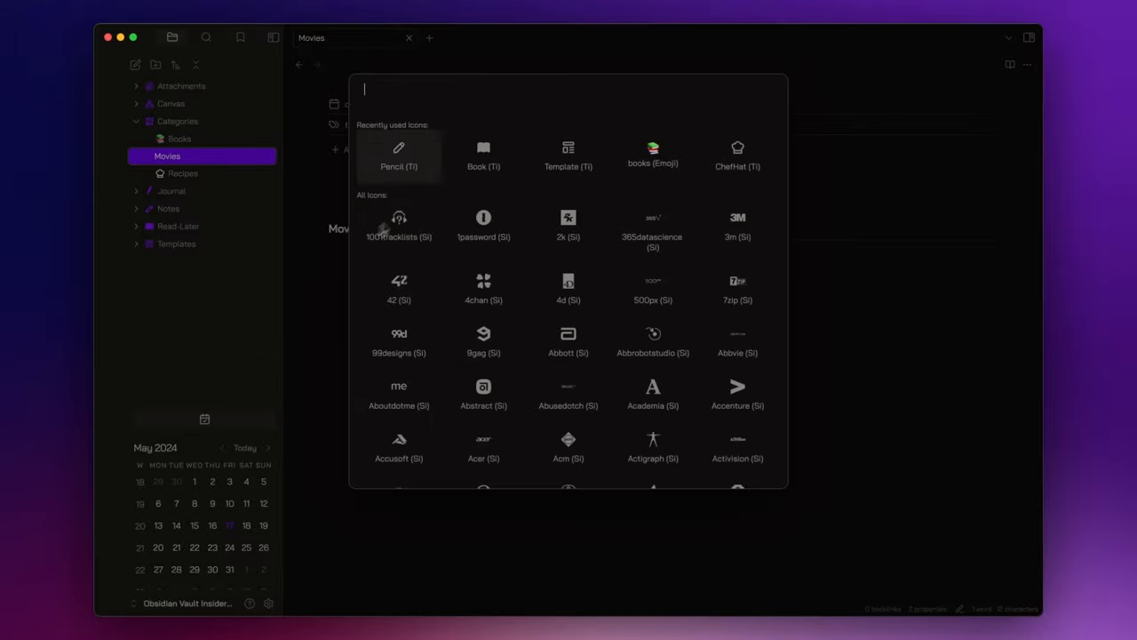
pyautogui.write('movie ca')
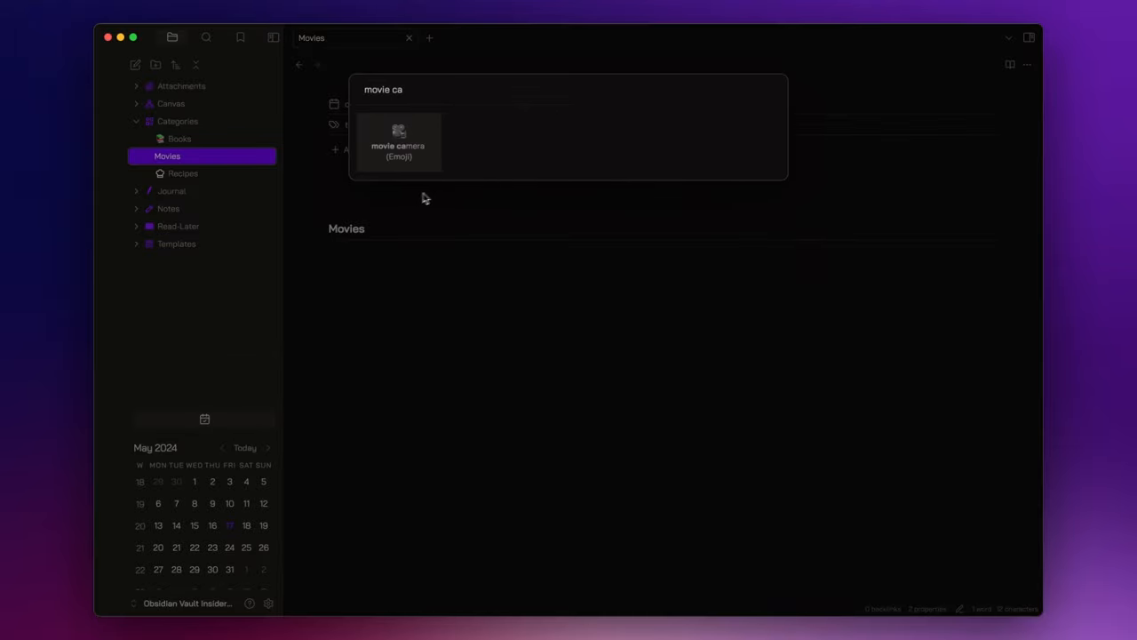
pyautogui.click(398, 142)
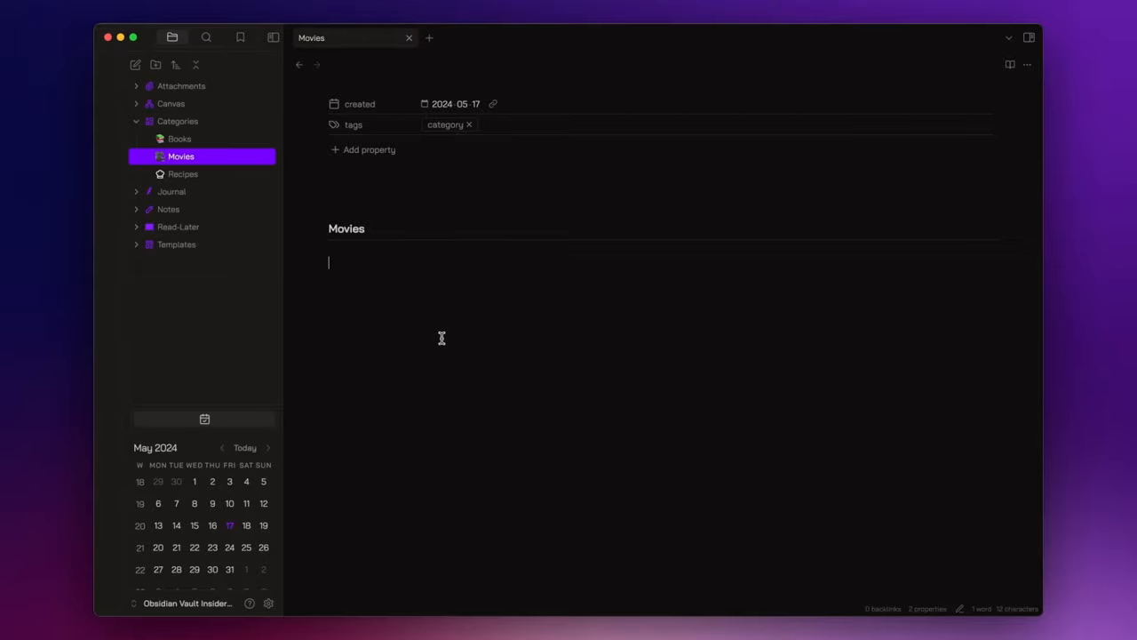
pyautogui.click(180, 139)
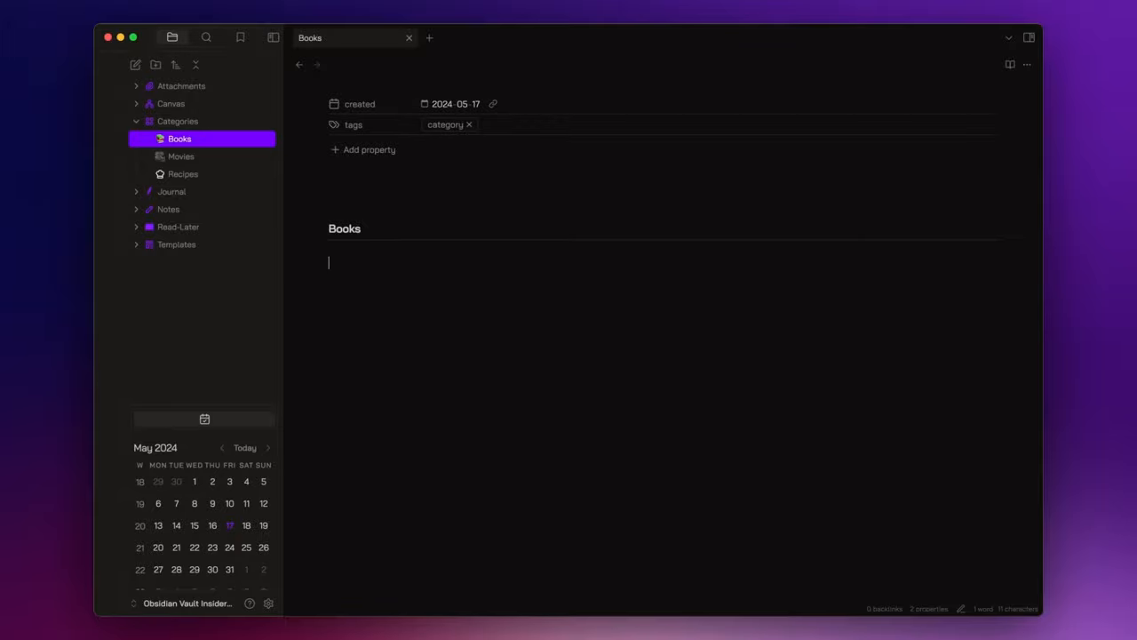
# Expand the Templates folder to list the Category, Daily, Monthly, Weekly and Yearly templates
pyautogui.click(176, 245)
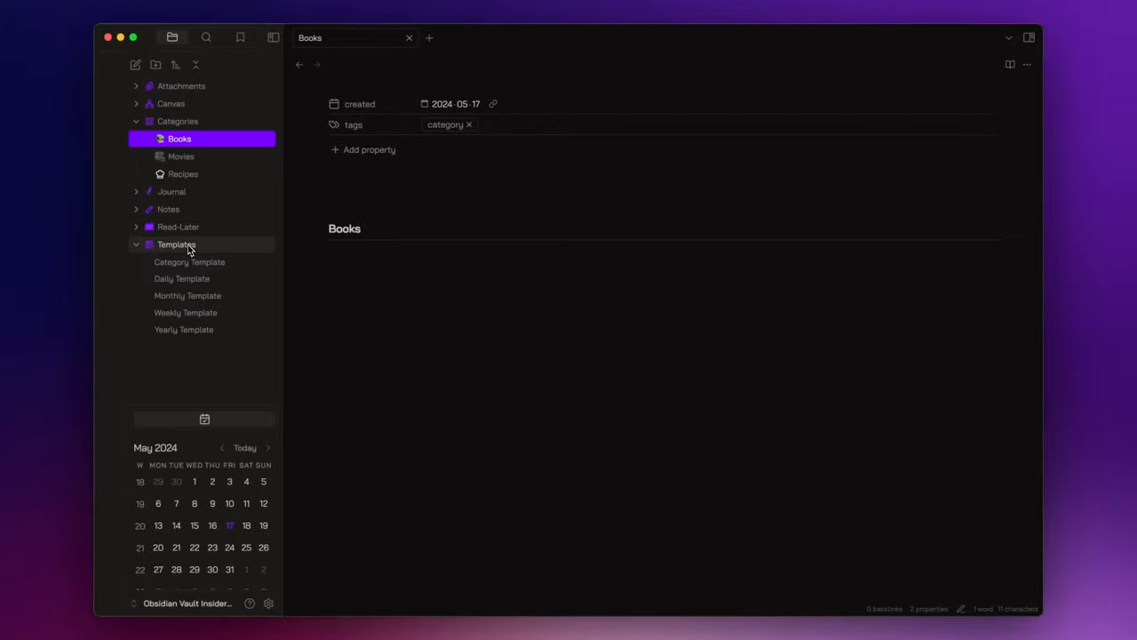
pyautogui.moveTo(345, 298)
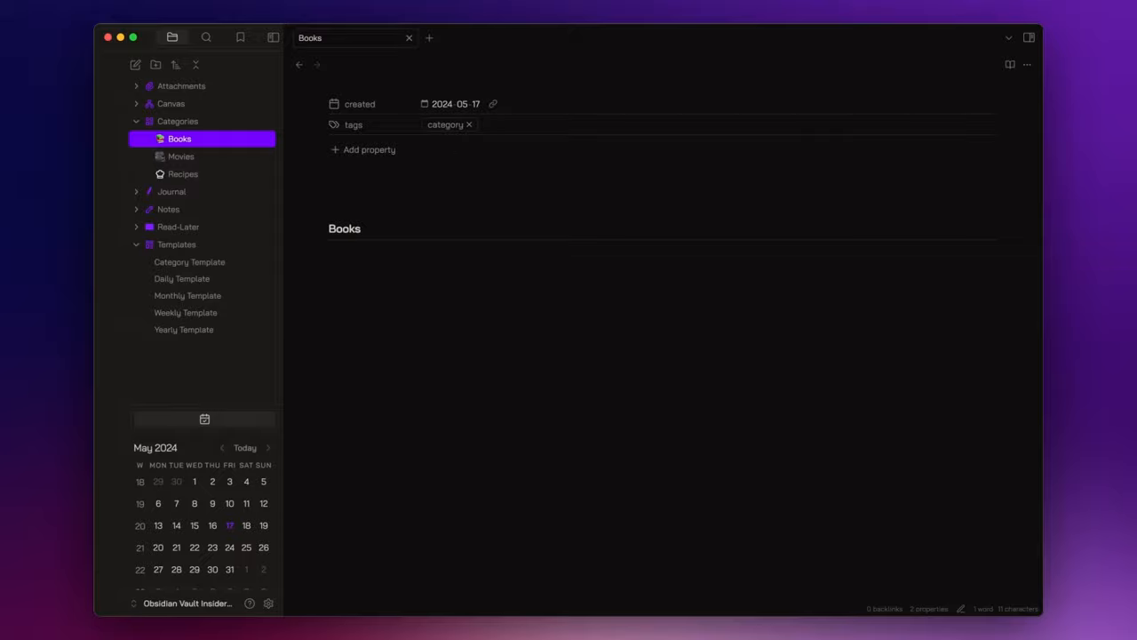
pyautogui.moveTo(188, 261)
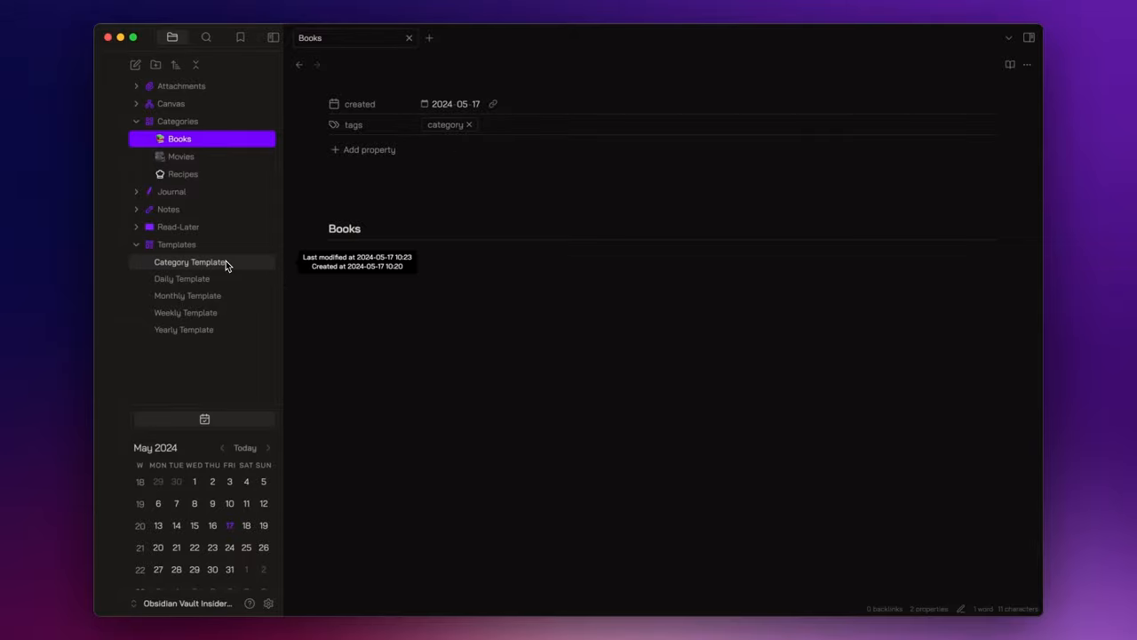
# Duplicate Category Template as Book Template and set its tag to book
pyautogui.click(188, 261)
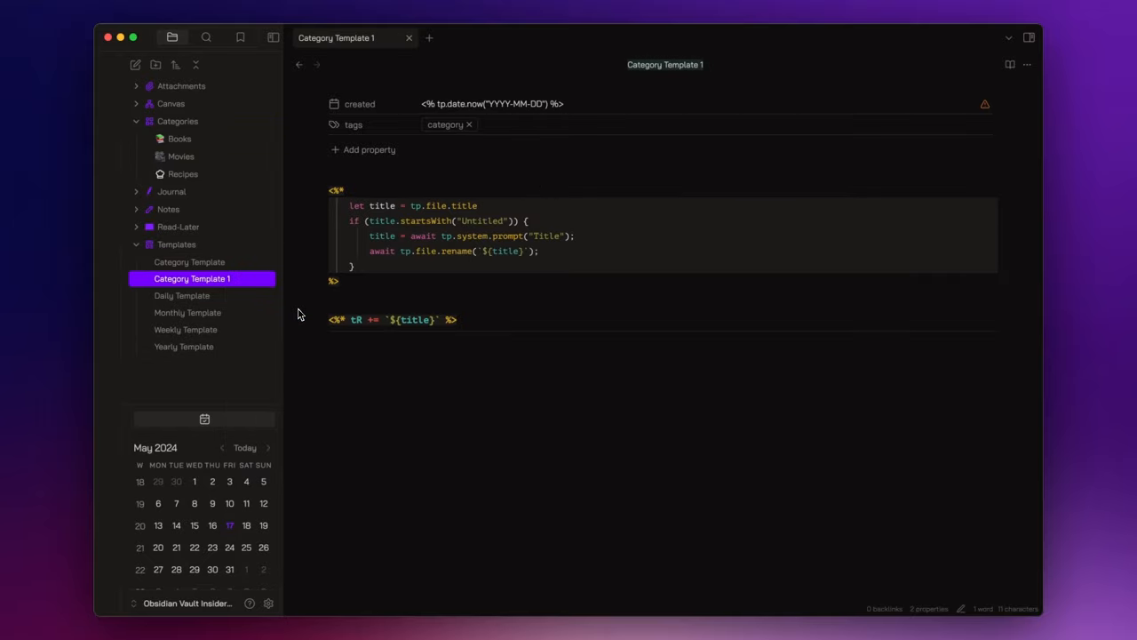
pyautogui.write('Book')
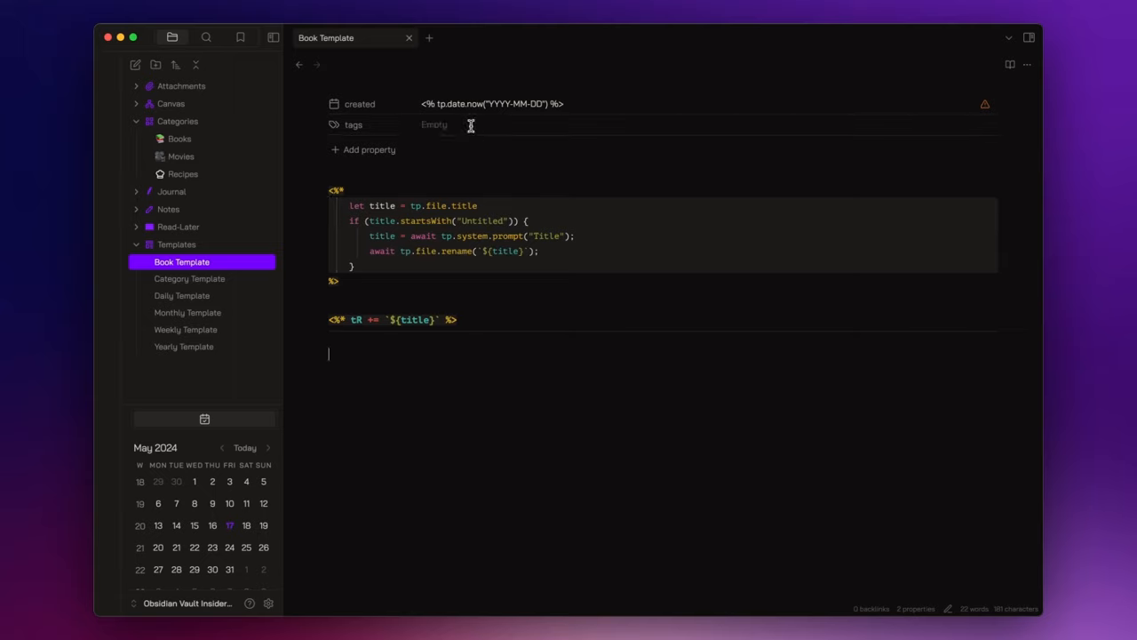
pyautogui.write('book')
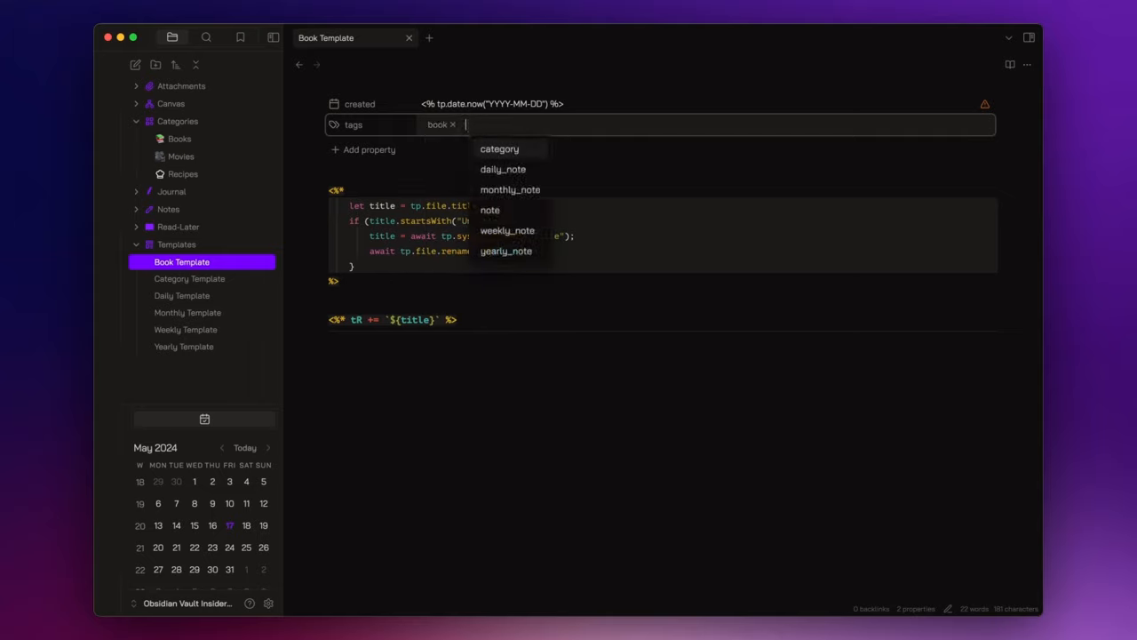
pyautogui.click(409, 195)
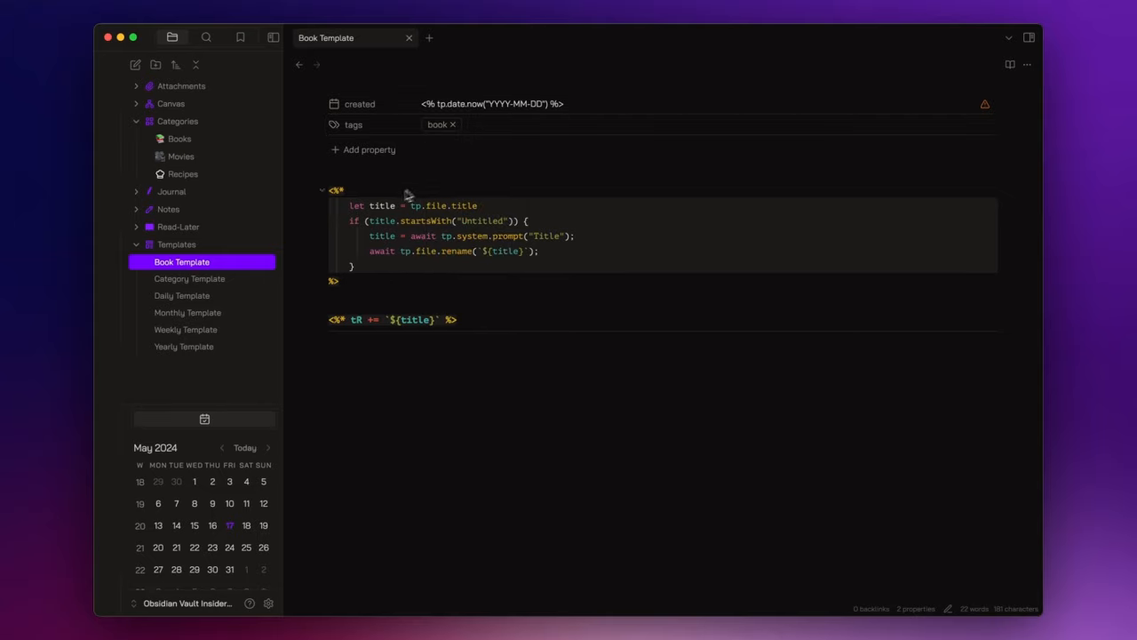
pyautogui.moveTo(383, 185)
pyautogui.write('[[')
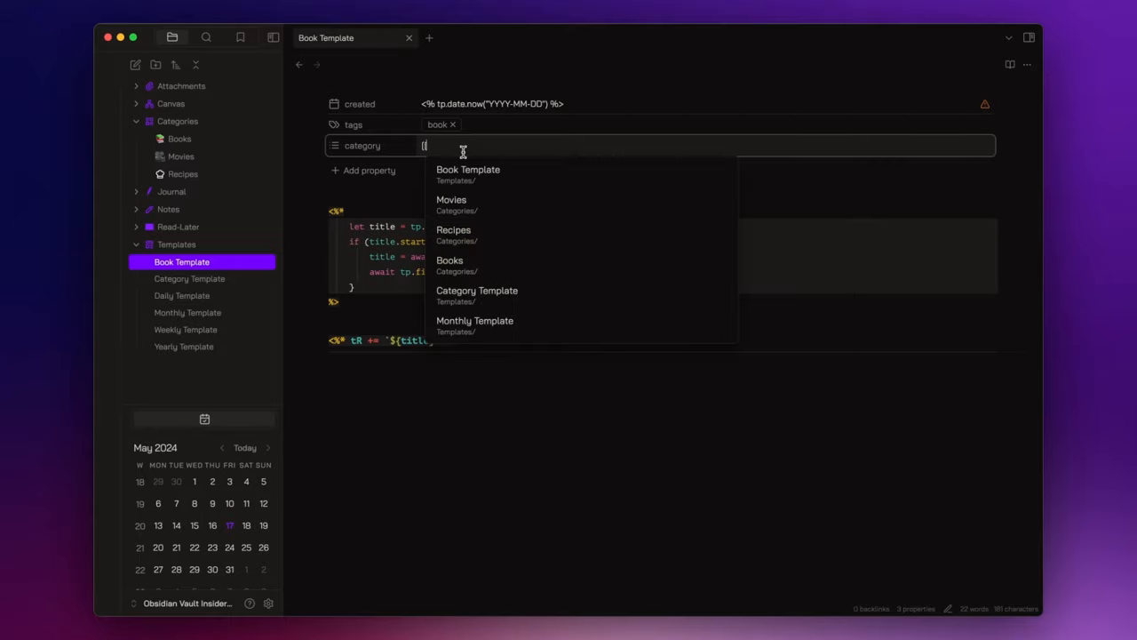
# Link category to [[Books]] and add author(s), topic(s) and rating properties
pyautogui.write('Book')
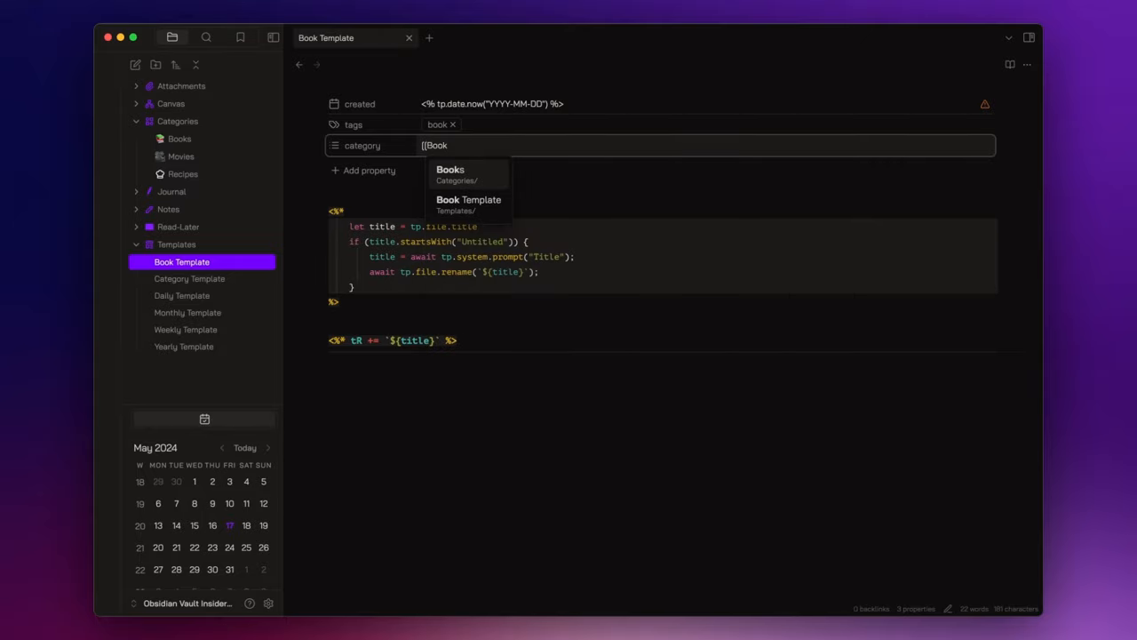
pyautogui.click(452, 171)
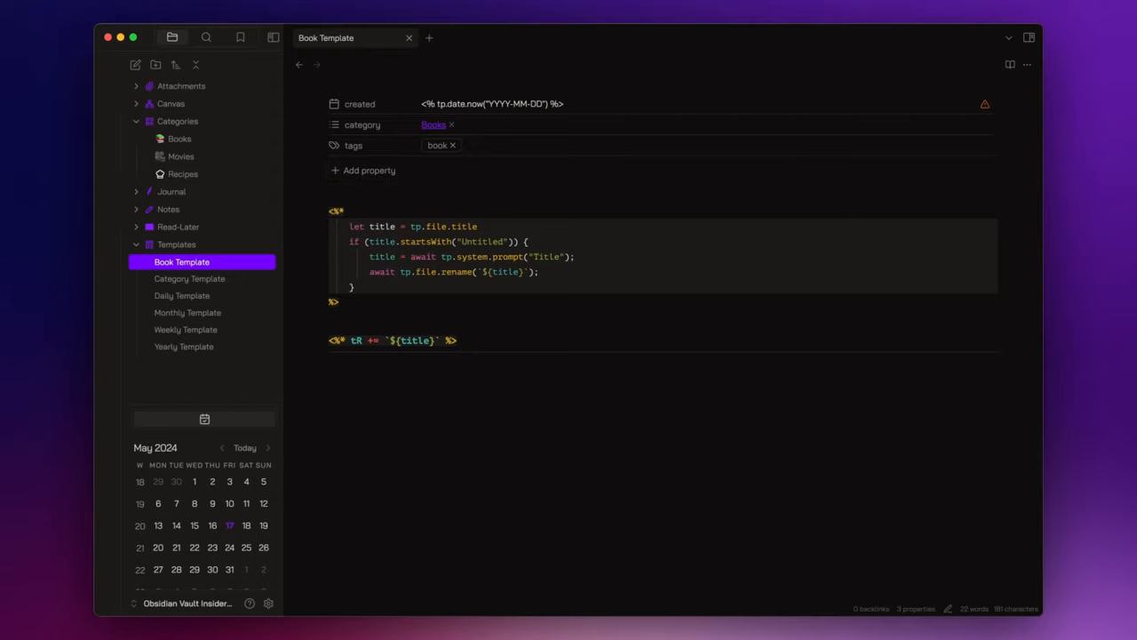
pyautogui.moveTo(370, 171)
pyautogui.write('autho')
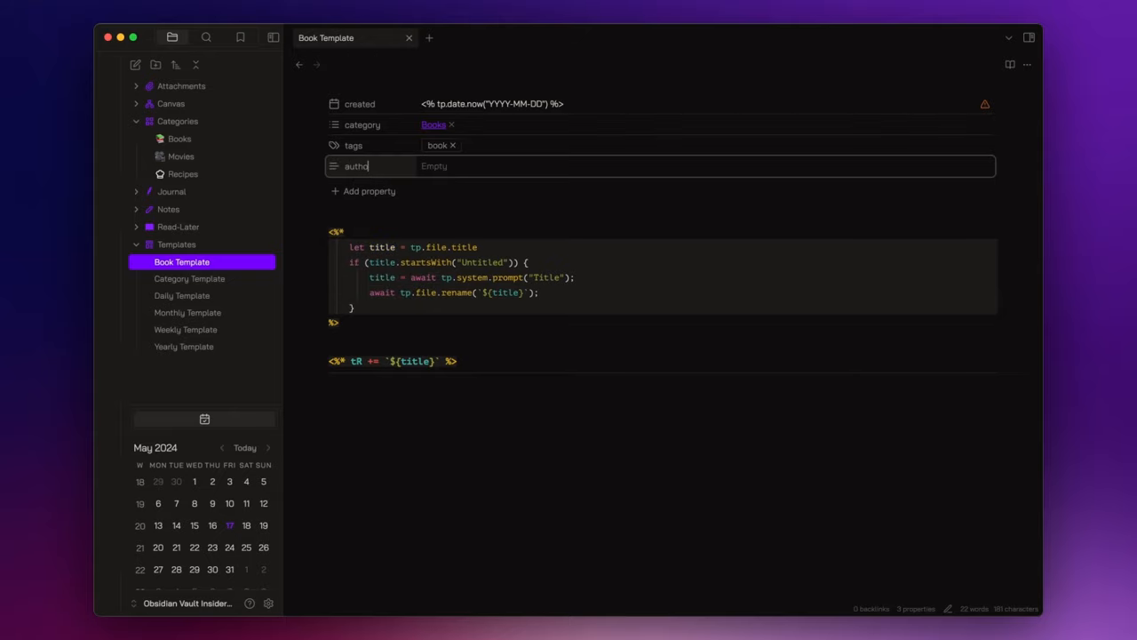
pyautogui.write('r(s)')
pyautogui.write('rating')
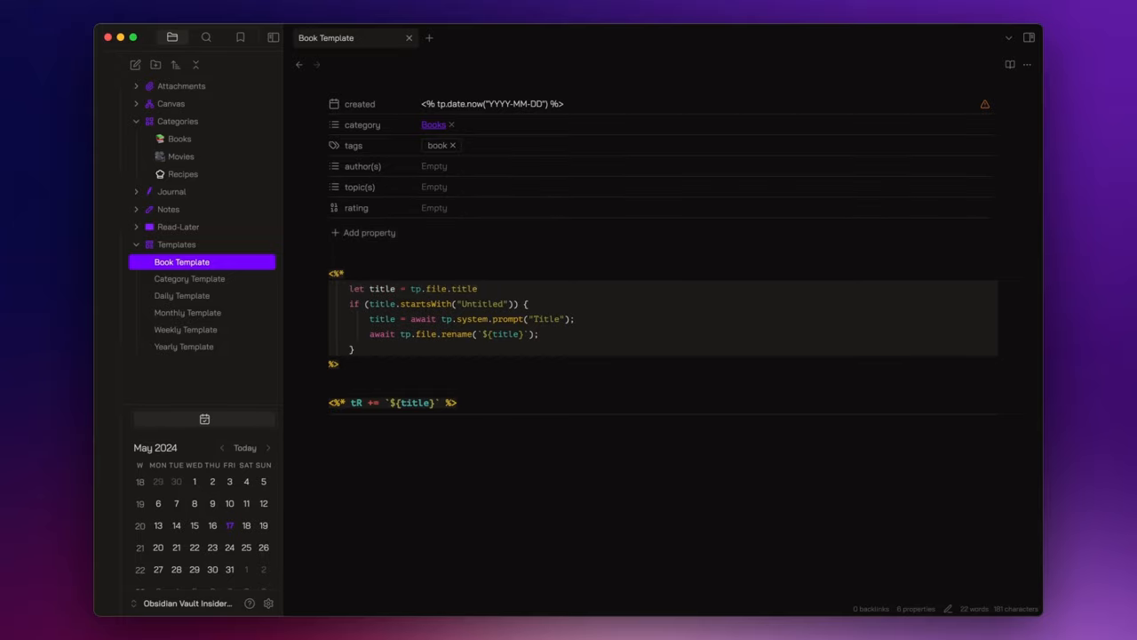
# Copy Book Template as Recipe Template with category [[Recipes]], tag recipe, and topic(s) renamed to type
pyautogui.rightClick(181, 262)
pyautogui.write('Rec')
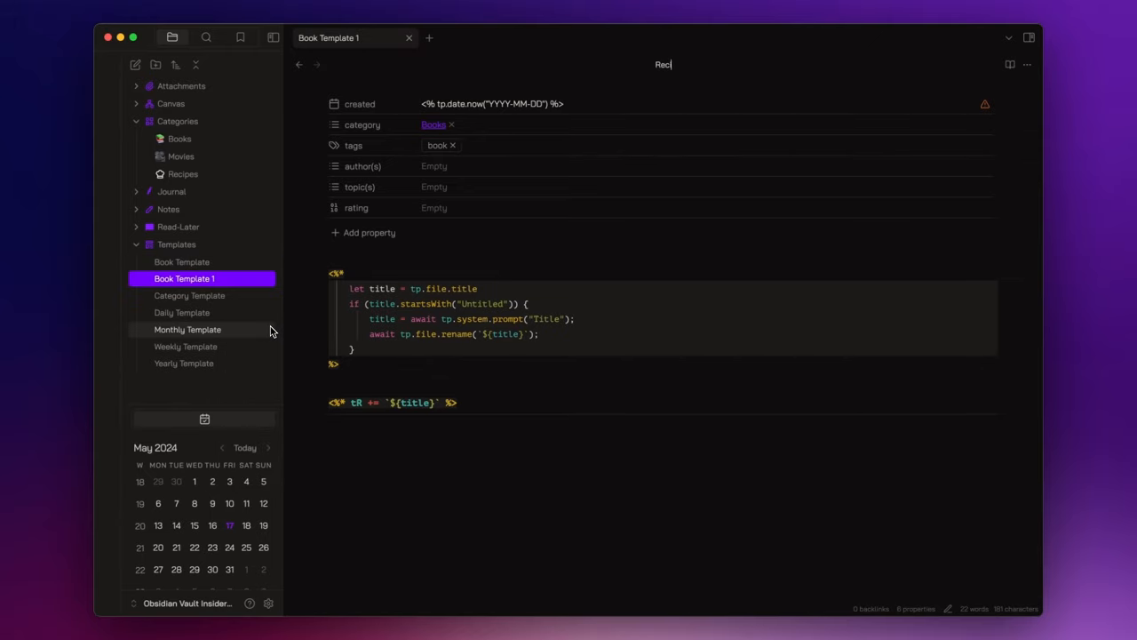
pyautogui.click(187, 329)
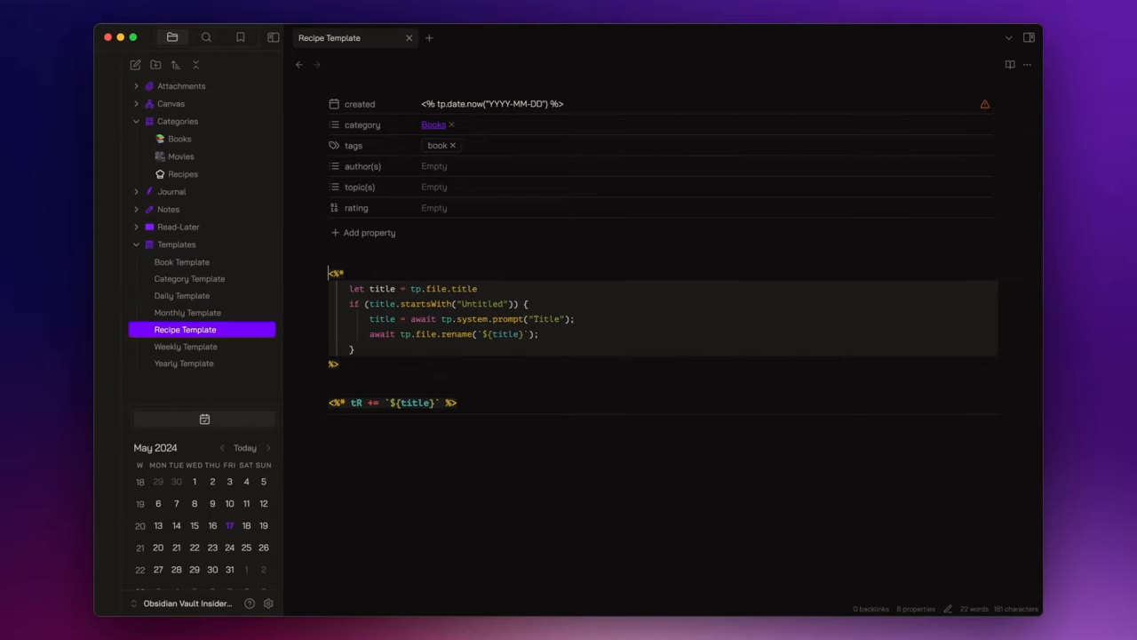
pyautogui.moveTo(279, 325)
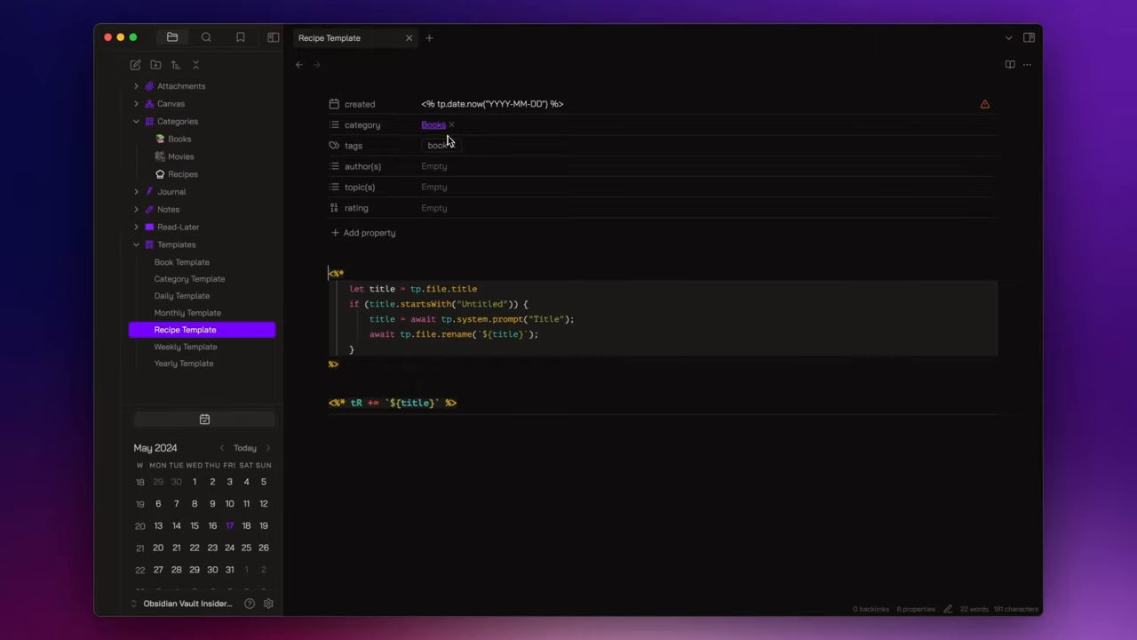
pyautogui.click(435, 124)
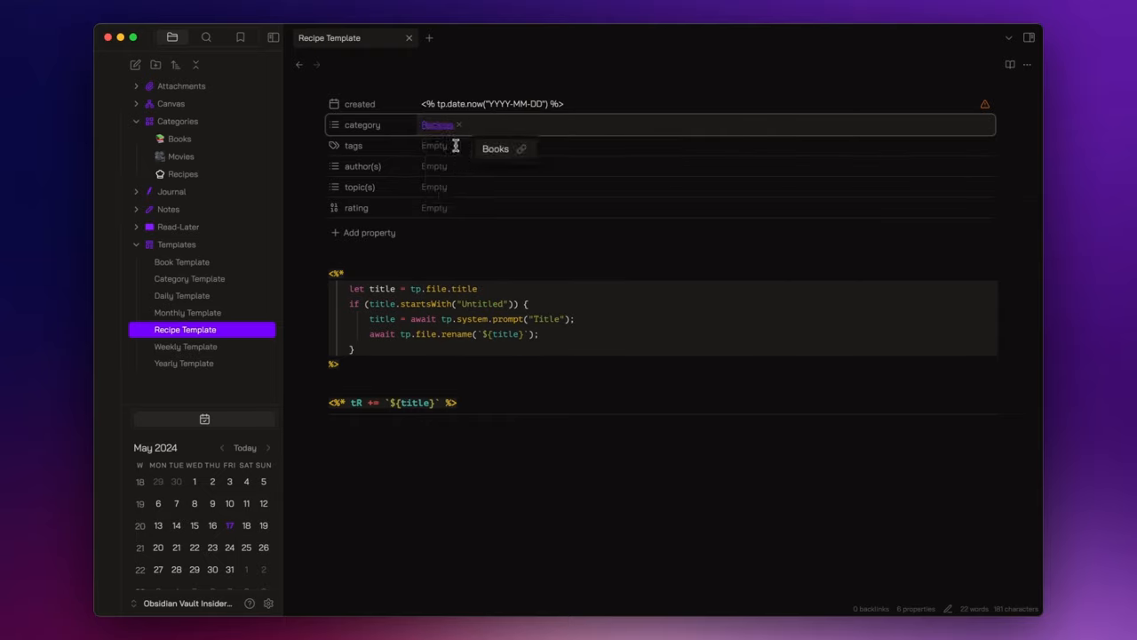
pyautogui.write('red')
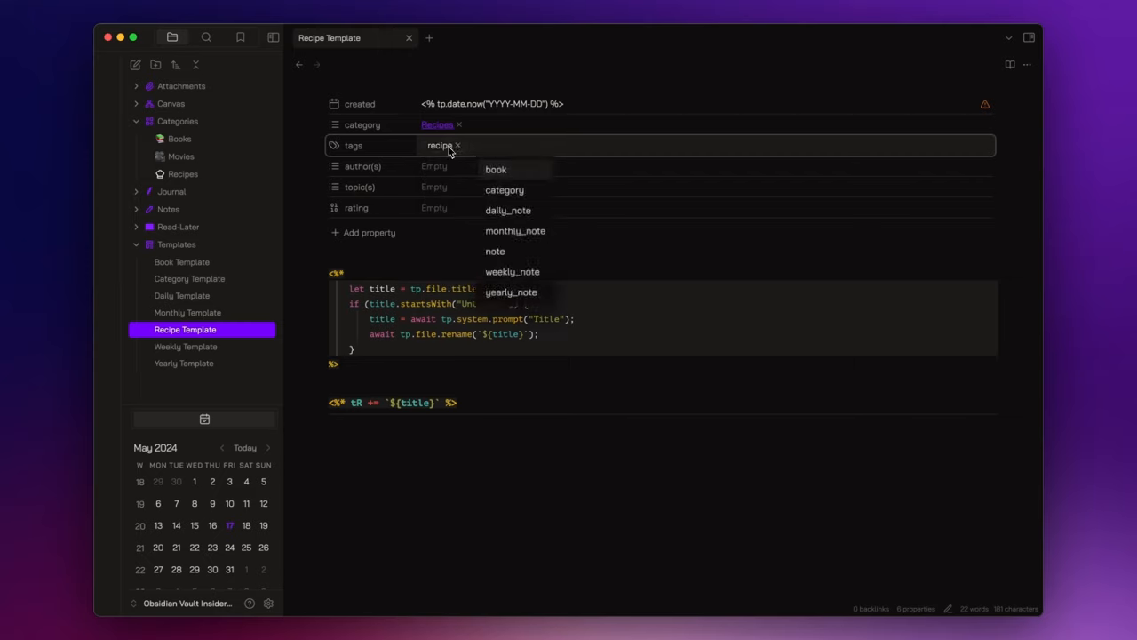
pyautogui.click(423, 252)
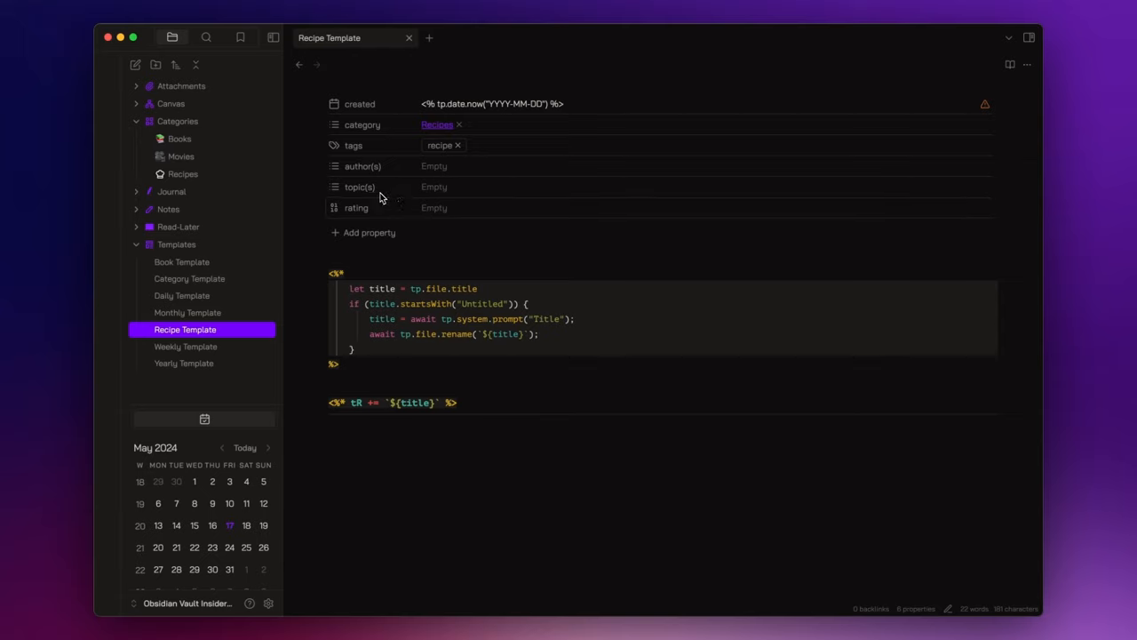
pyautogui.moveTo(373, 199)
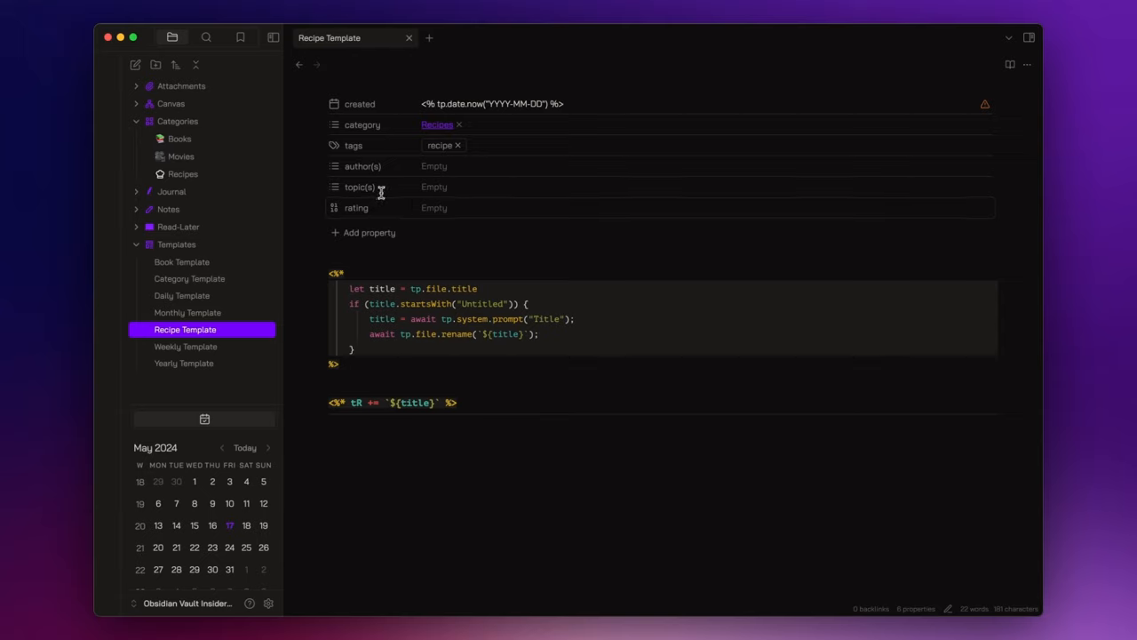
pyautogui.click(359, 187)
pyautogui.write('type')
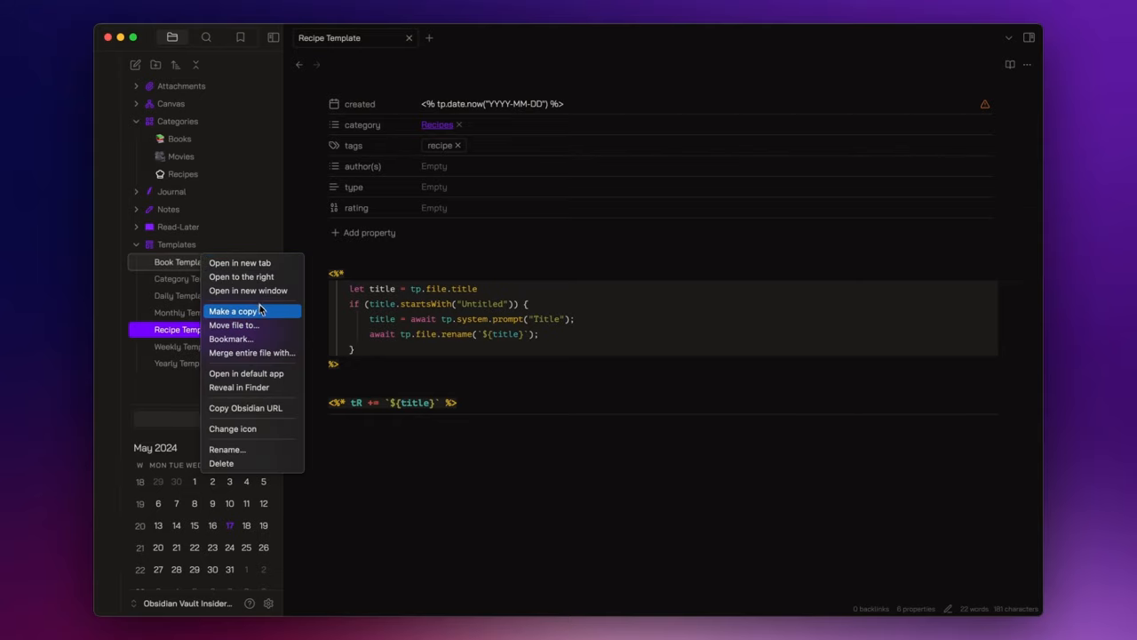
# Duplicate Book Template into Movie Template with category [[Movies]], tag movie and movie-specific property names
pyautogui.click(231, 311)
pyautogui.write('Movie Template')
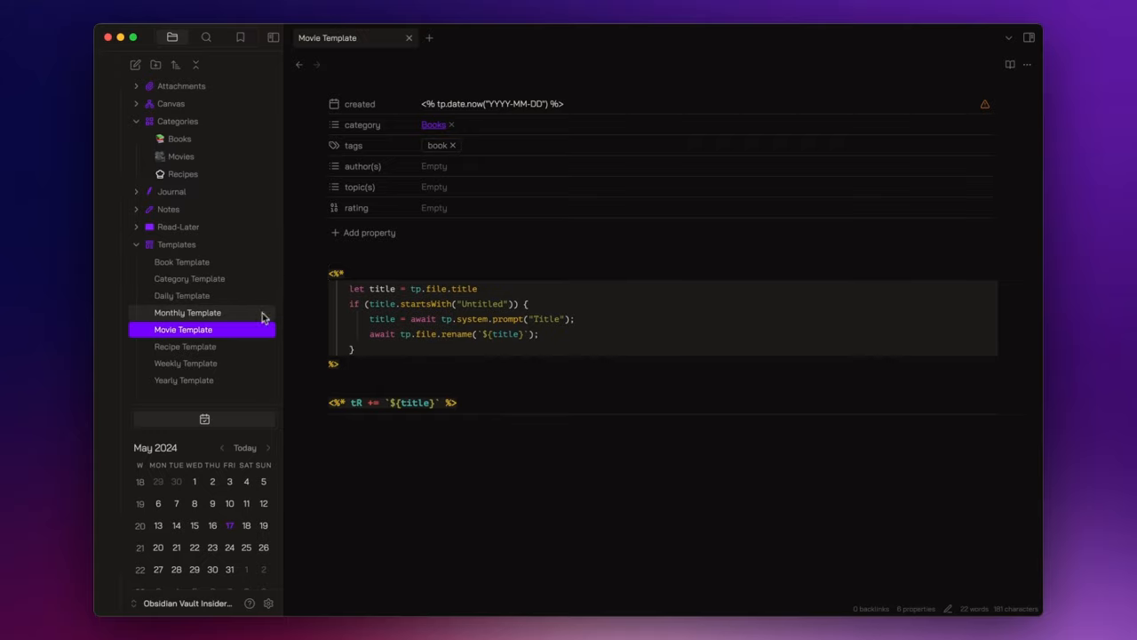
pyautogui.click(451, 125)
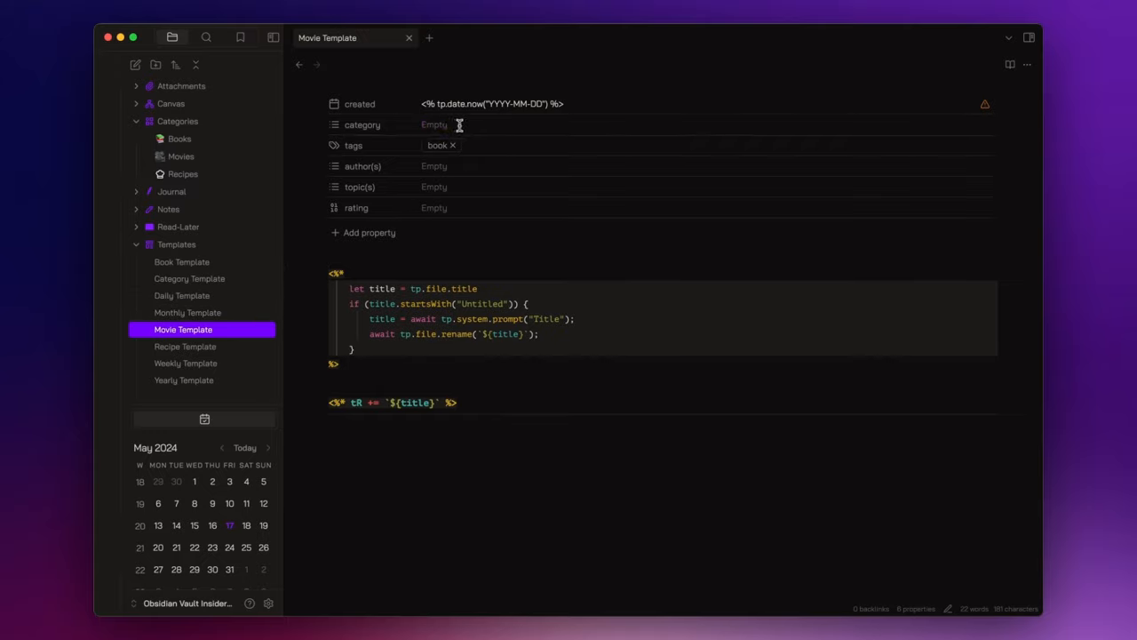
pyautogui.write('[[mov')
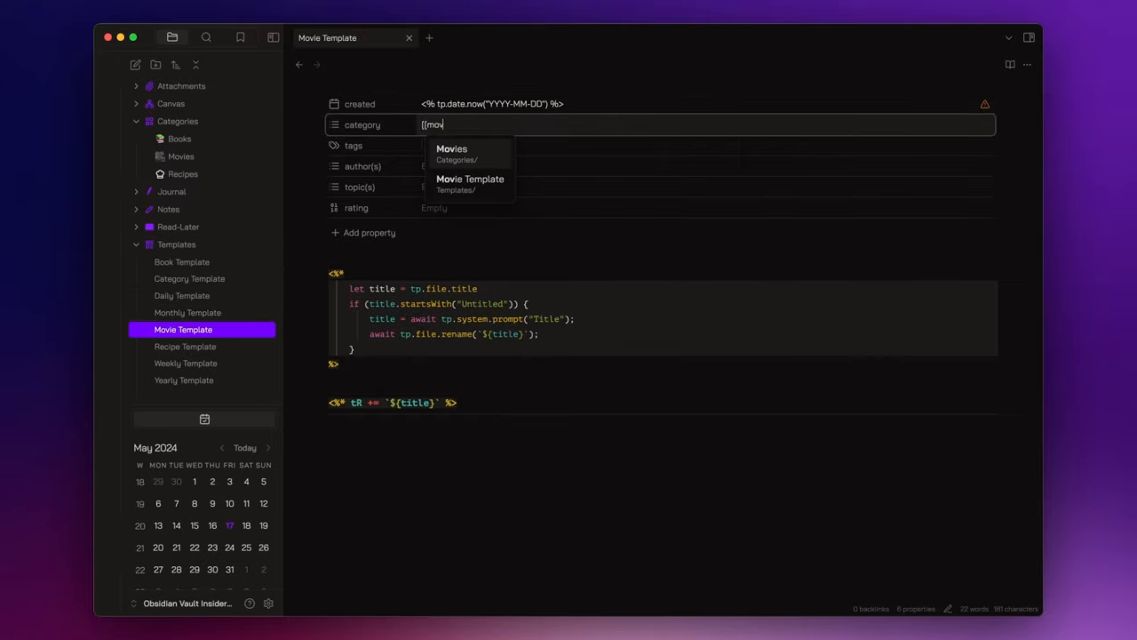
pyautogui.click(451, 149)
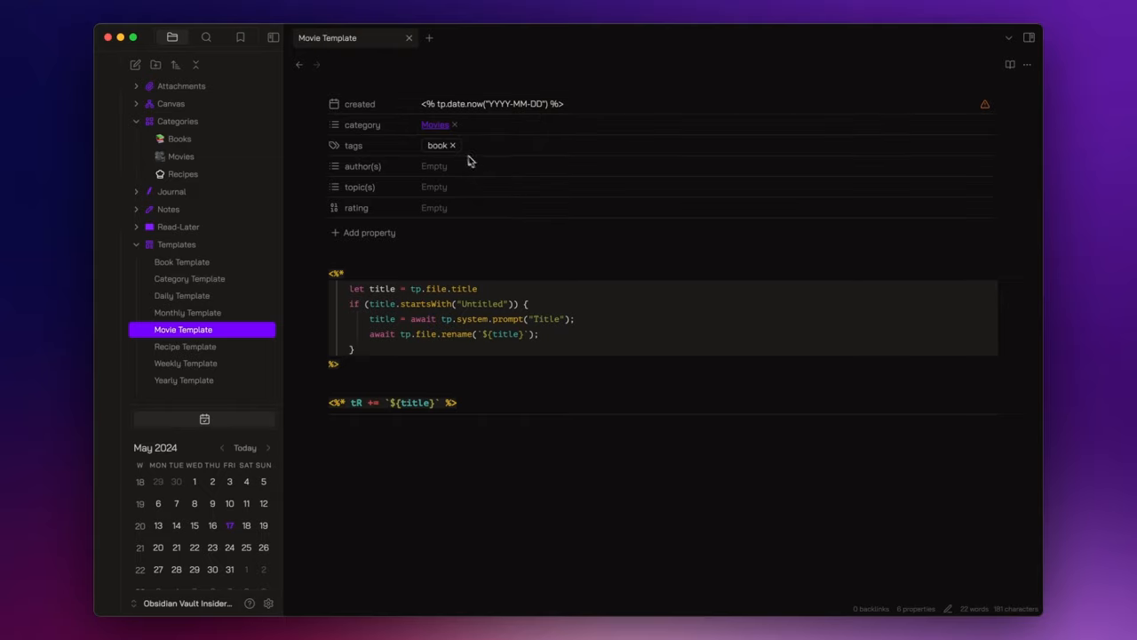
pyautogui.write('movie')
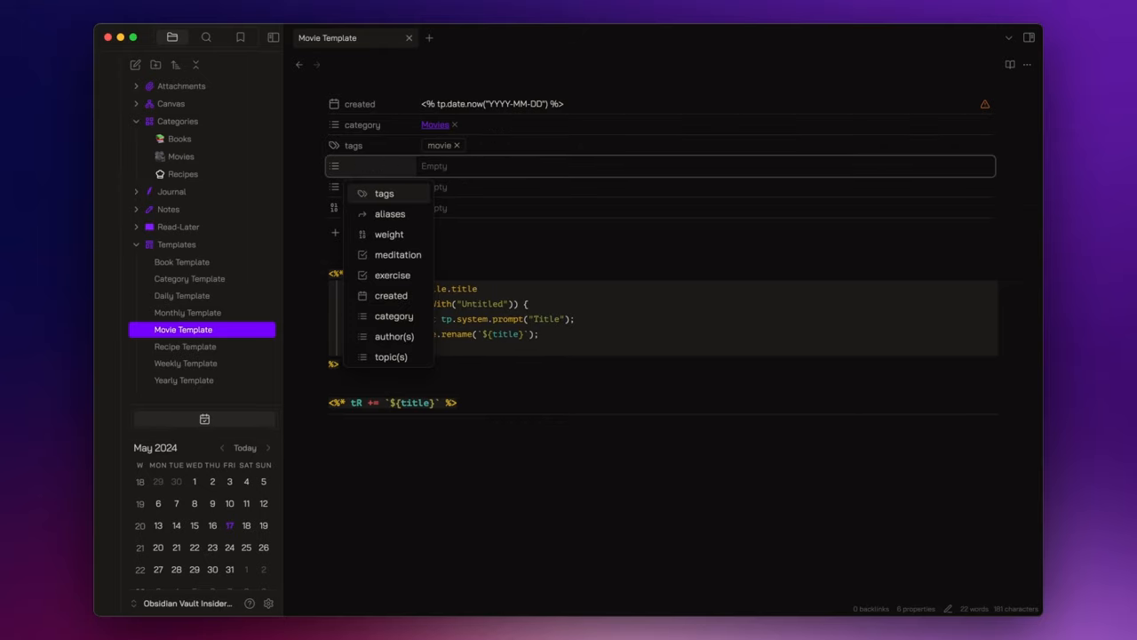
pyautogui.write('topi')
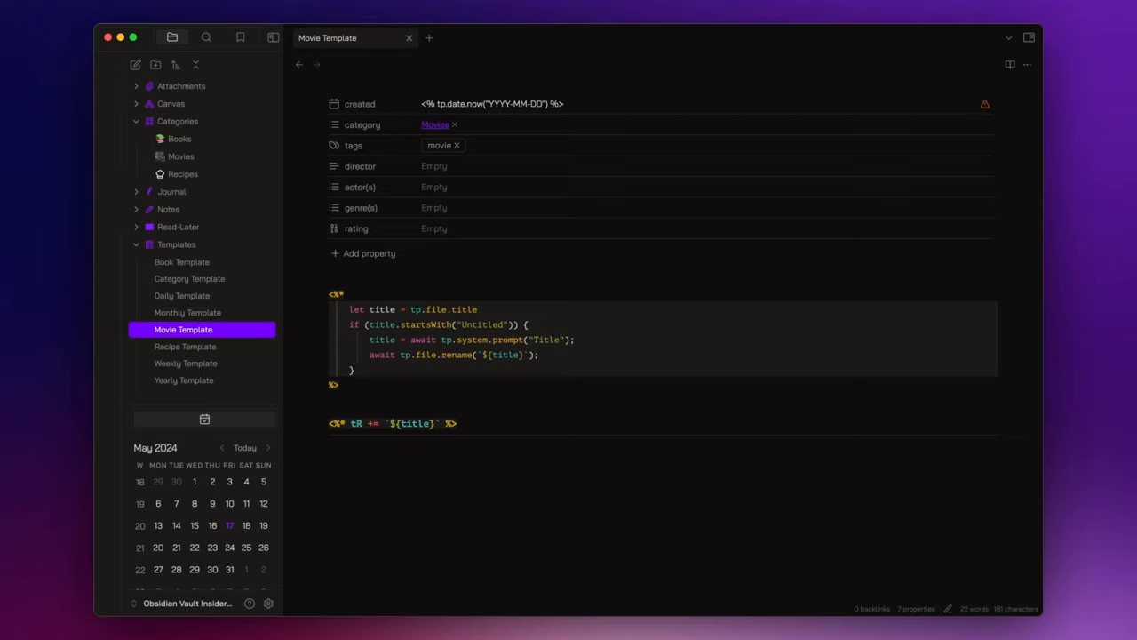
pyautogui.moveTo(167, 209)
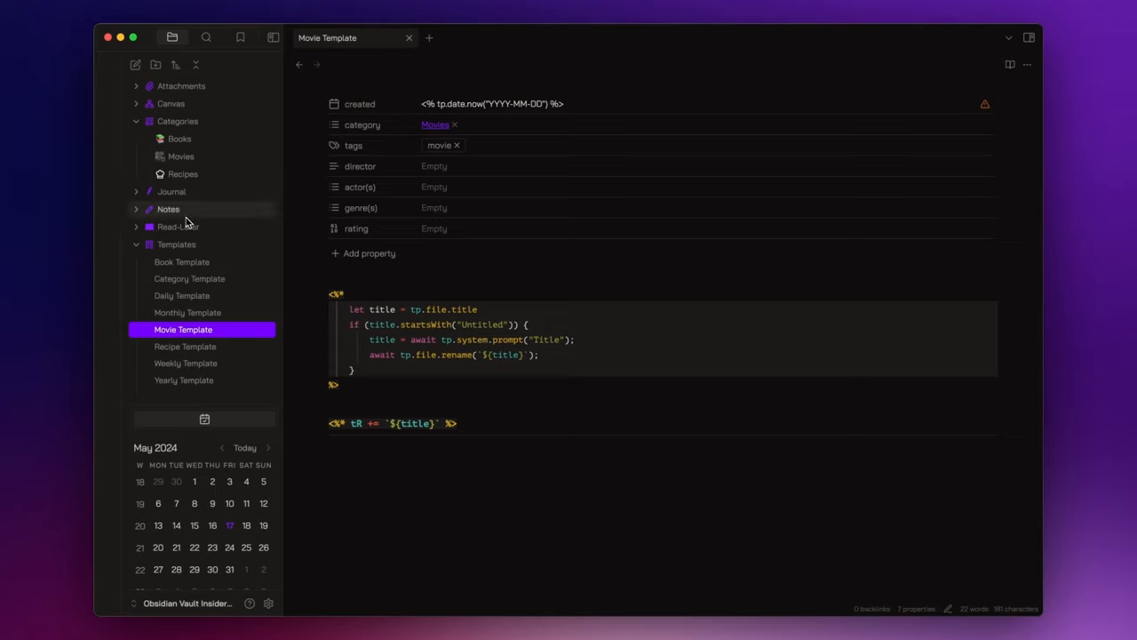
# Create a new note Getting Things Done in Notes and insert the Book Template
pyautogui.rightClick(167, 210)
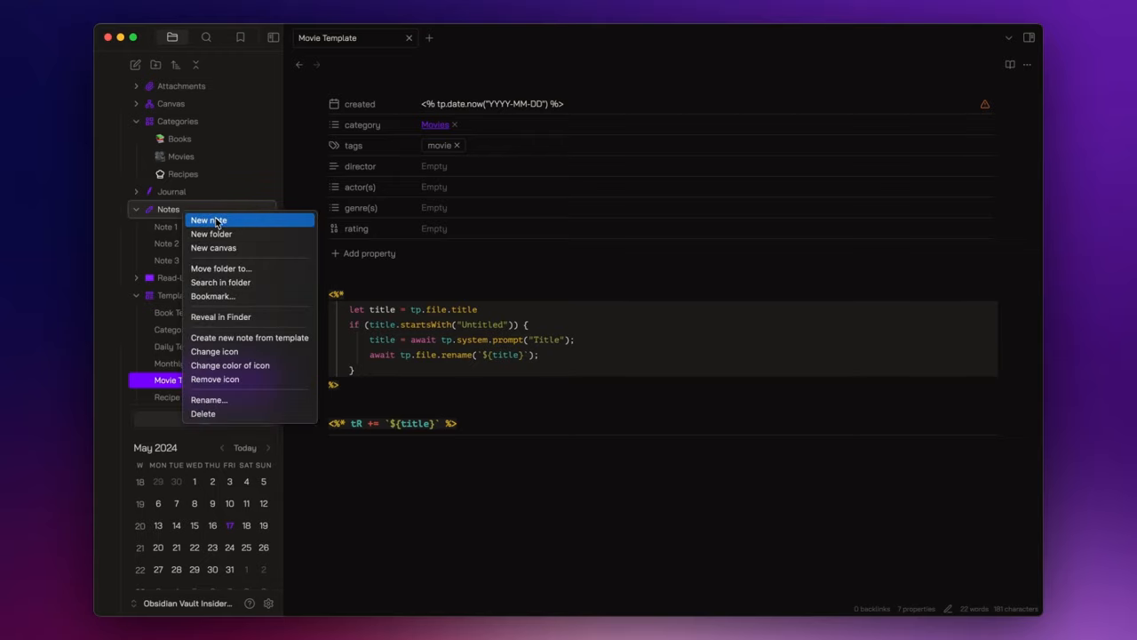
pyautogui.click(208, 221)
pyautogui.write('Getting Things Done')
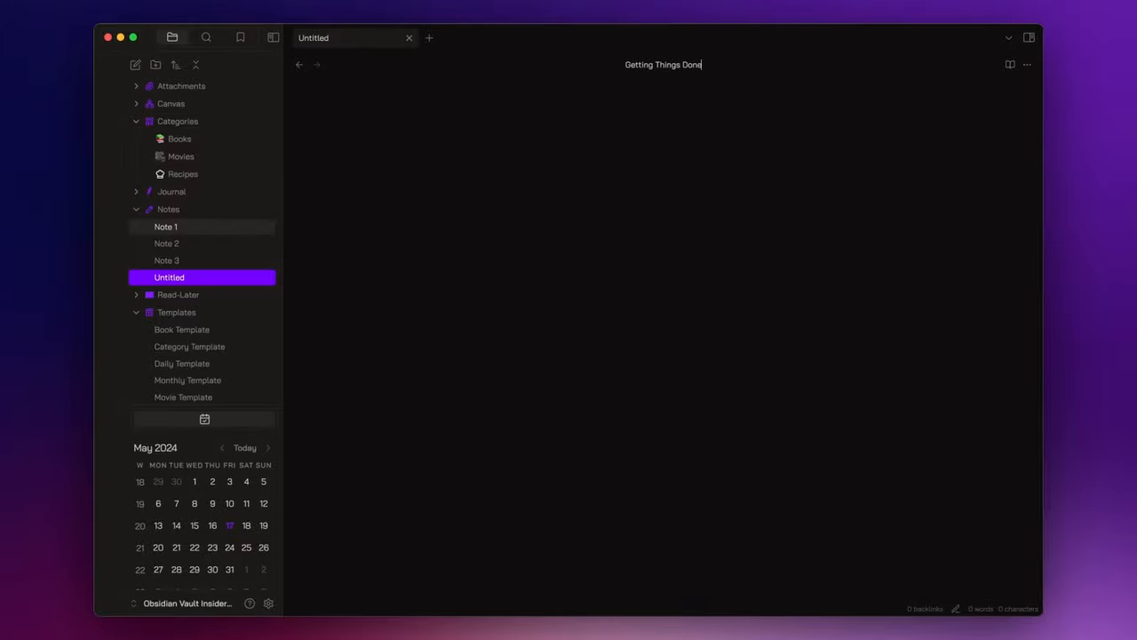
pyautogui.press('cmd+p')
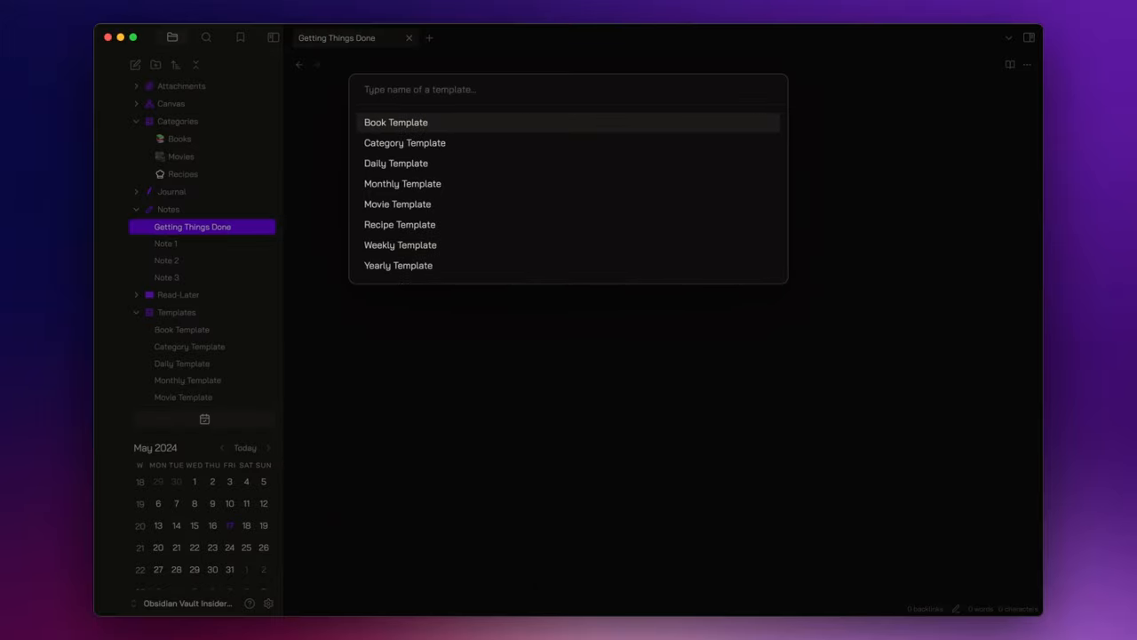
pyautogui.click(396, 121)
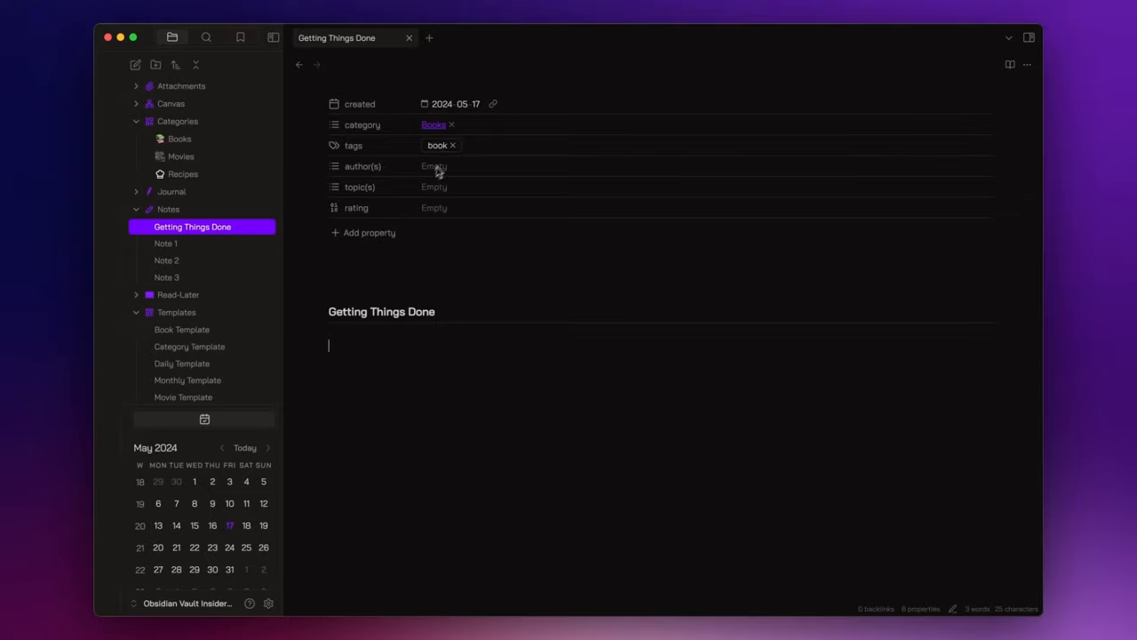
# Fill author(s) with David Allen and topic(s) with Productivity and Self-Improvement
pyautogui.write('David')
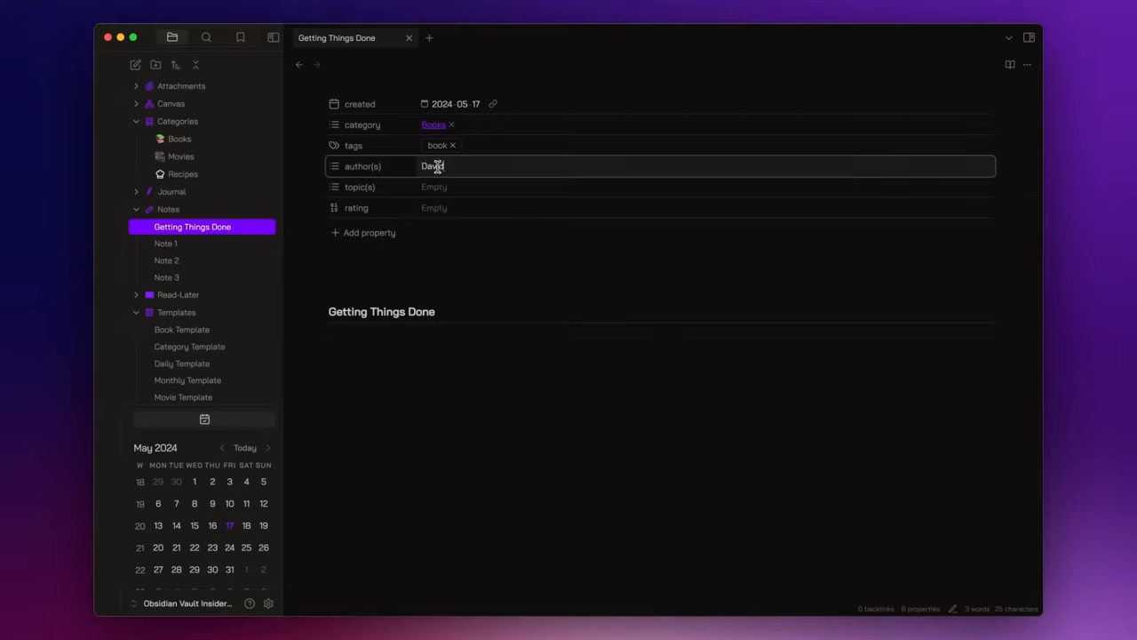
pyautogui.write('Allen')
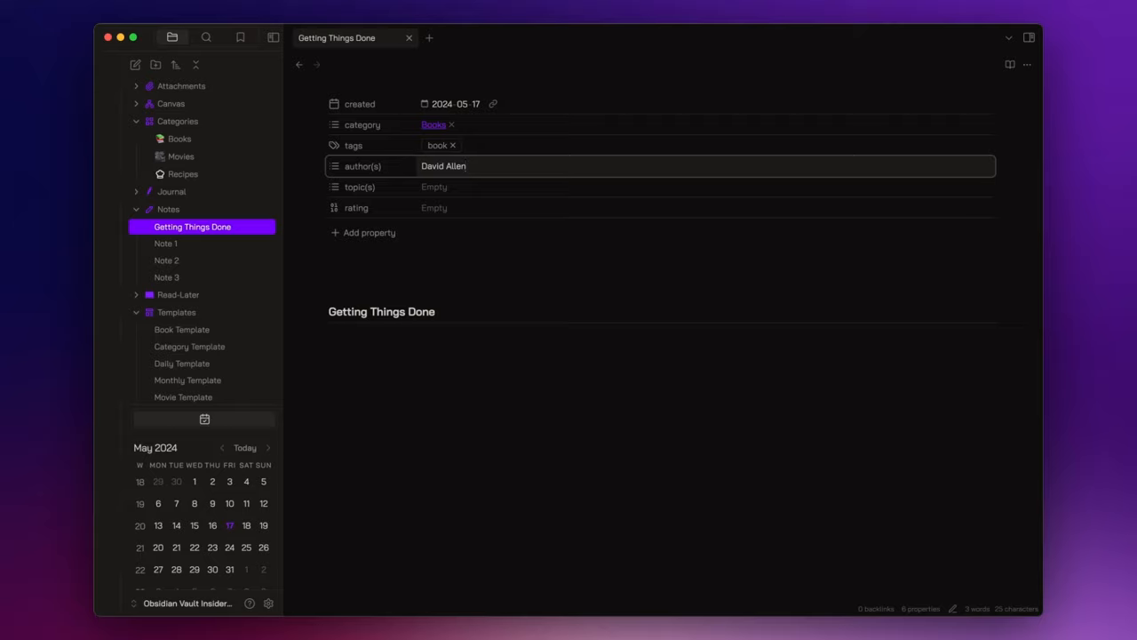
pyautogui.click(455, 186)
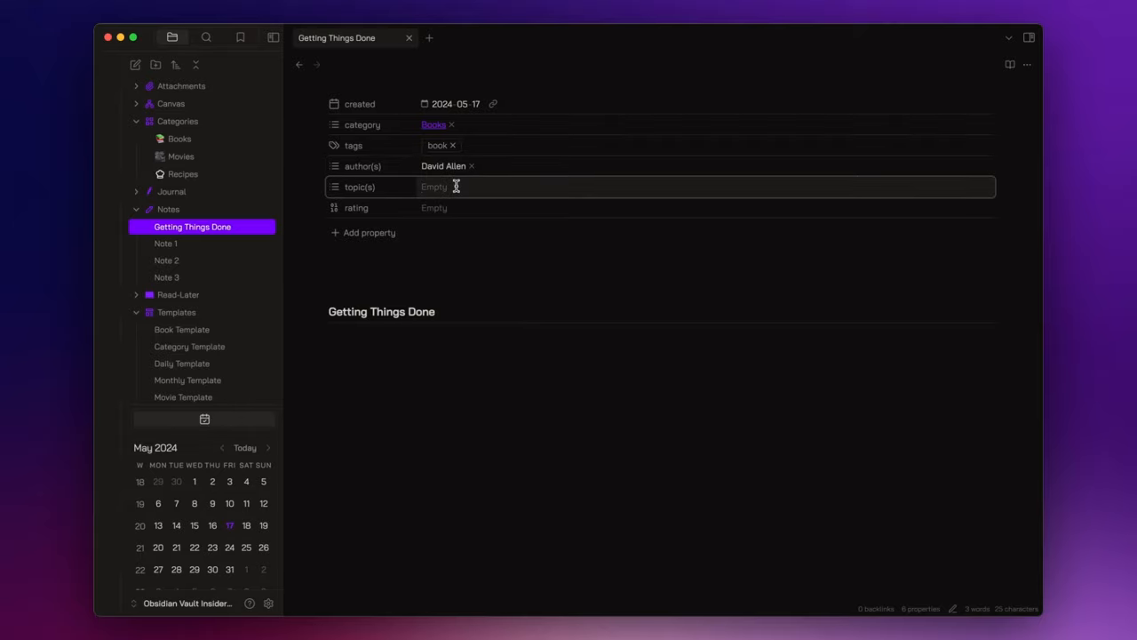
pyautogui.write('Productivity')
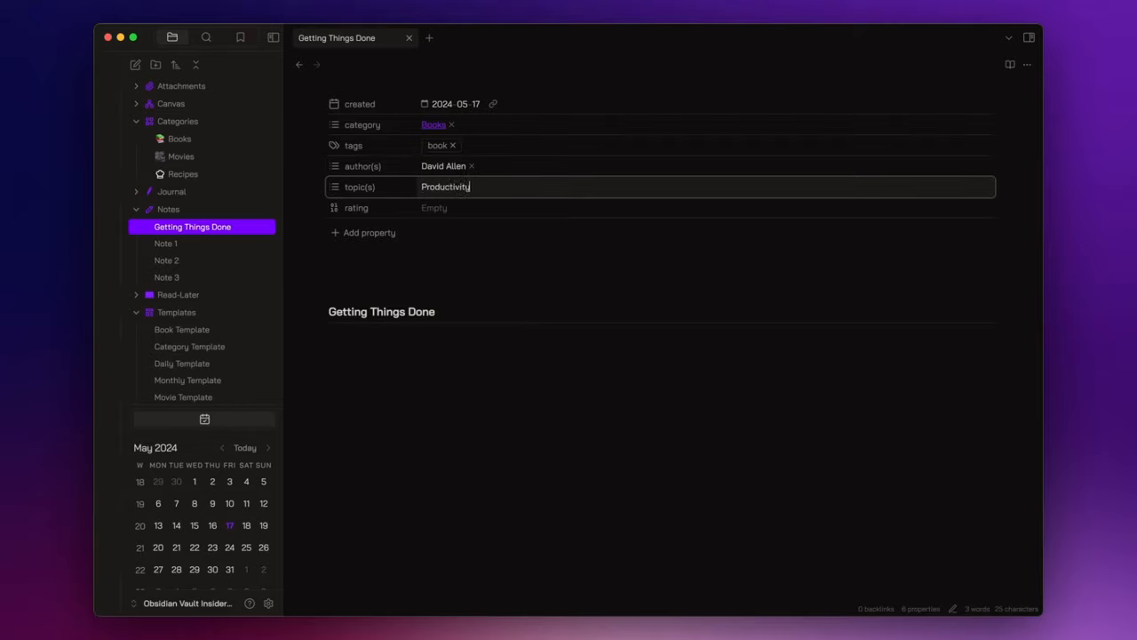
pyautogui.write('S')
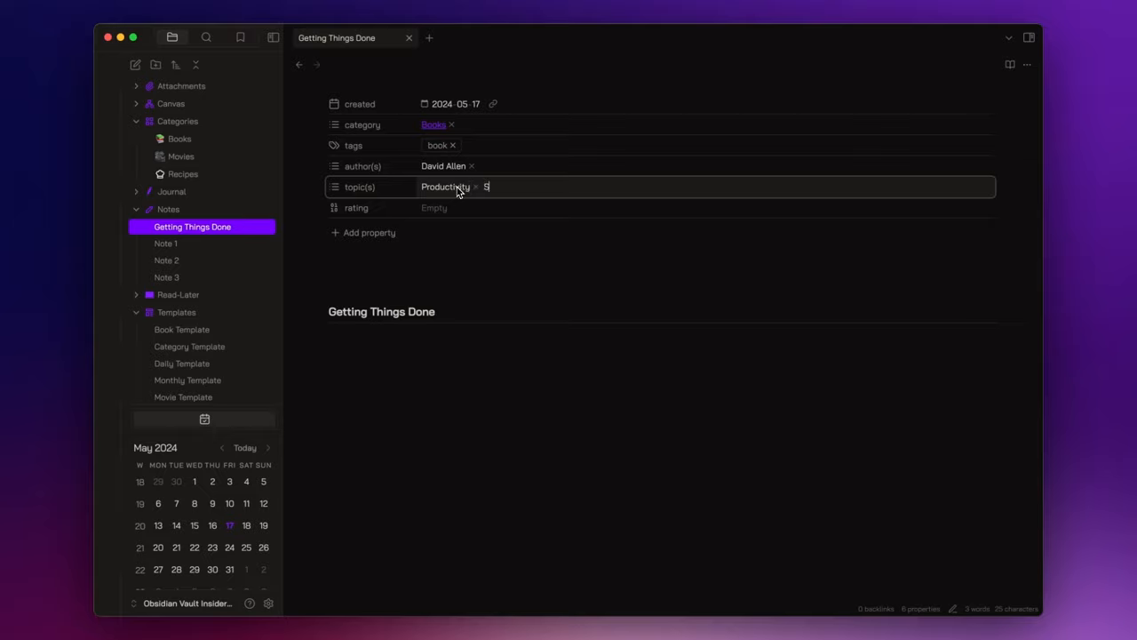
pyautogui.write('elf-Impro')
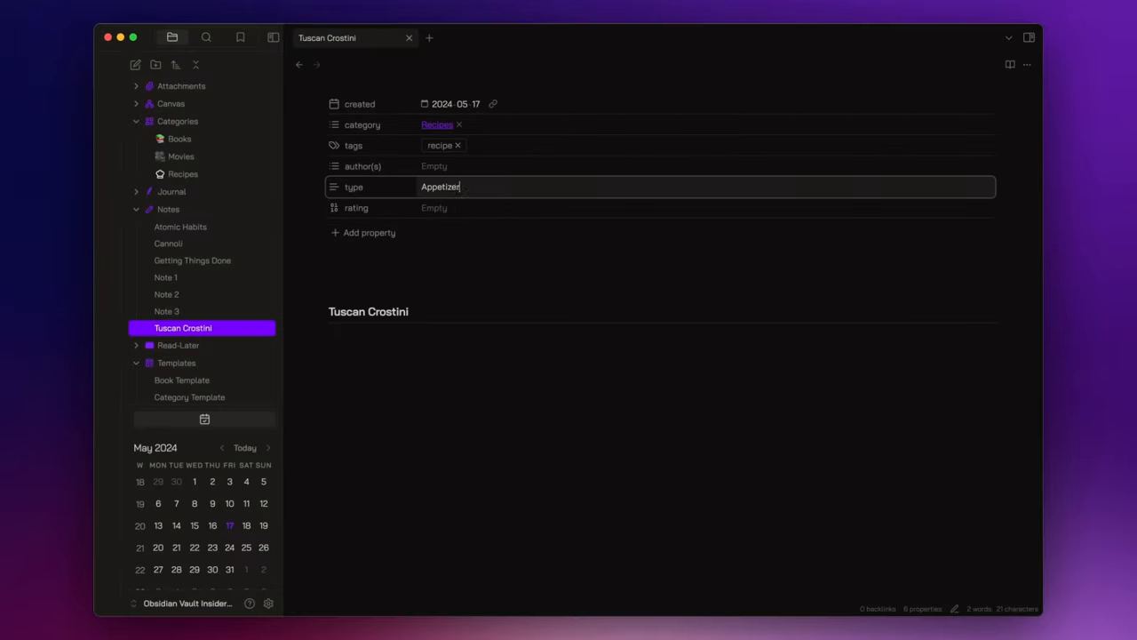
# Create The Prestige from the Movie Template with director, actors and genre, then show the Books category note
pyautogui.click(181, 327)
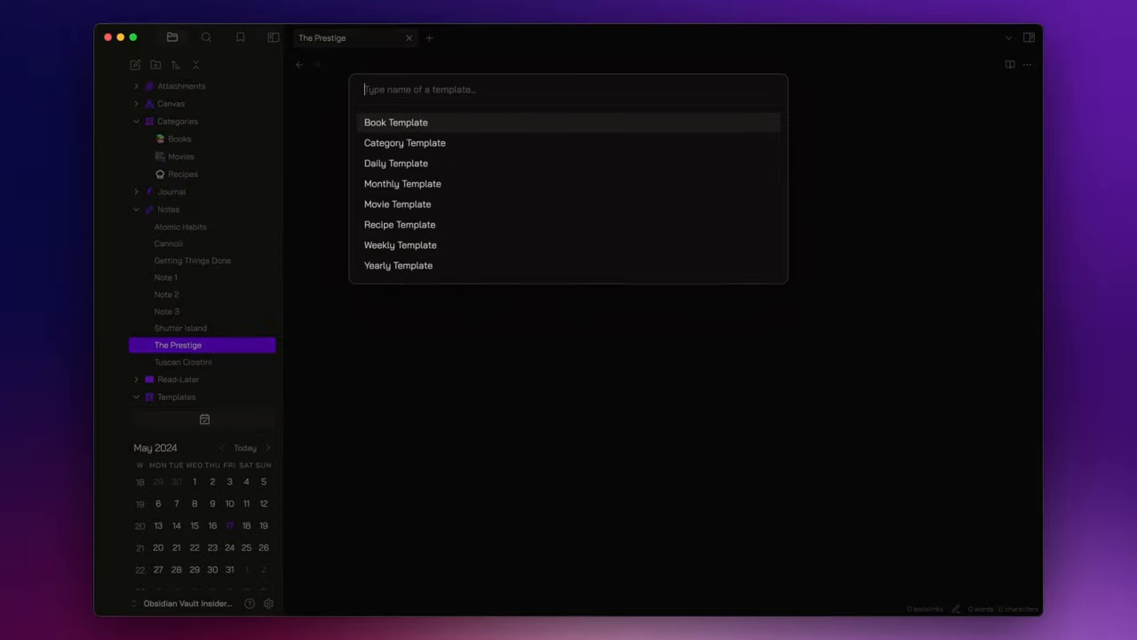
pyautogui.click(398, 202)
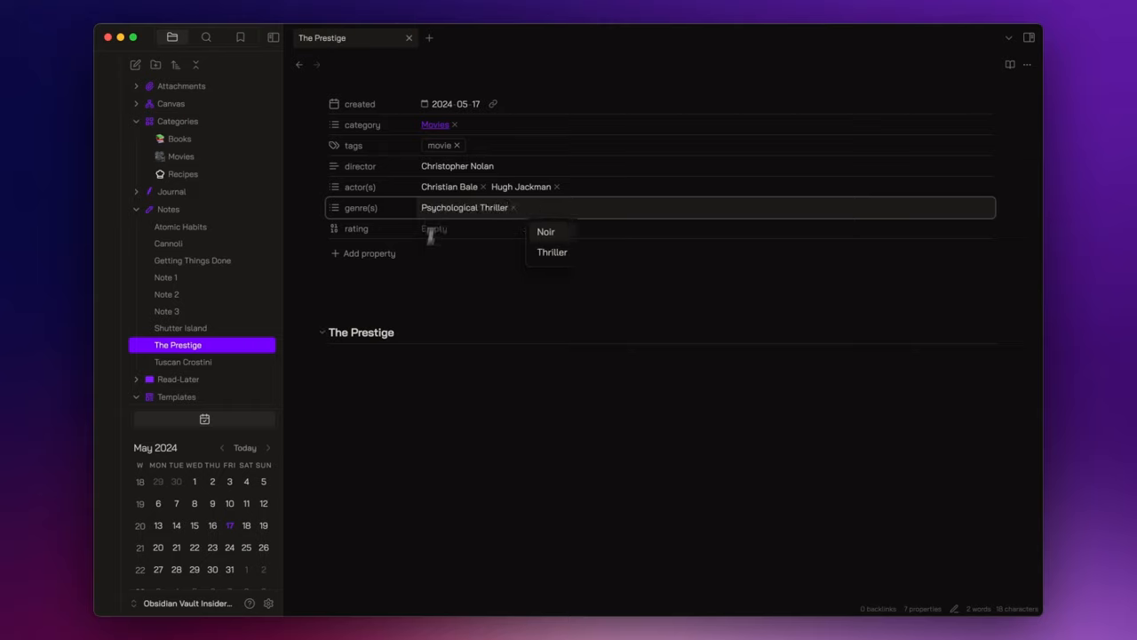
pyautogui.click(408, 395)
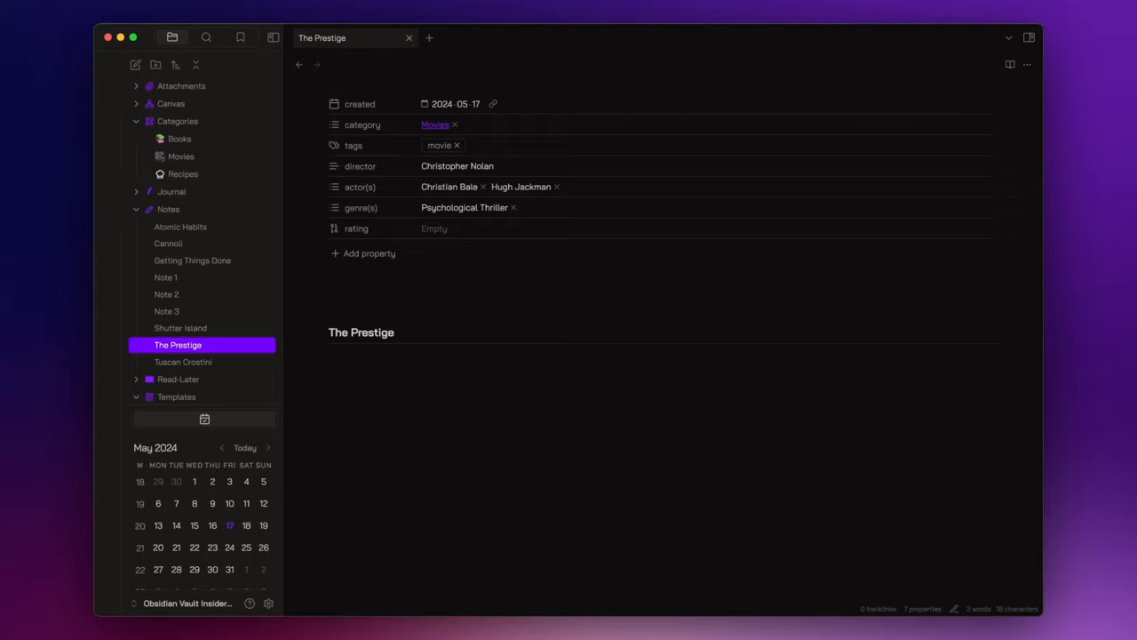
pyautogui.click(180, 138)
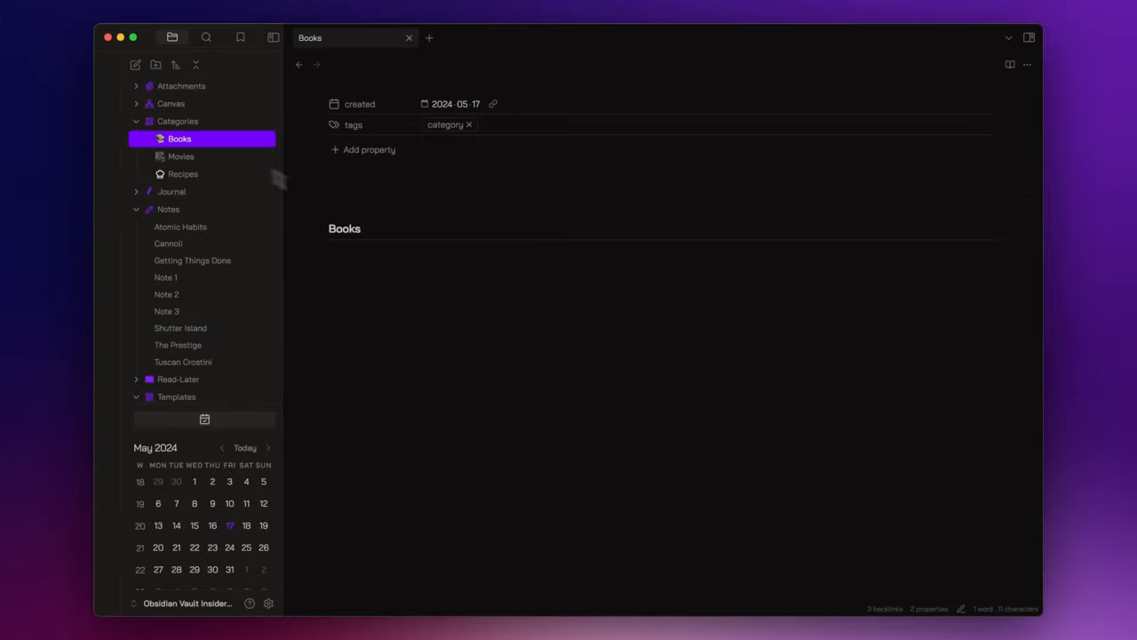
pyautogui.moveTo(478, 362)
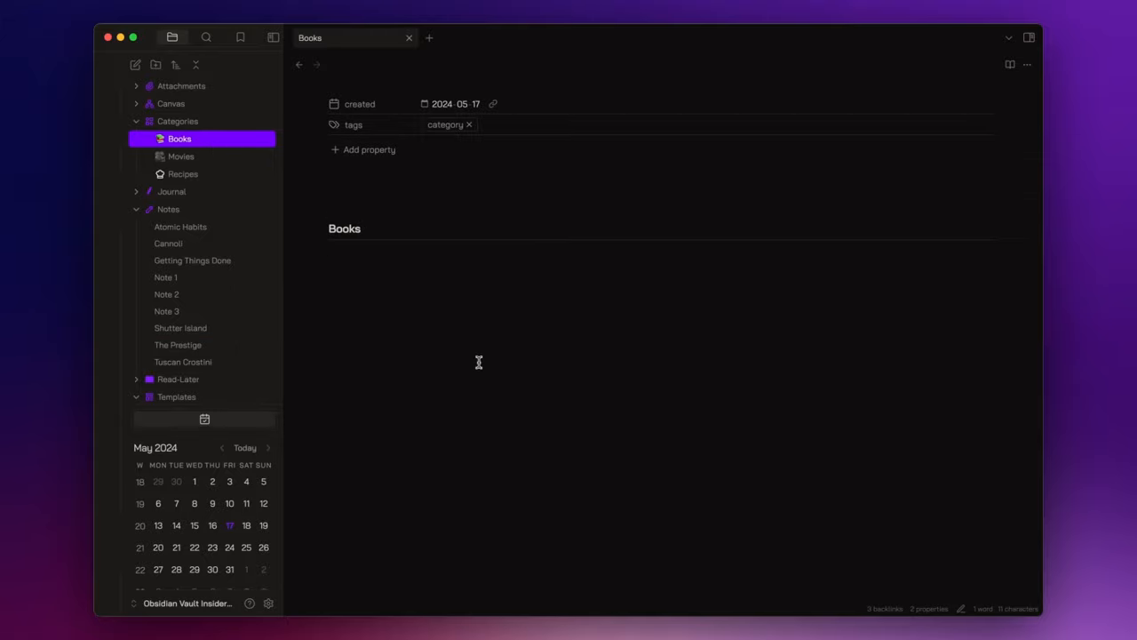
# Start a dataview block in Books: table without id file.link as Books, authors as "Author(s)"
pyautogui.write('```dataview')
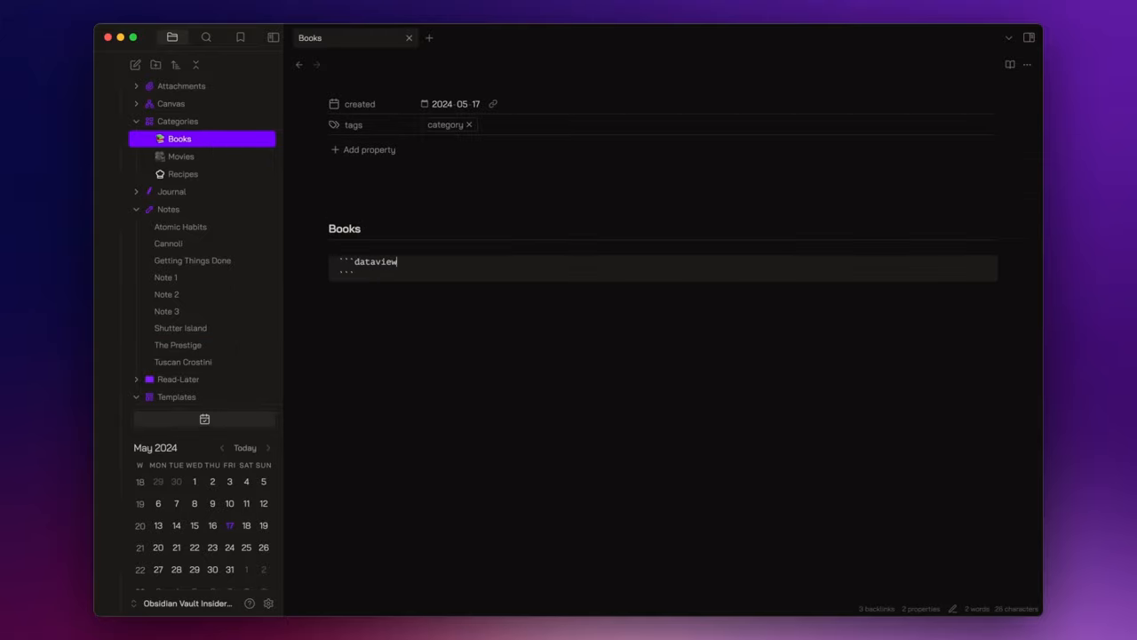
pyautogui.press('enter')
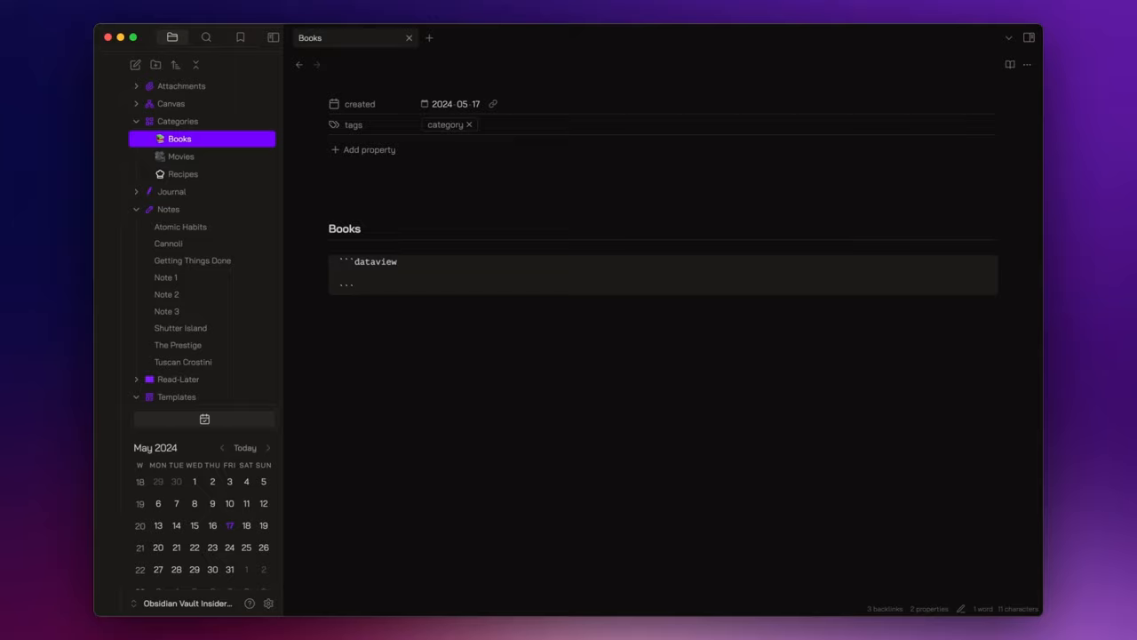
pyautogui.write('table')
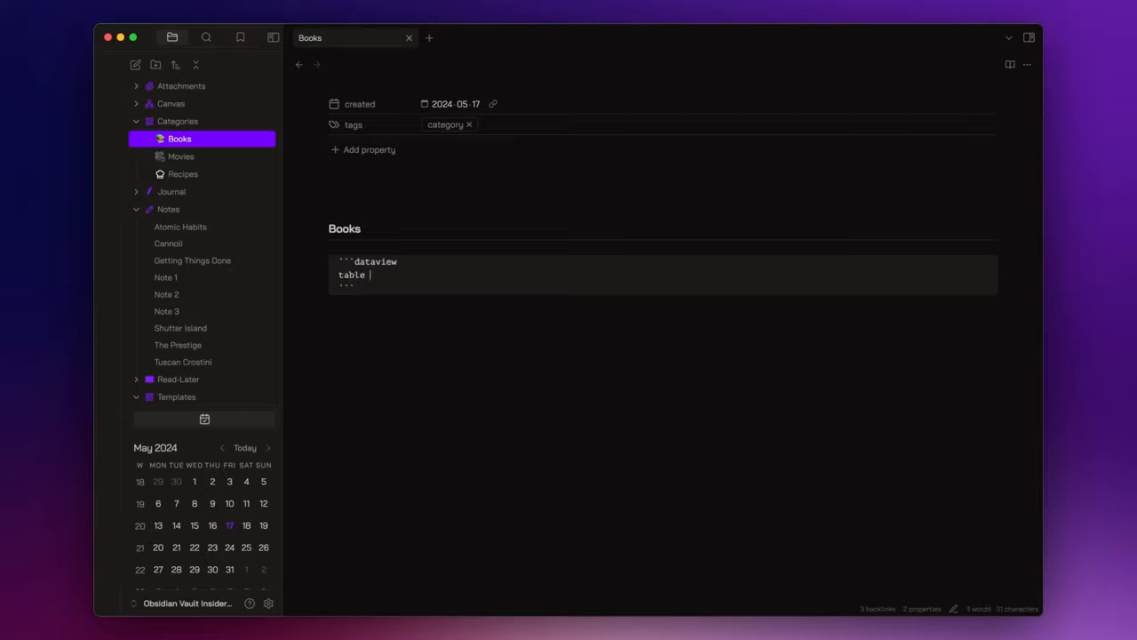
pyautogui.write('without')
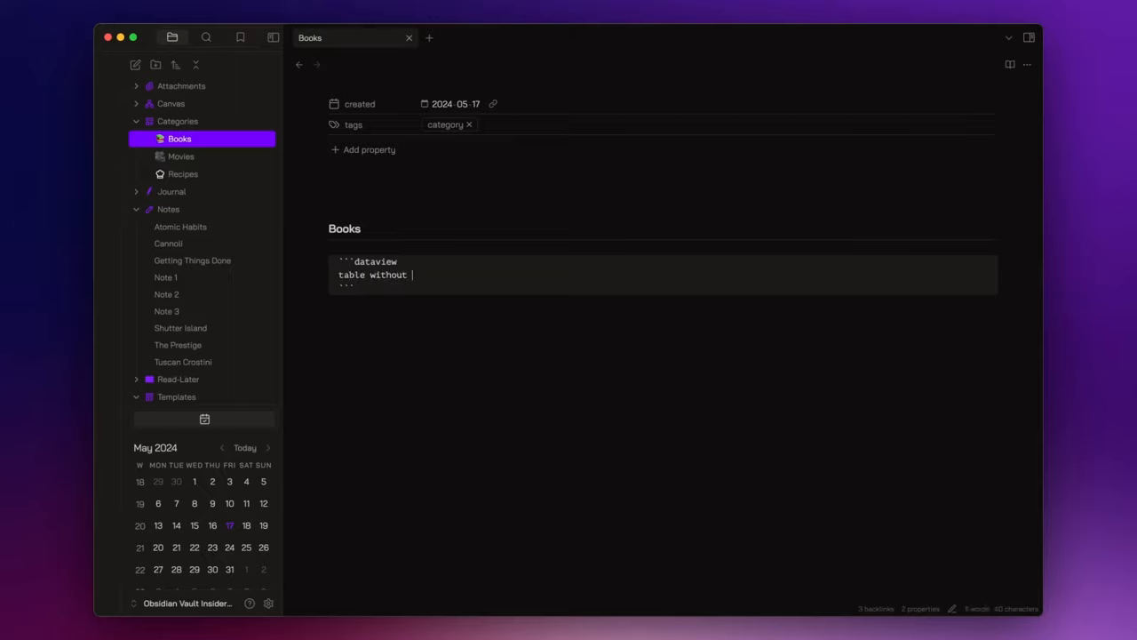
pyautogui.write('id')
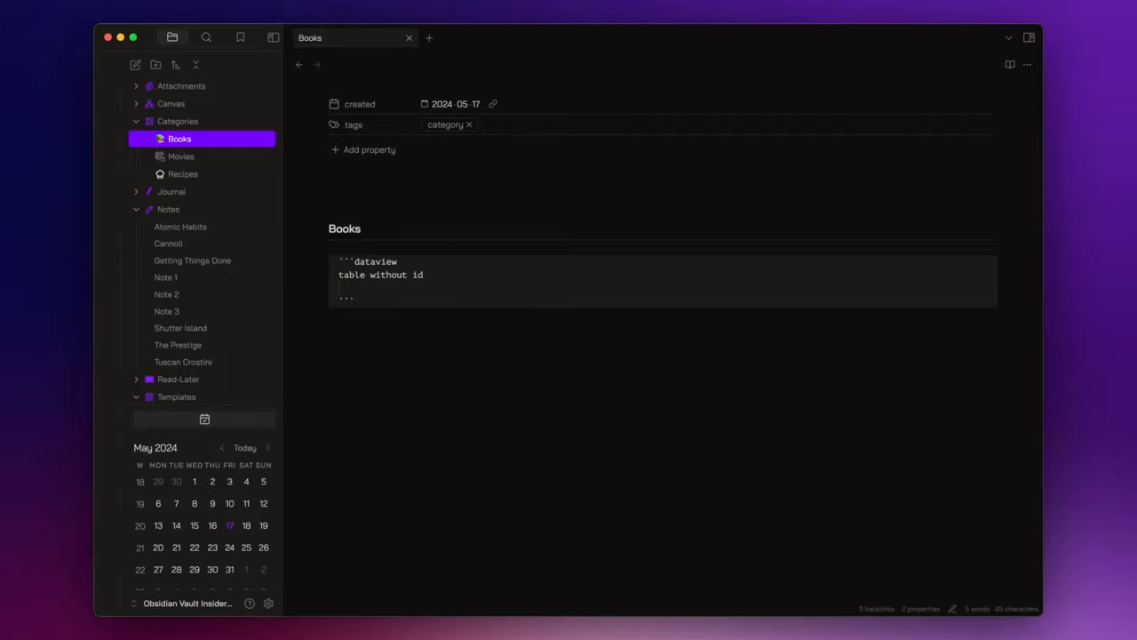
pyautogui.write('file.link')
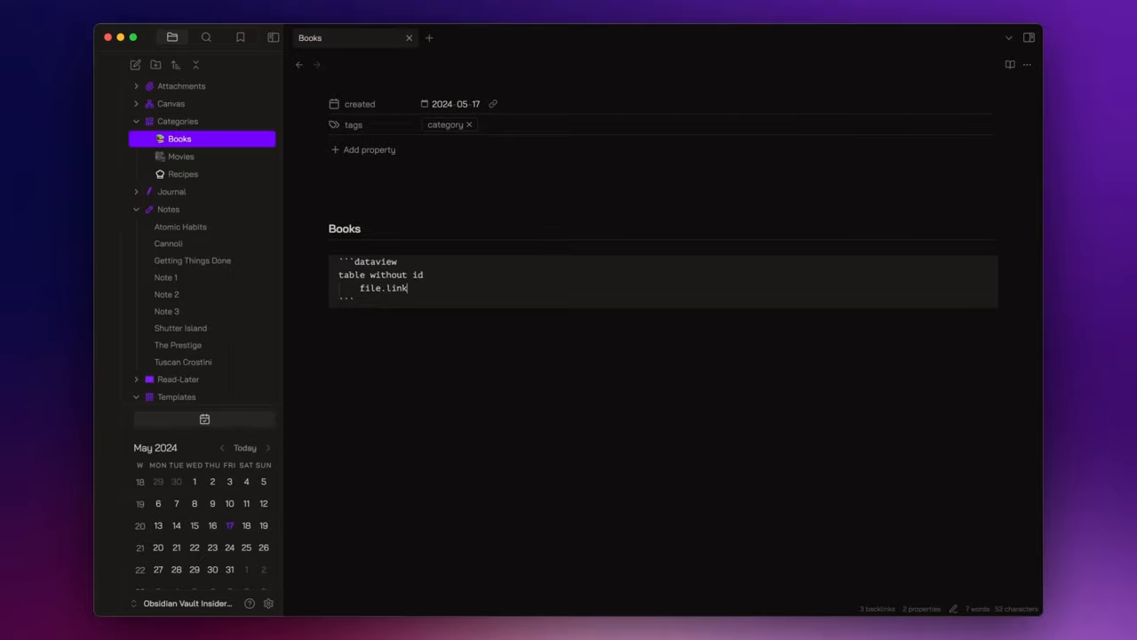
pyautogui.write('as Books')
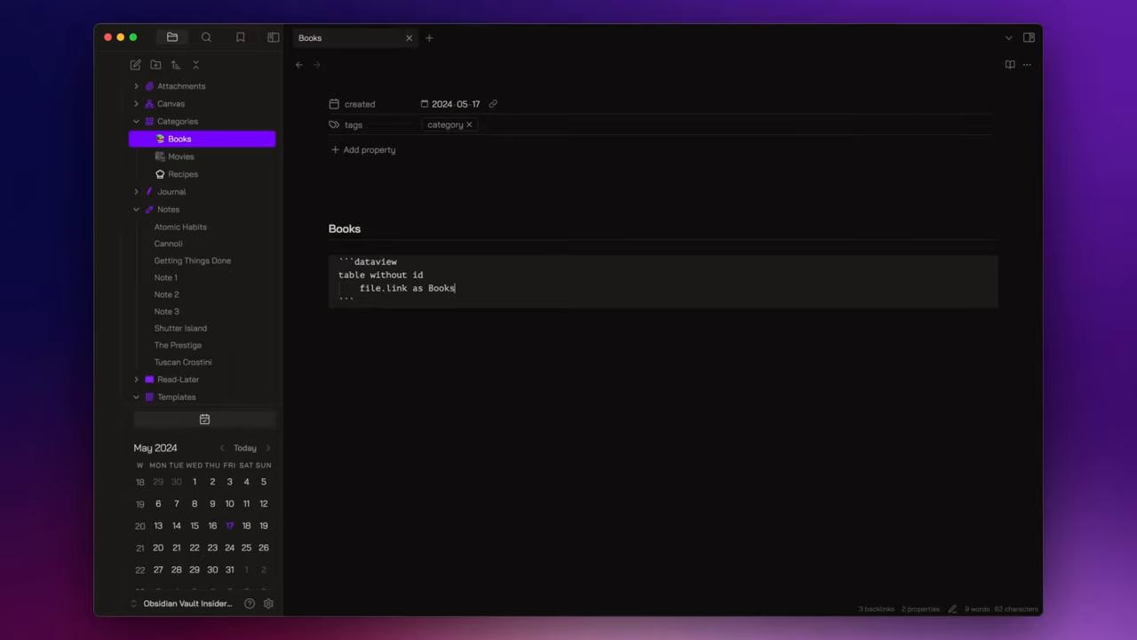
pyautogui.write(',')
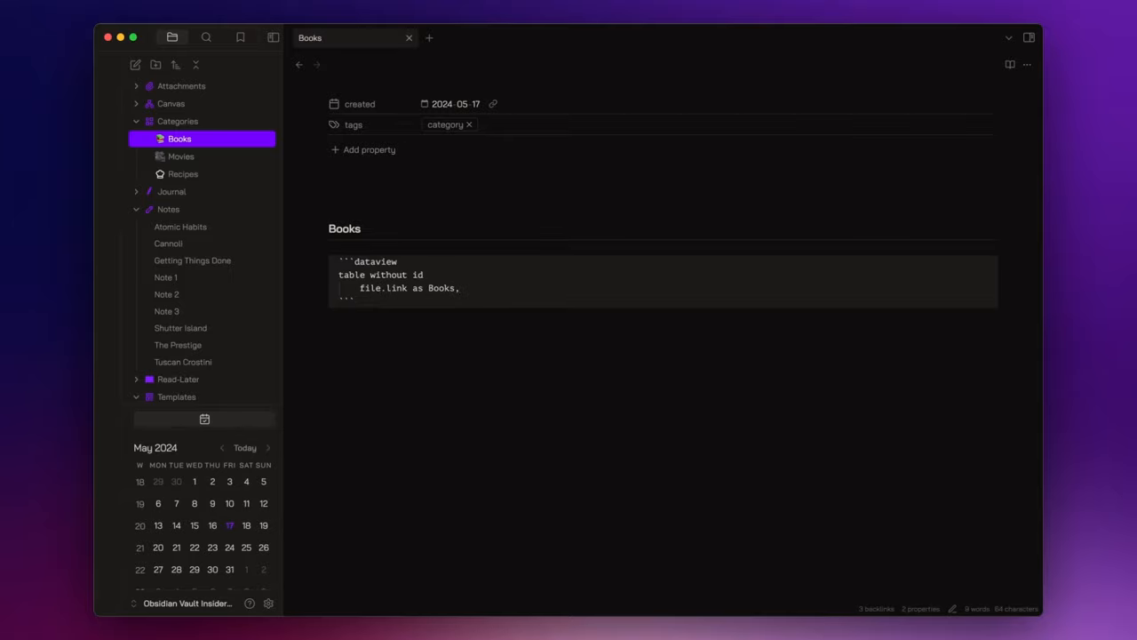
pyautogui.write('authors as')
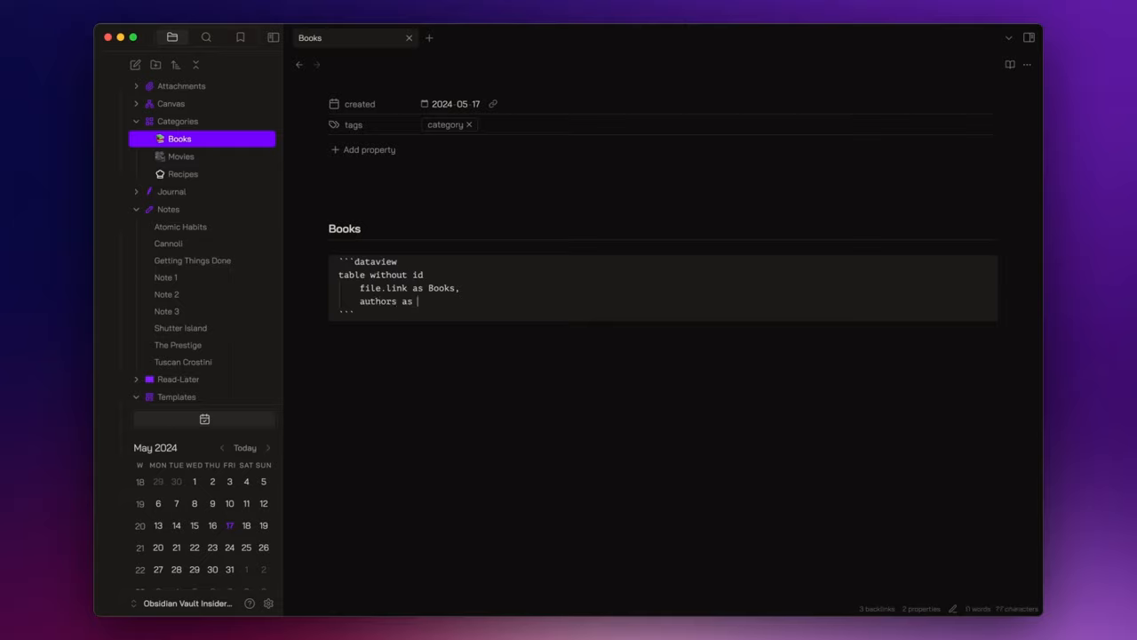
pyautogui.write('"Author"')
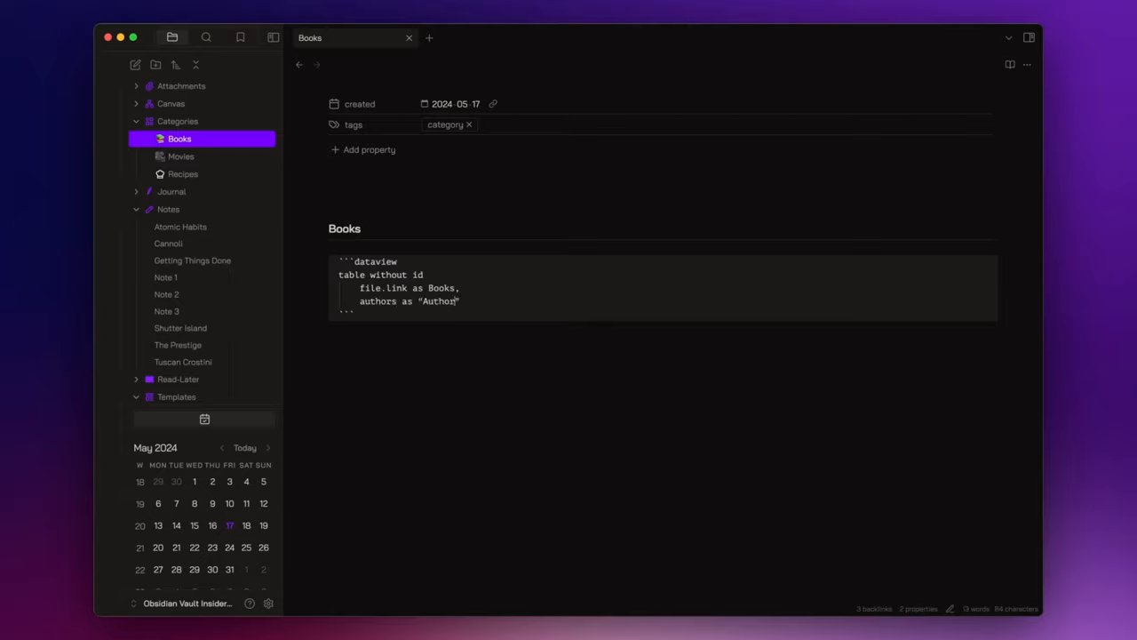
pyautogui.write('(s)')
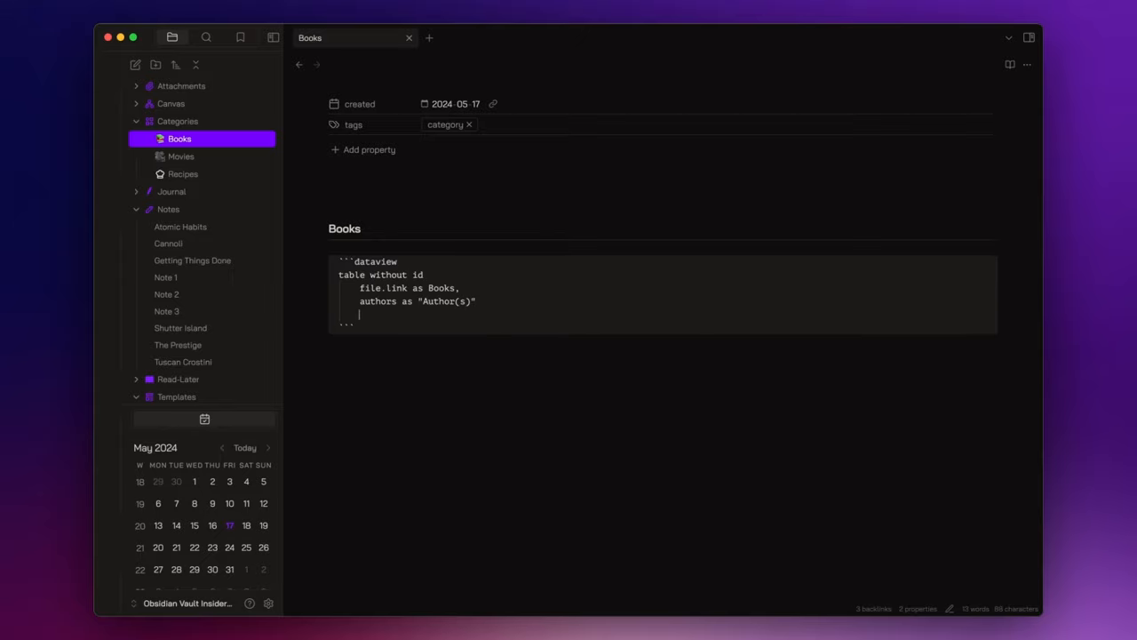
# Complete the query with from -"Templates" where contains(category, this.file.link)
pyautogui.write('from')
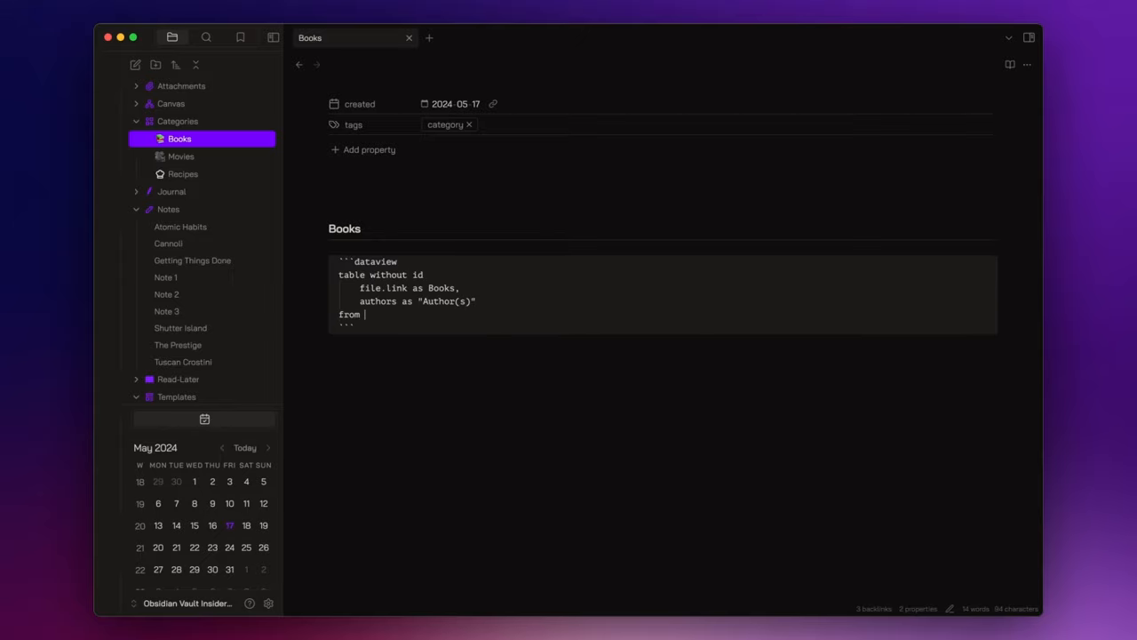
pyautogui.write('-"')
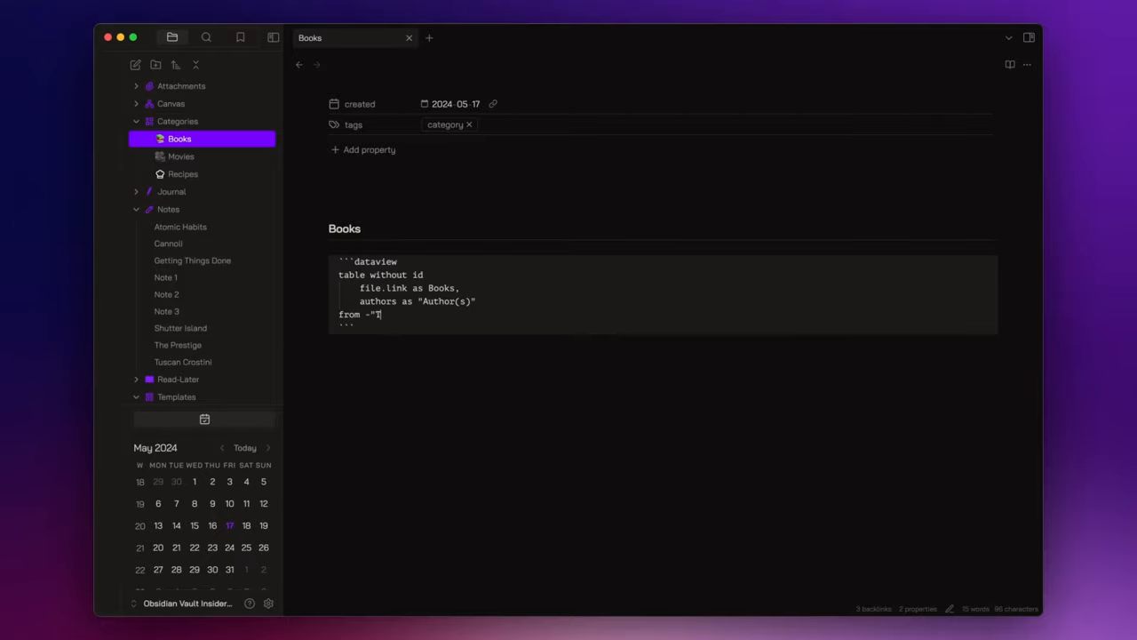
pyautogui.write('emplates"')
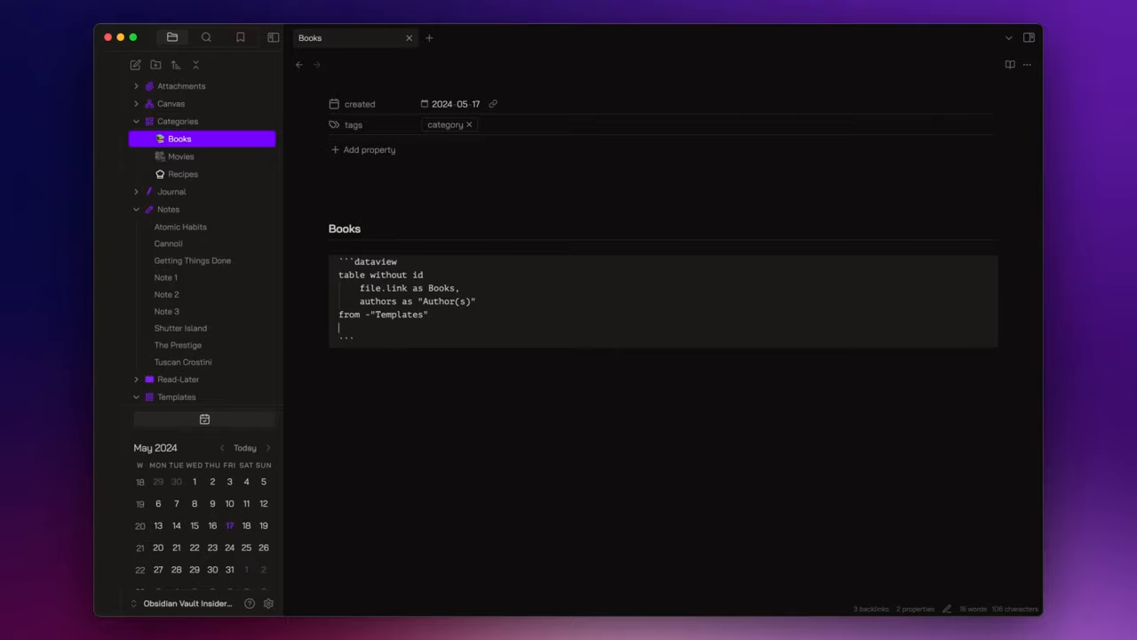
pyautogui.write('where')
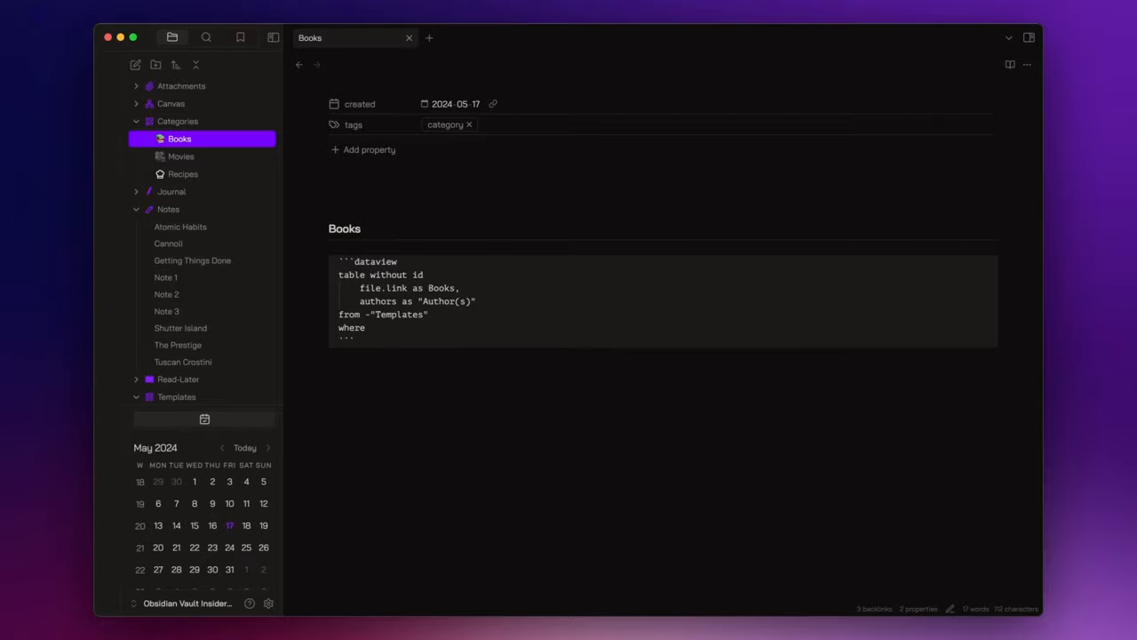
pyautogui.write('contains')
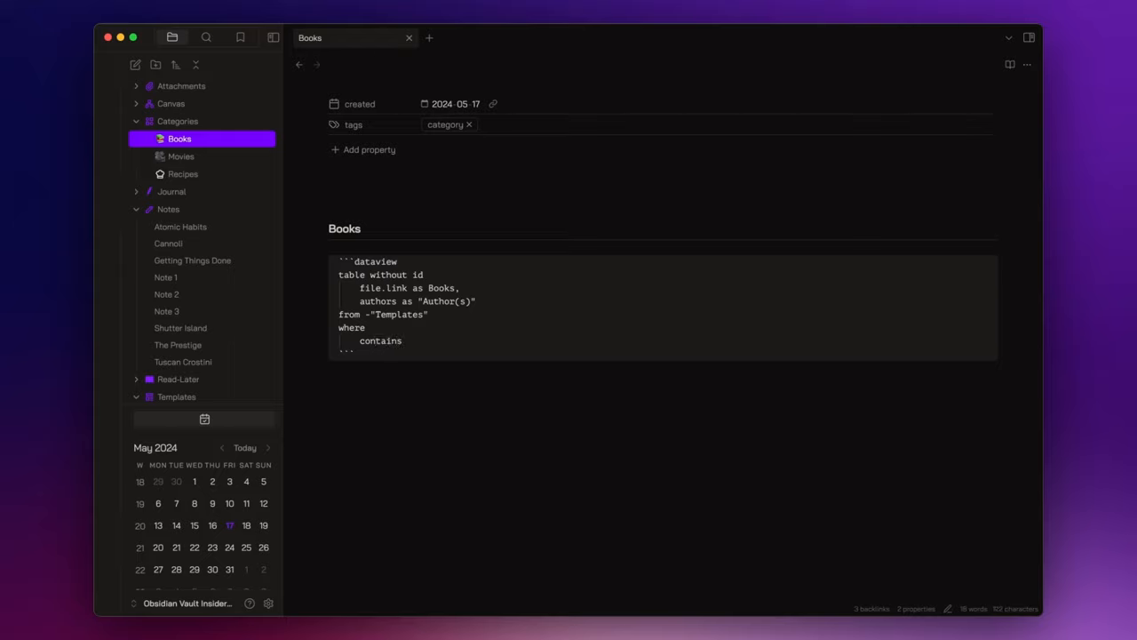
pyautogui.write('(category)')
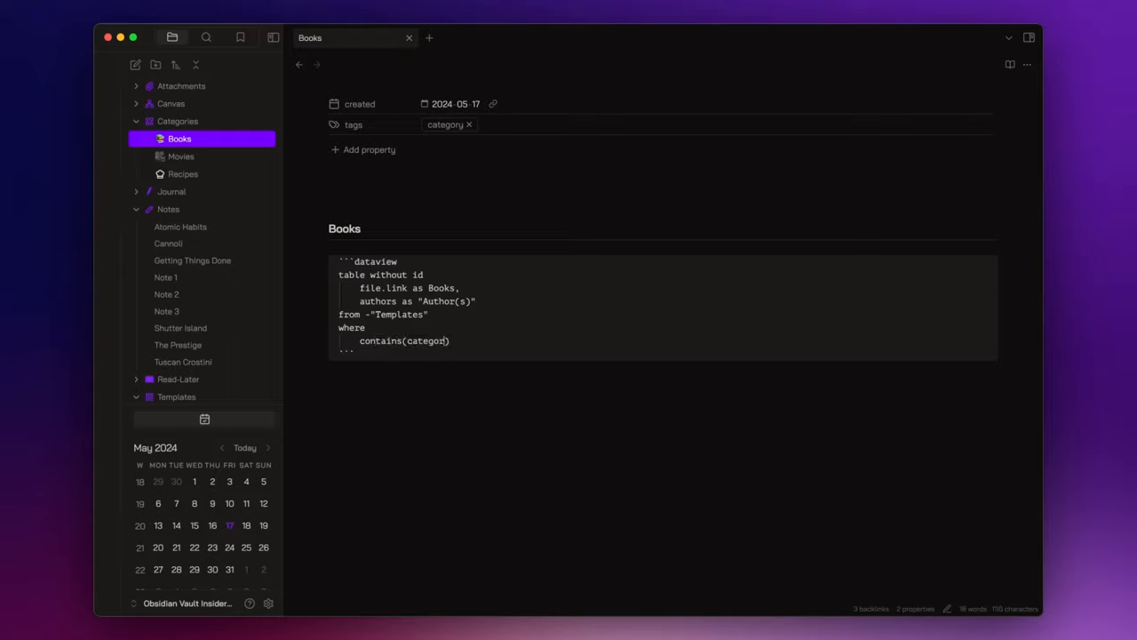
pyautogui.write(',this')
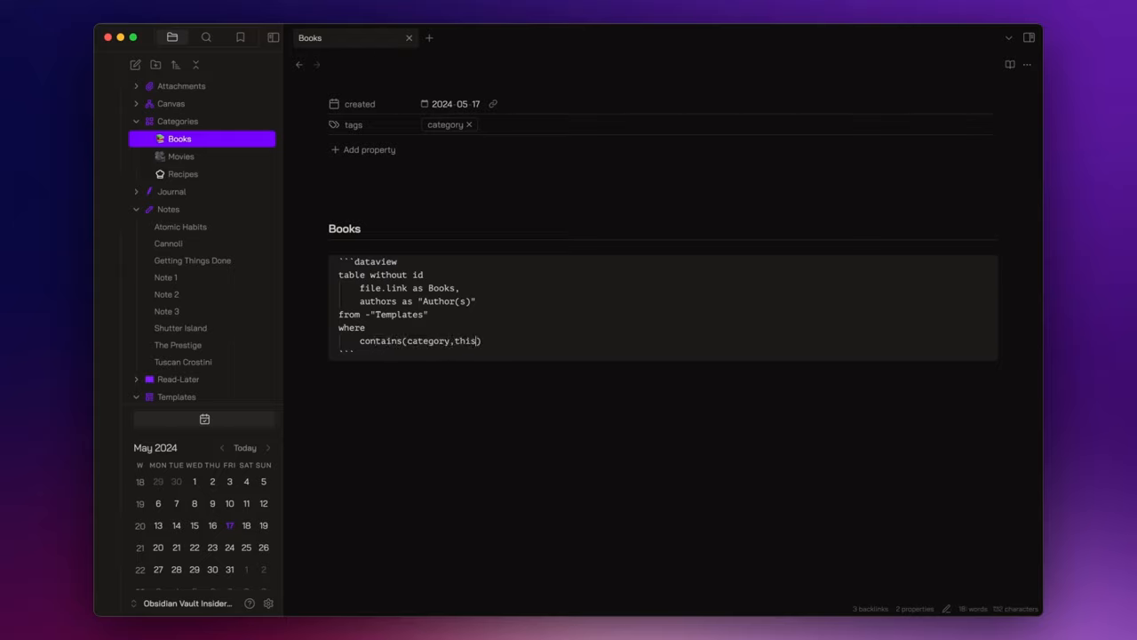
pyautogui.write('.file')
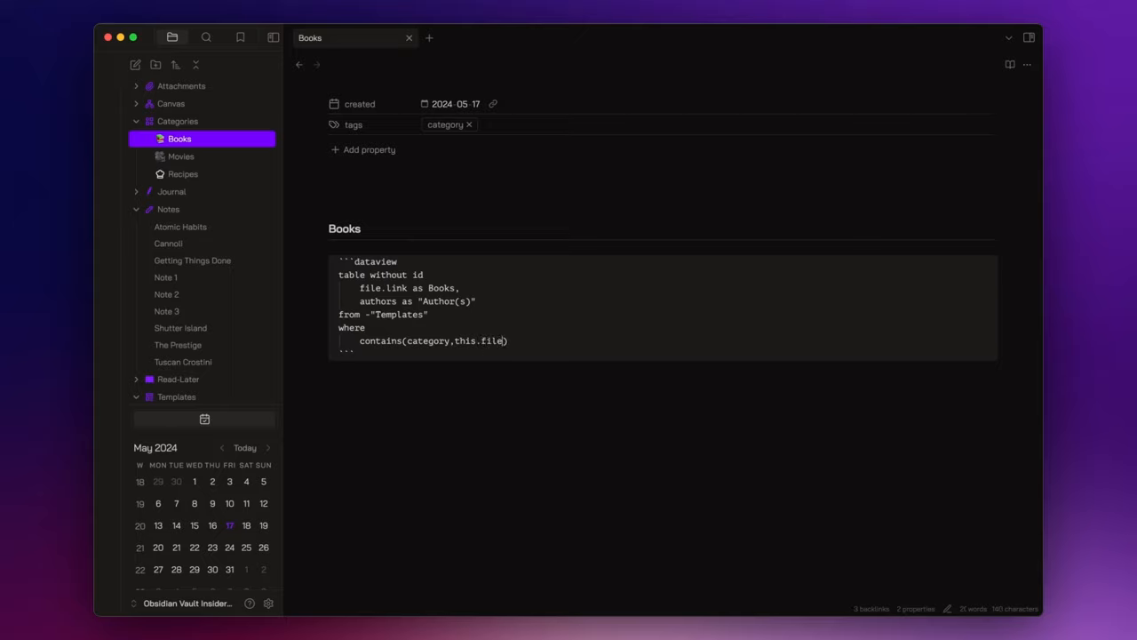
pyautogui.write('link')
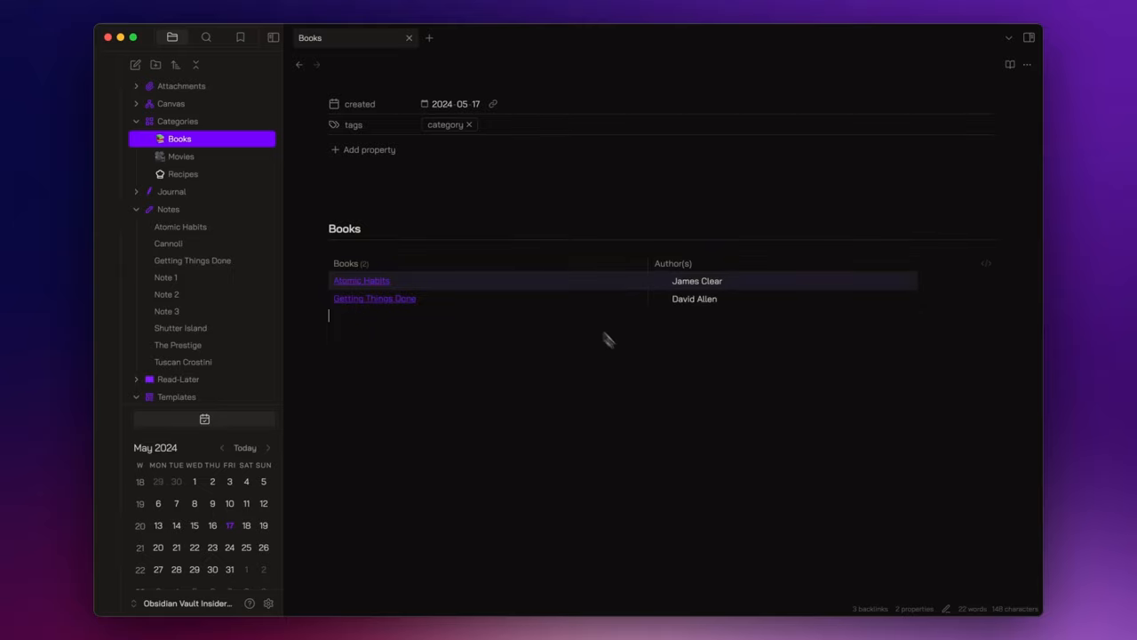
pyautogui.moveTo(569, 394)
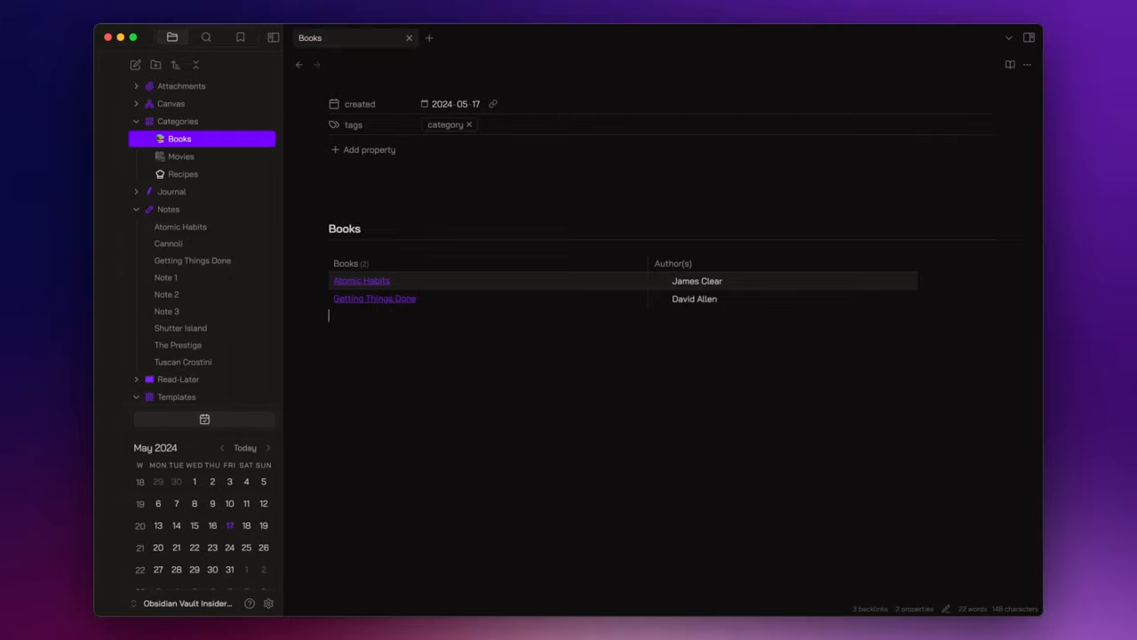
# Render the Books table of Atomic Habits and Getting Things Done, then reopen the query source
pyautogui.click(361, 281)
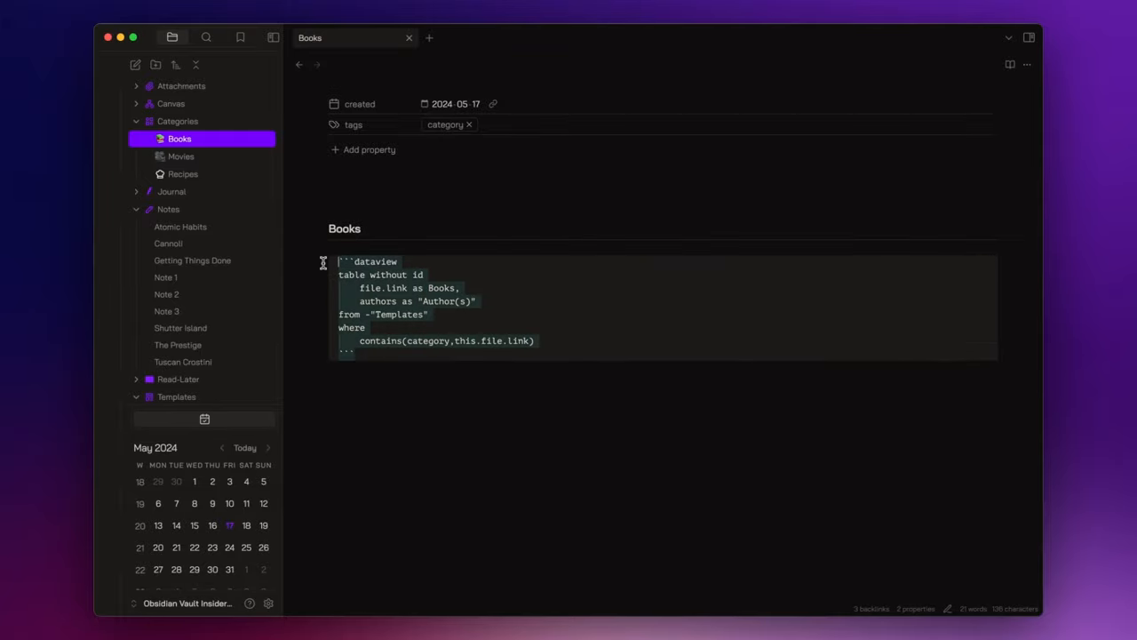
# Reuse the Books query in Movies as file.link as Movies, director as Director, actors as "Actor(s)"
pyautogui.click(181, 156)
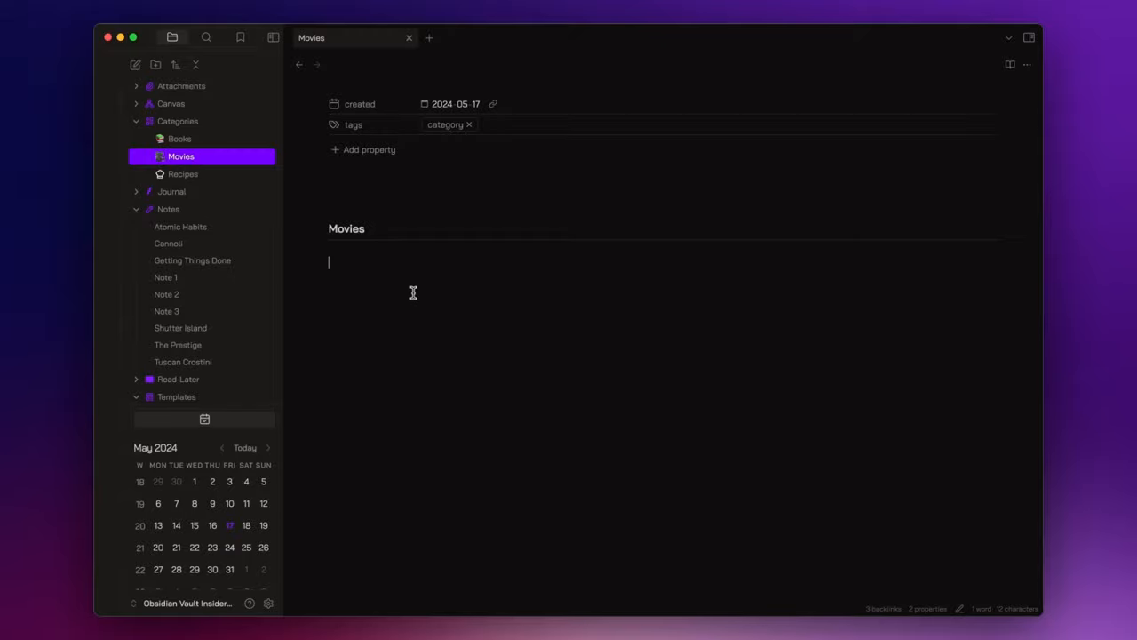
pyautogui.click(183, 174)
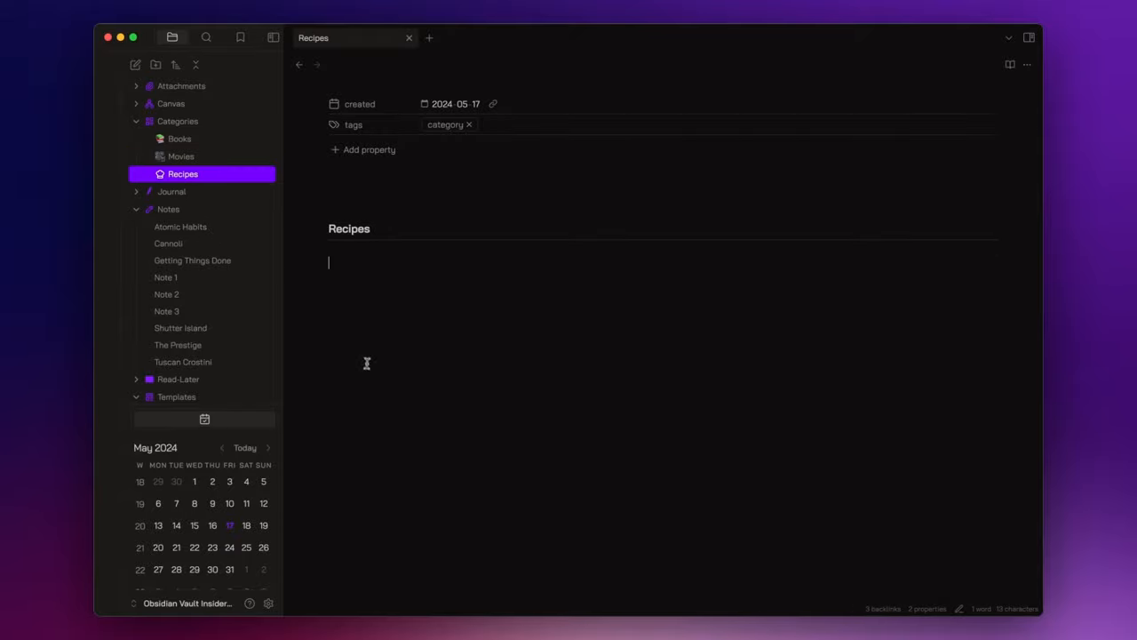
pyautogui.click(181, 157)
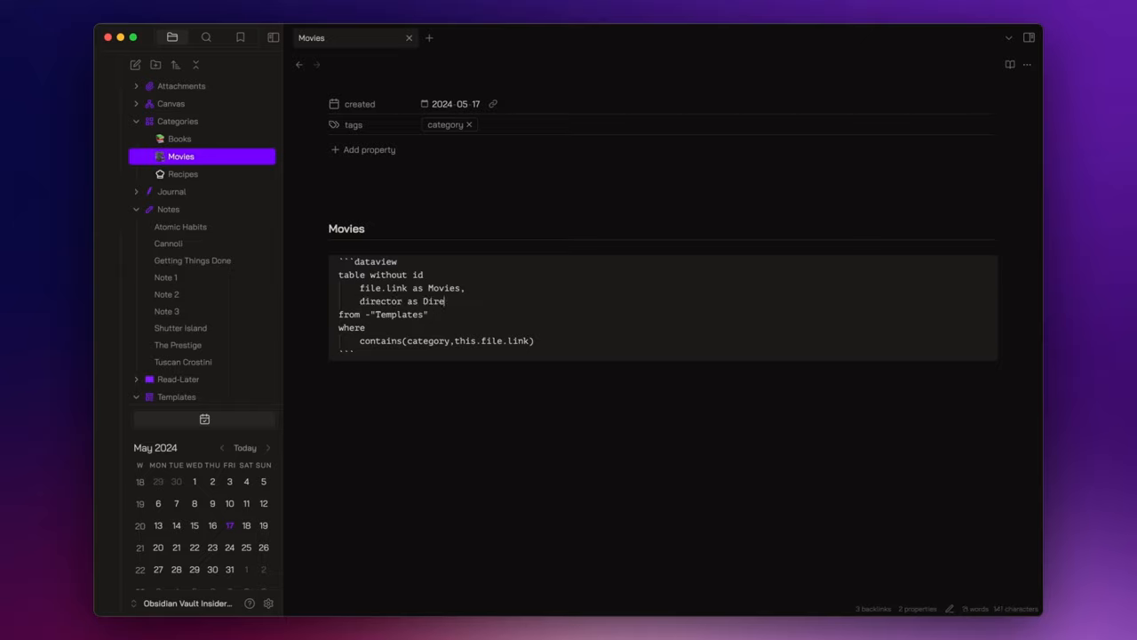
pyautogui.write('ctor,')
pyautogui.write('actors ')
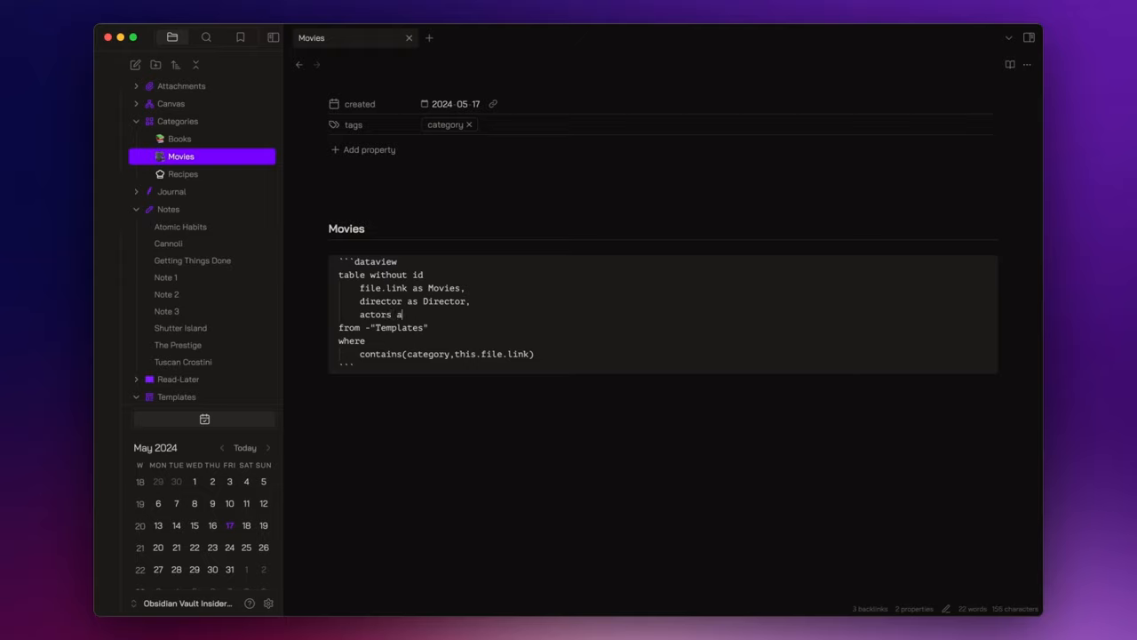
pyautogui.write('as "Ac"')
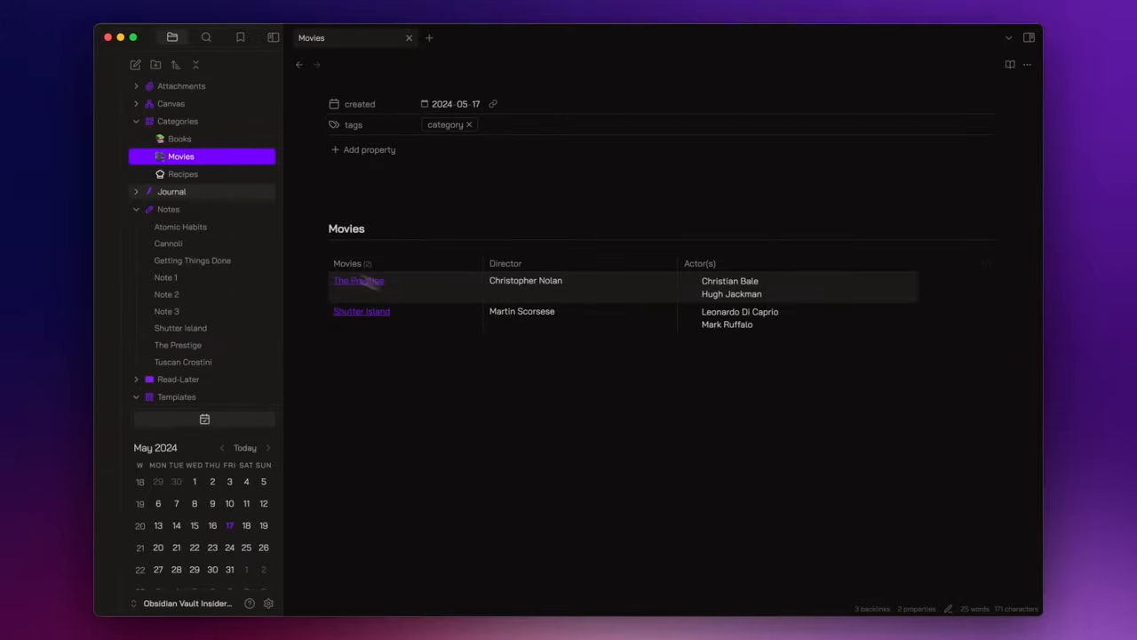
pyautogui.click(183, 174)
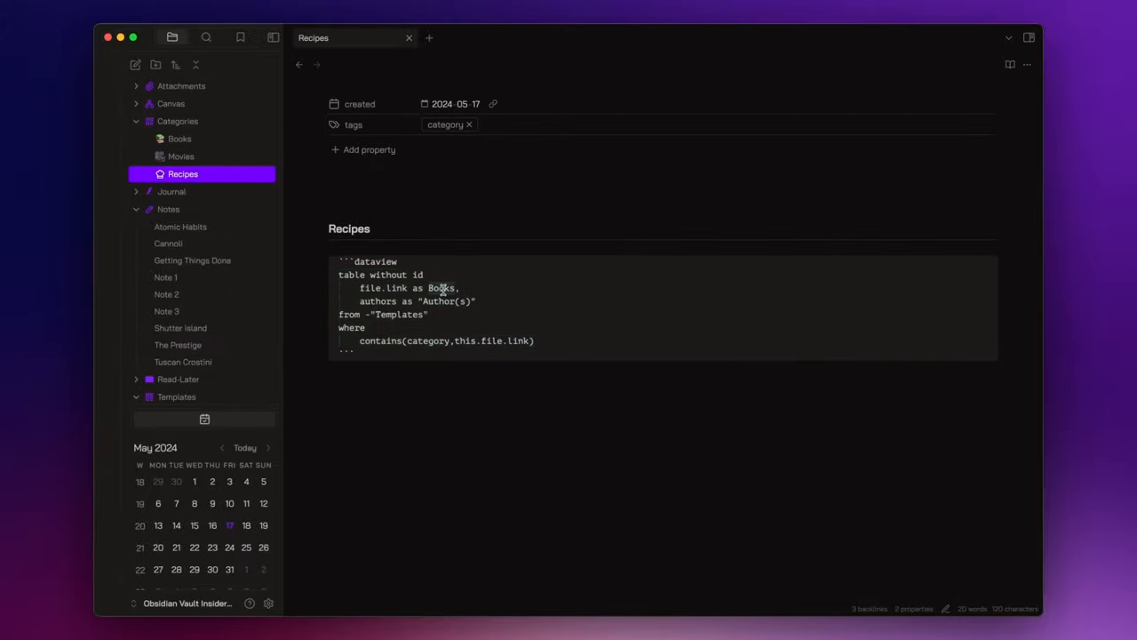
# Adapt the Recipes query to file.link as Recipes with type as Type, then follow the Tuscan Crostini link
pyautogui.write('Recipes')
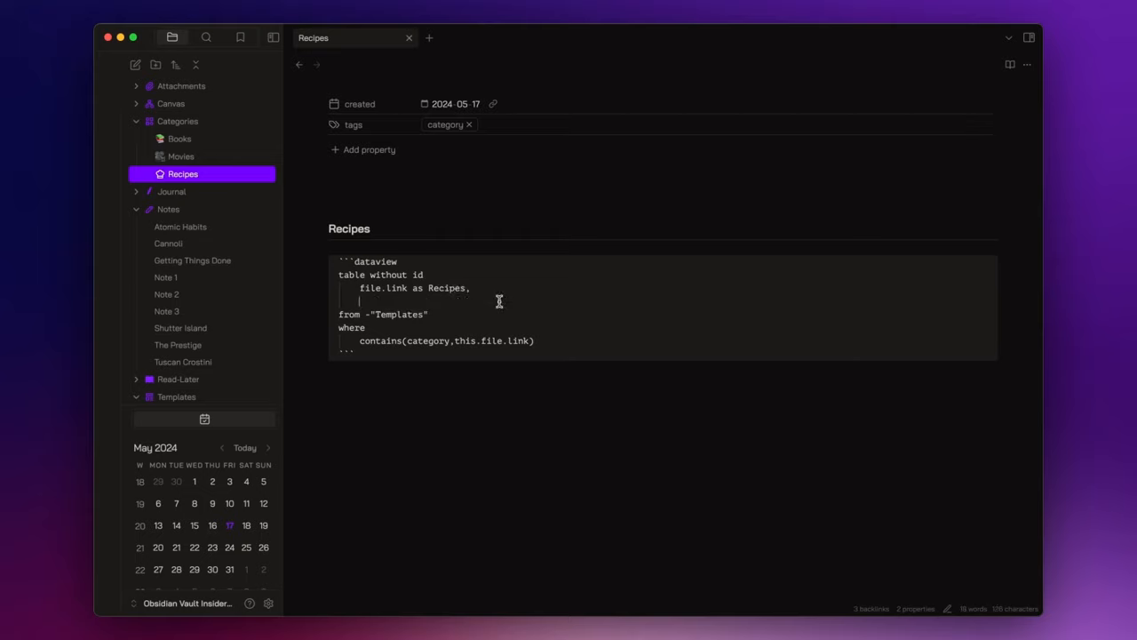
pyautogui.write('type as')
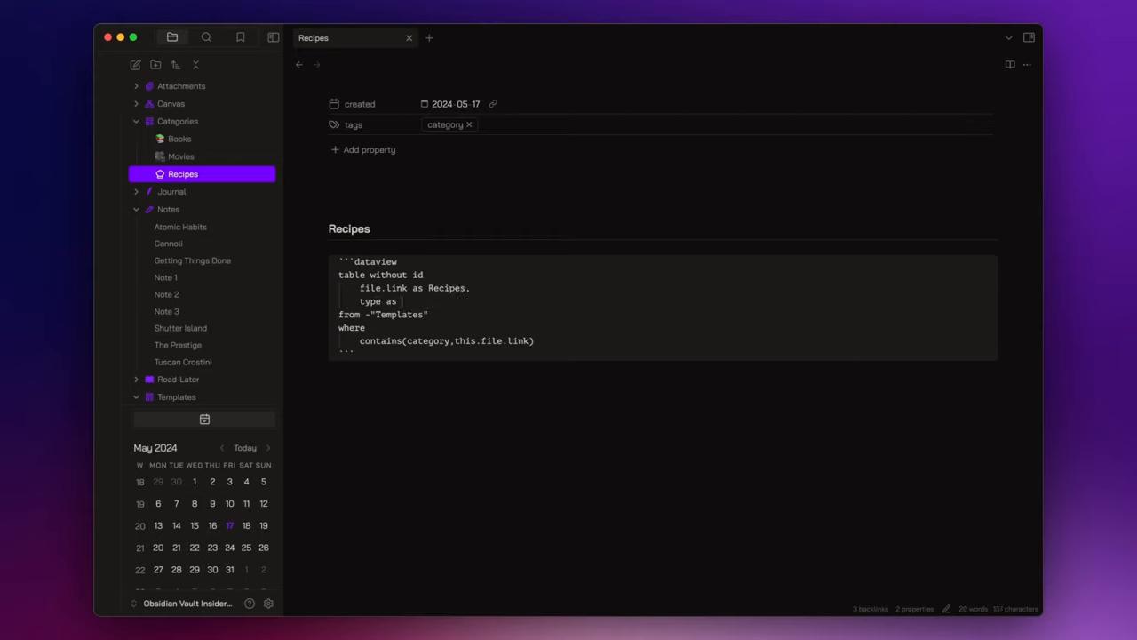
pyautogui.write('Type')
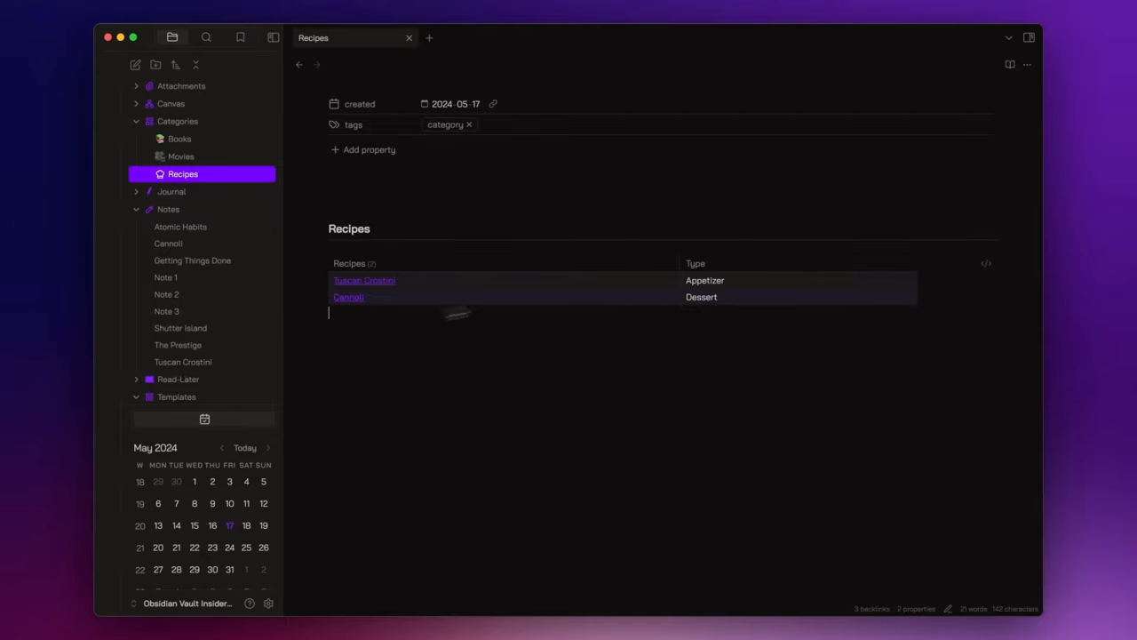
pyautogui.click(363, 281)
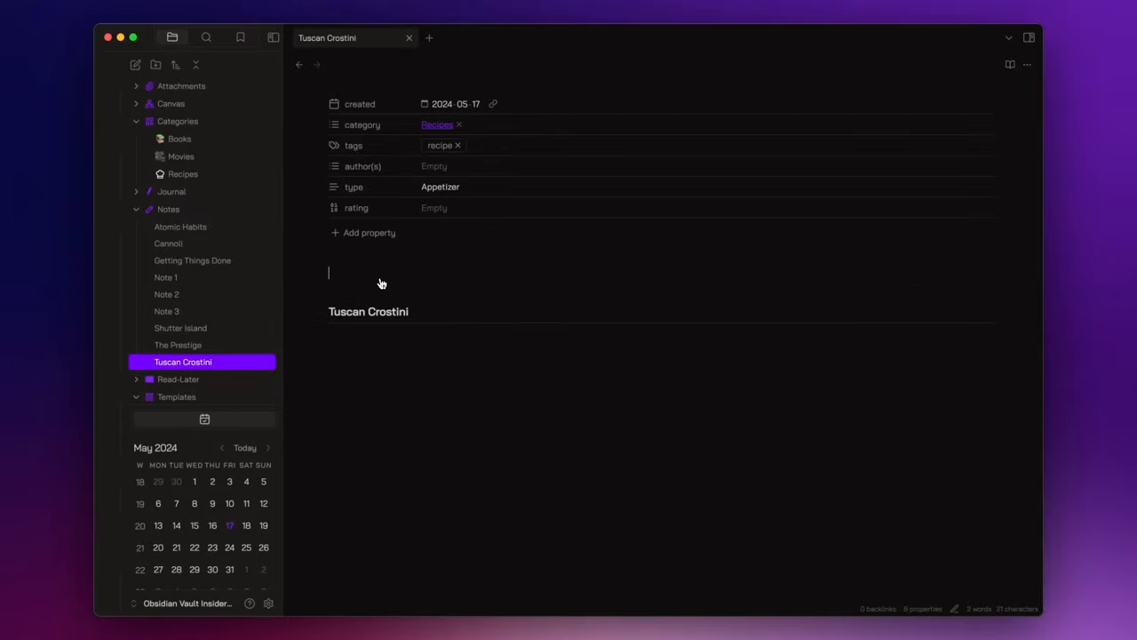